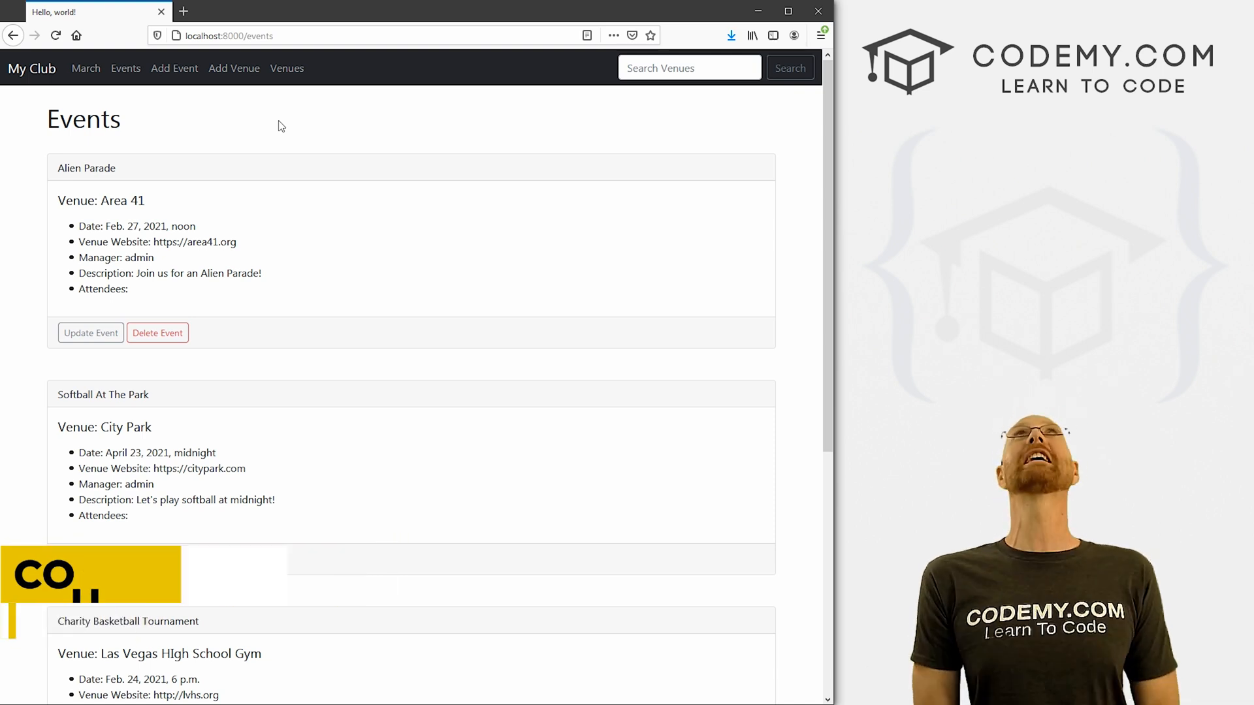
mouse_move(158, 336)
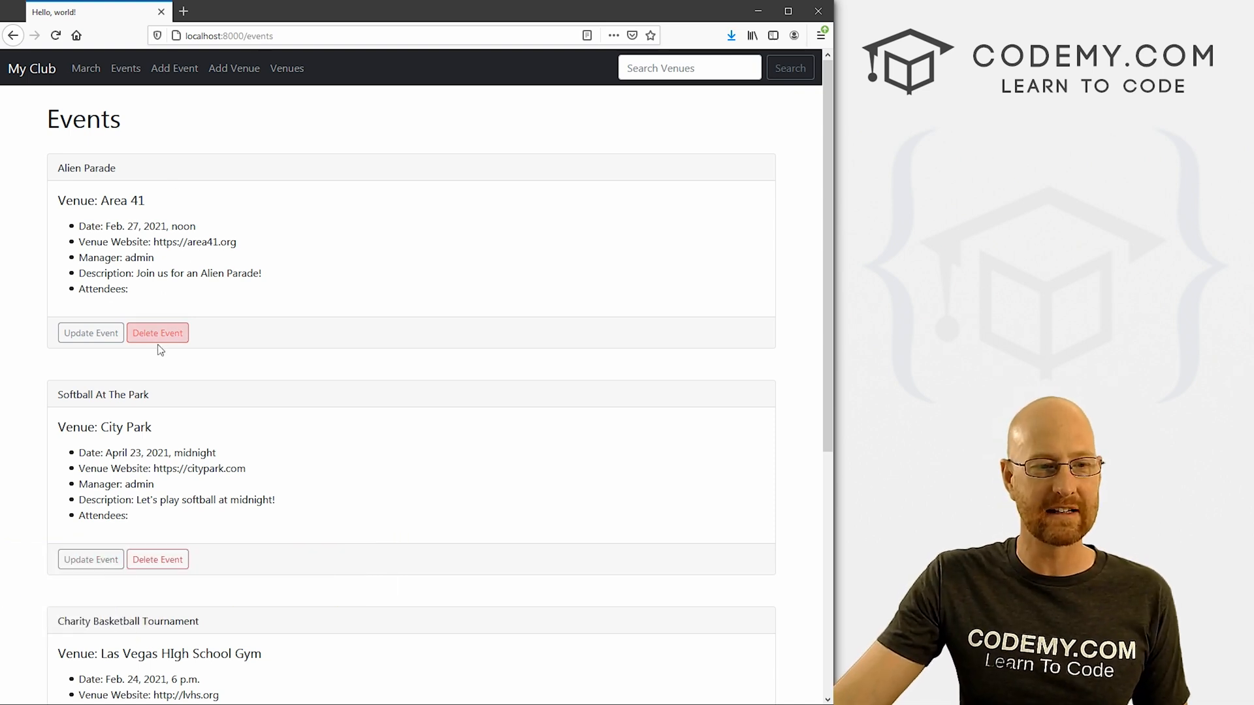
Step: Review the Venues and Events pages in the browser, noting the Area 41 and City Park venues
left_click(286, 67)
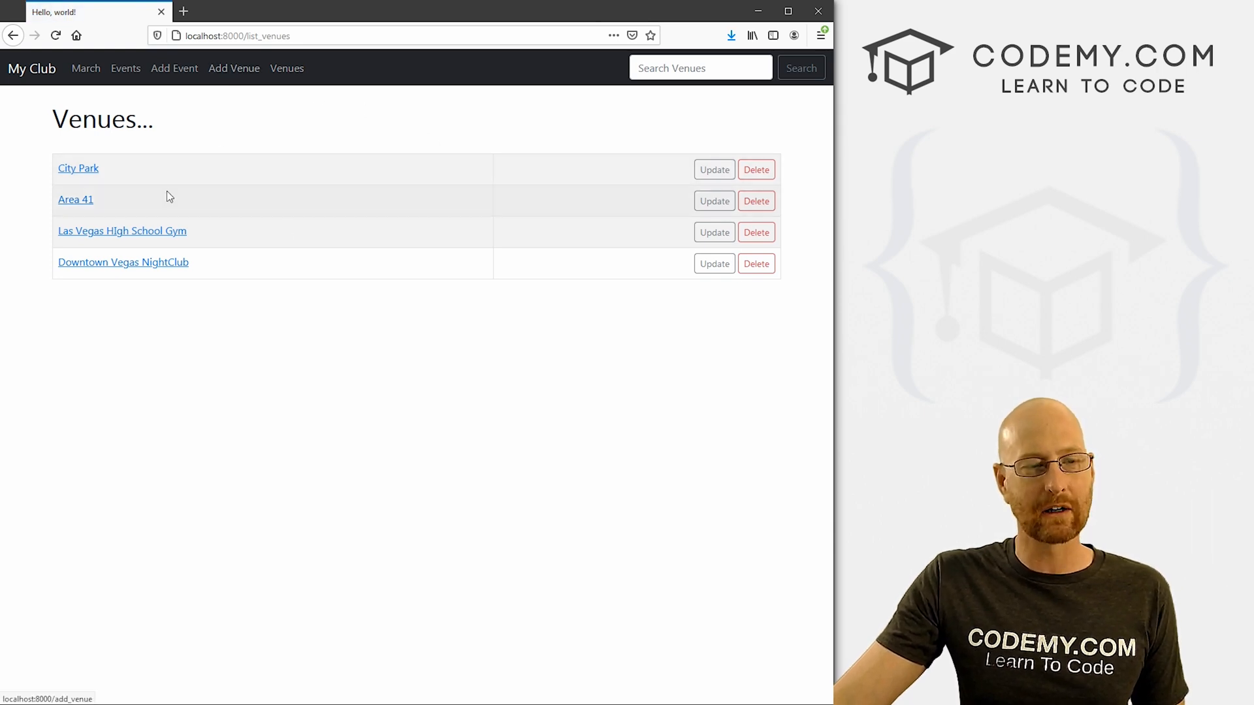
mouse_move(78, 169)
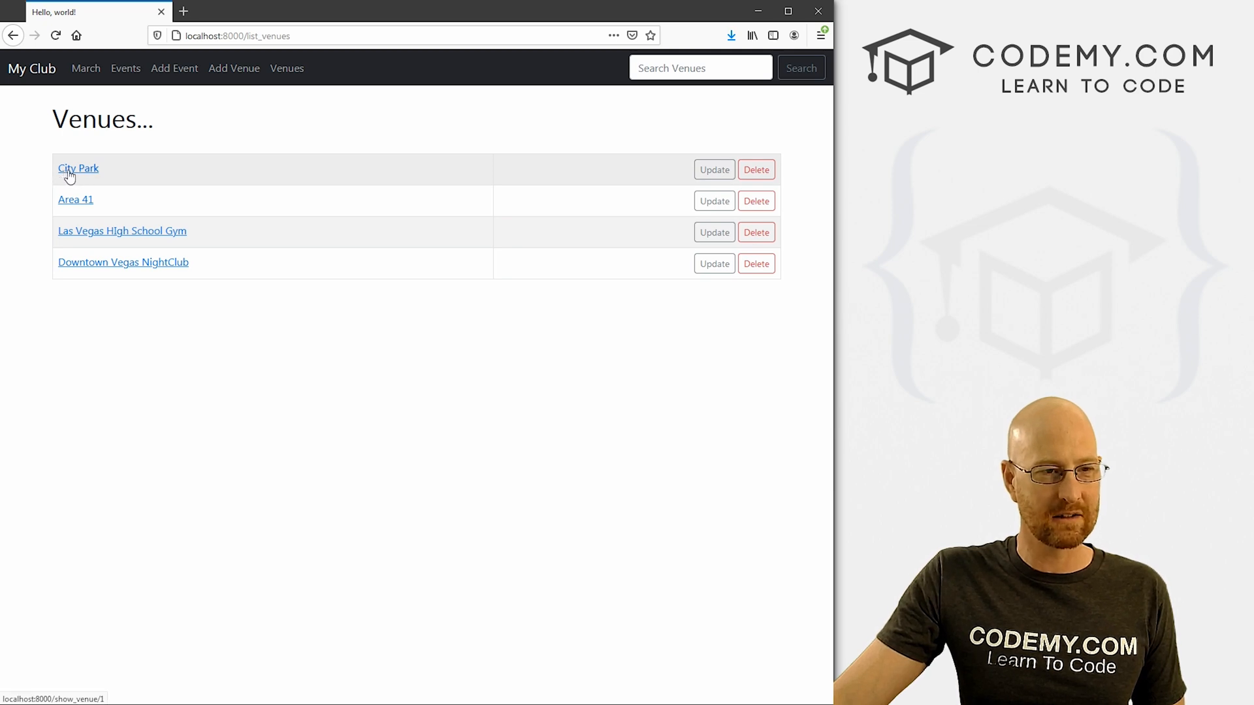
mouse_move(95, 209)
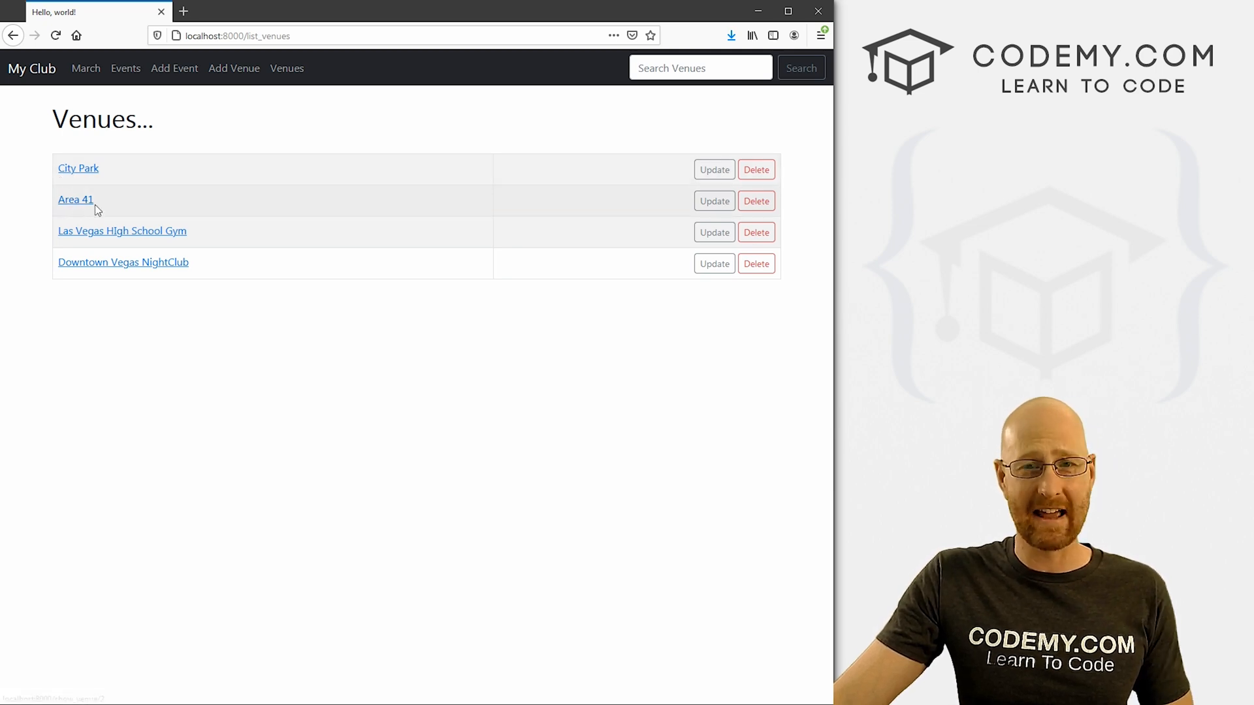
mouse_move(170, 88)
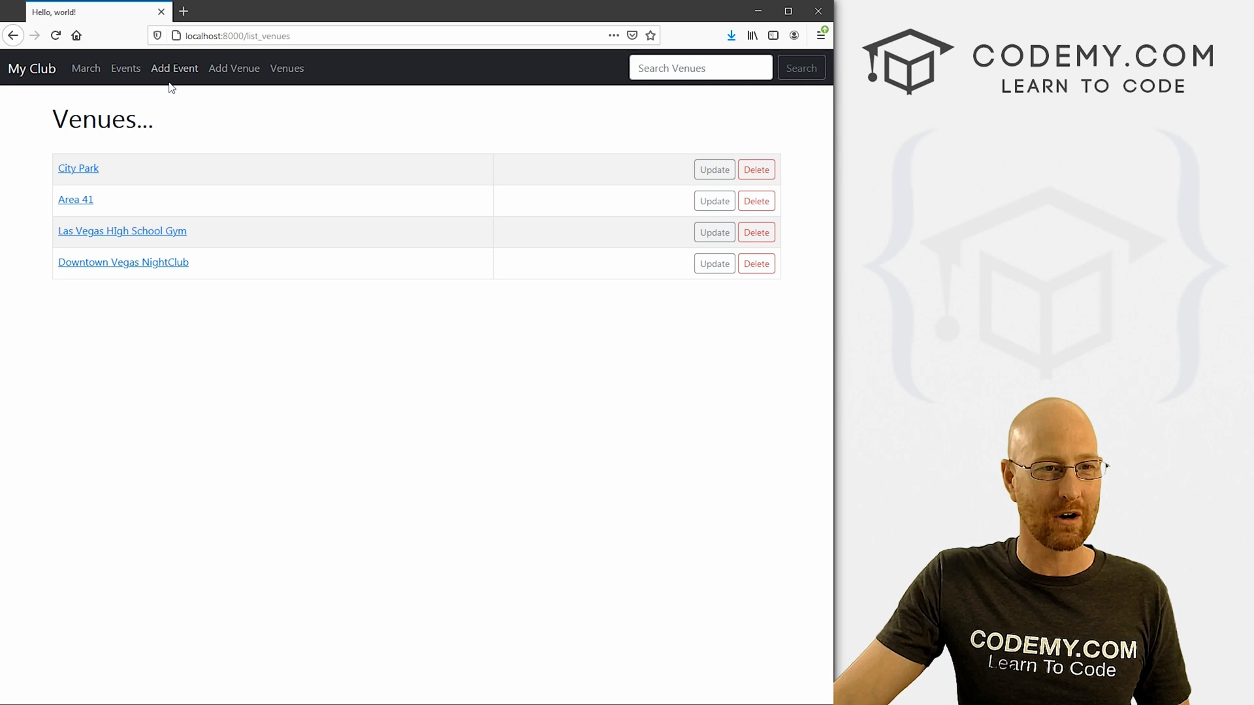
left_click(126, 68)
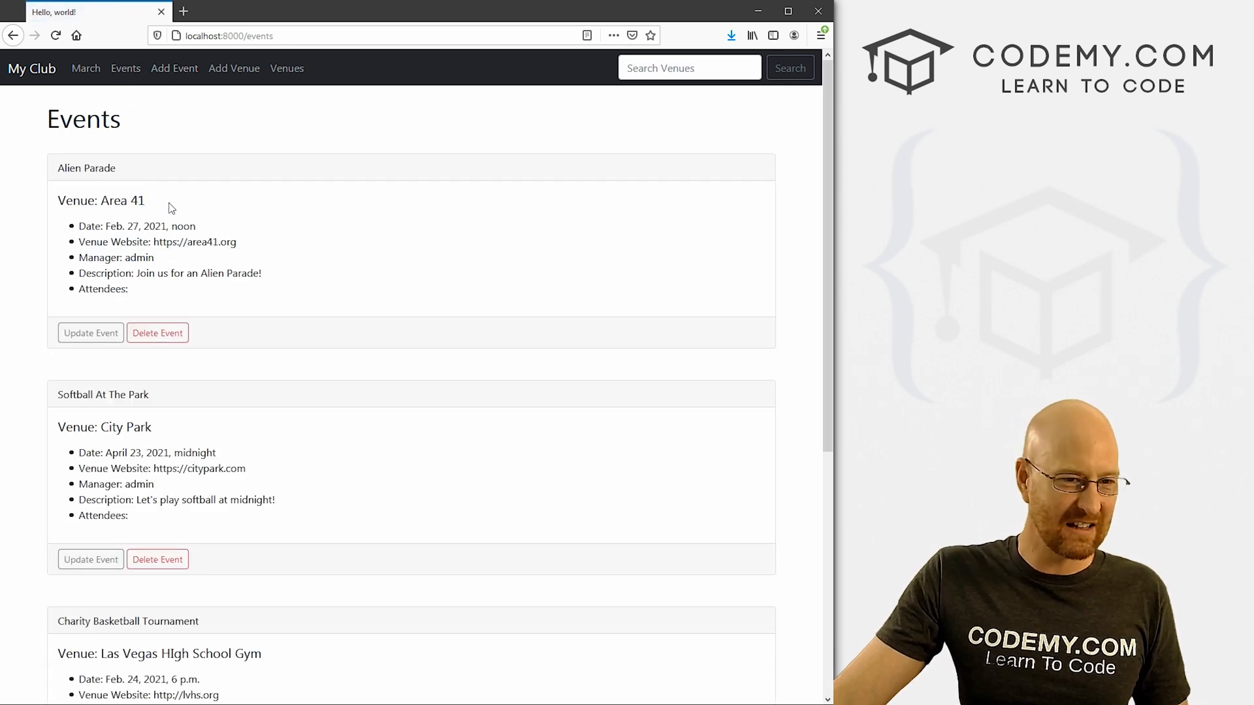
double_click(100, 200)
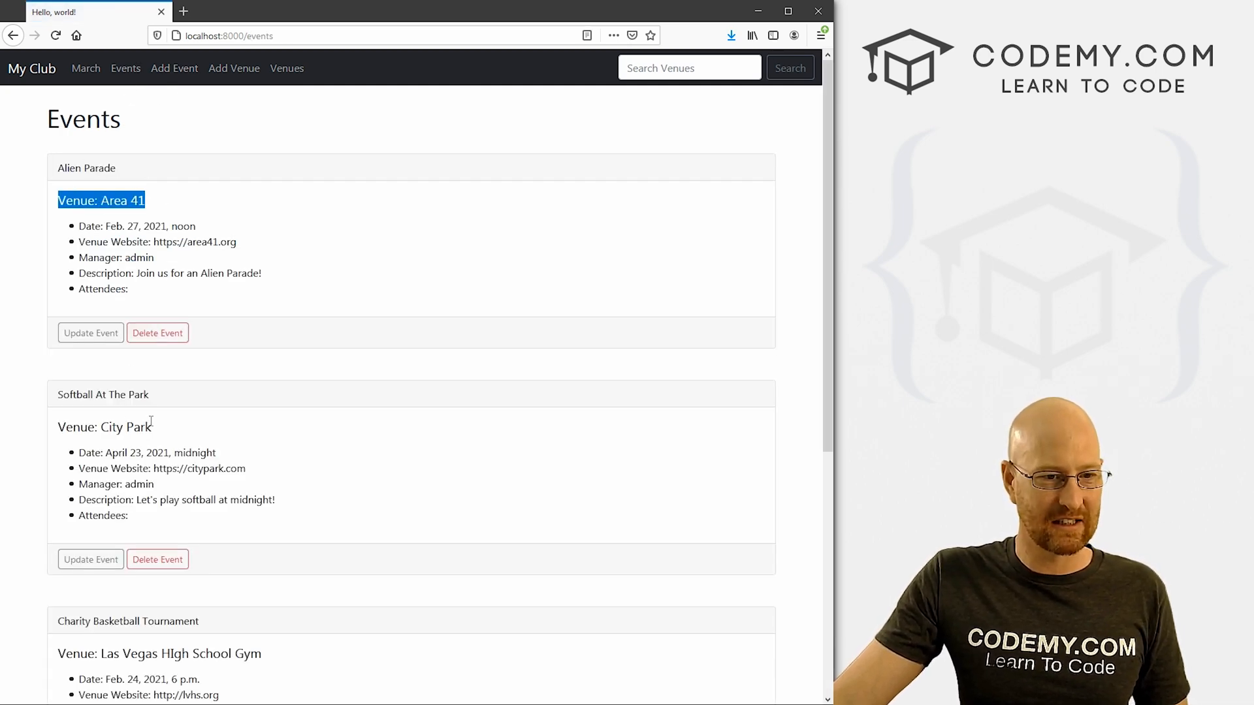
scroll("down", 3)
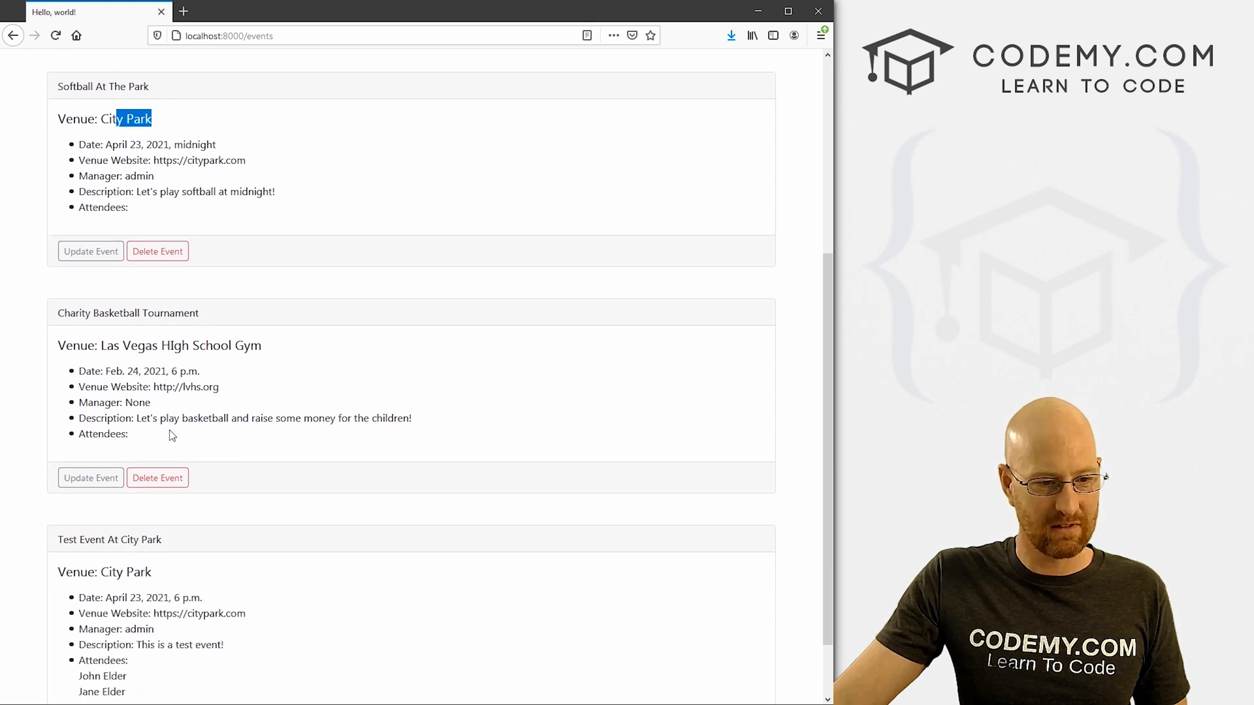
scroll("down", 3)
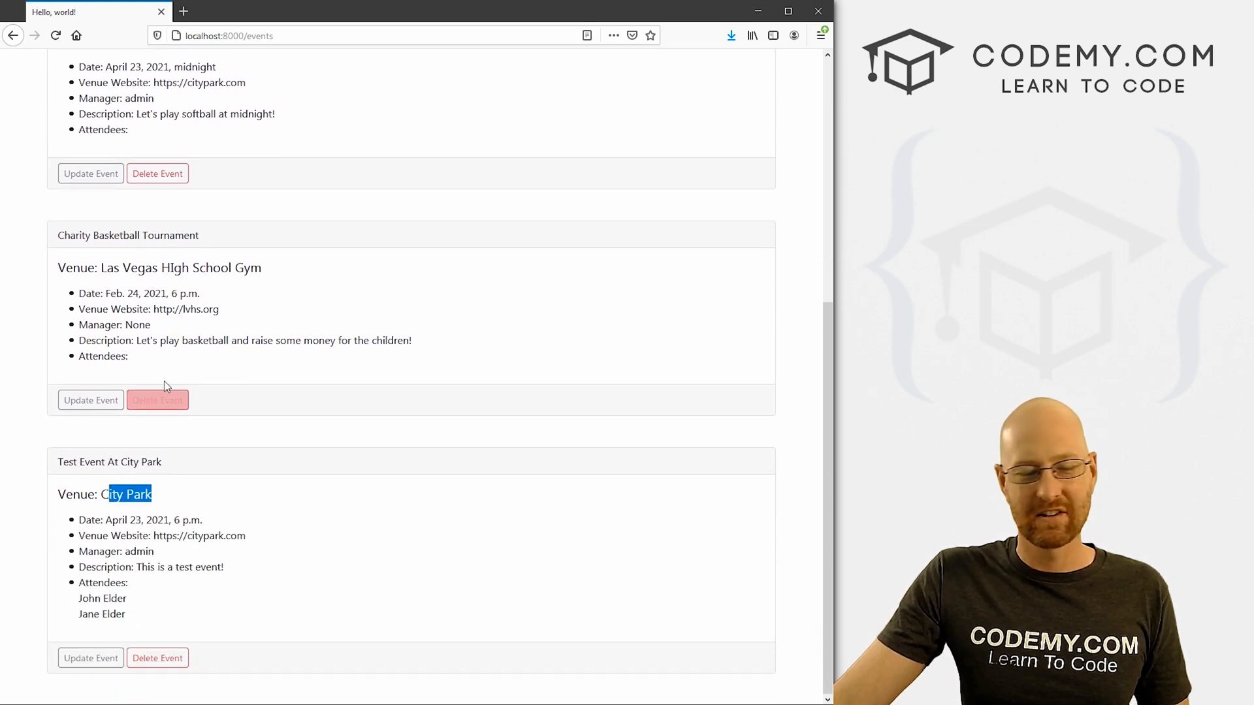
scroll("up", 3)
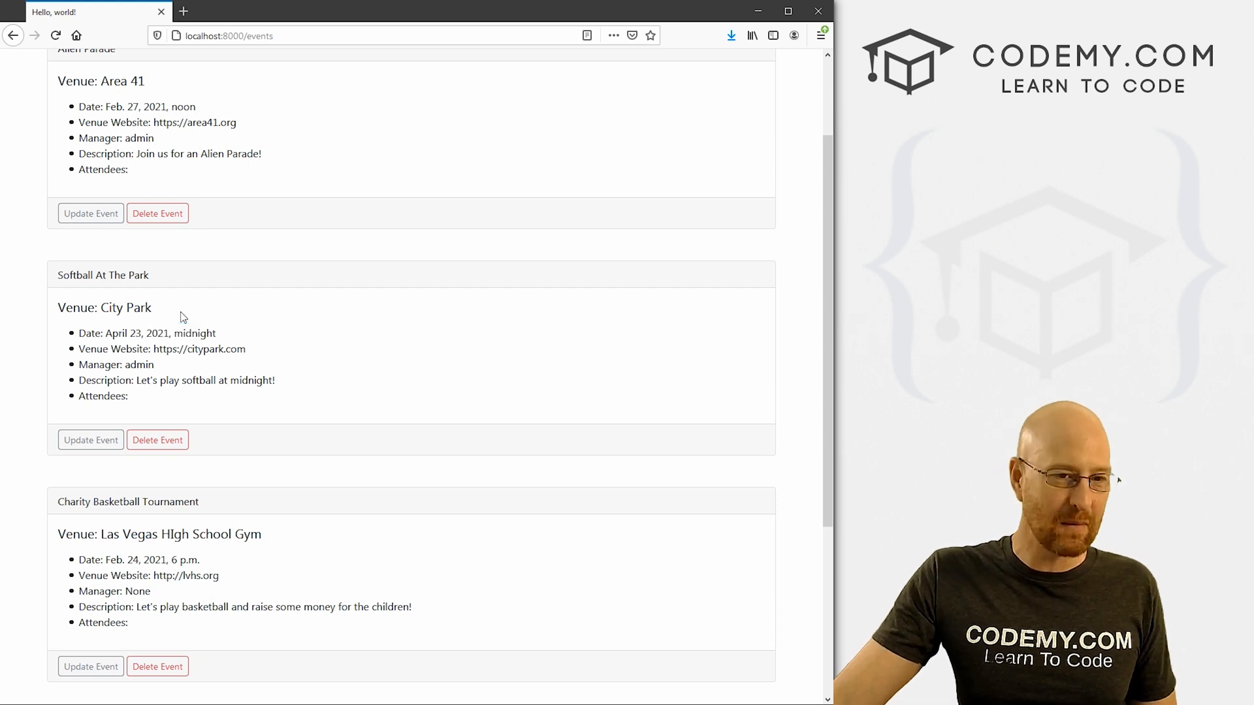
double_click(104, 307)
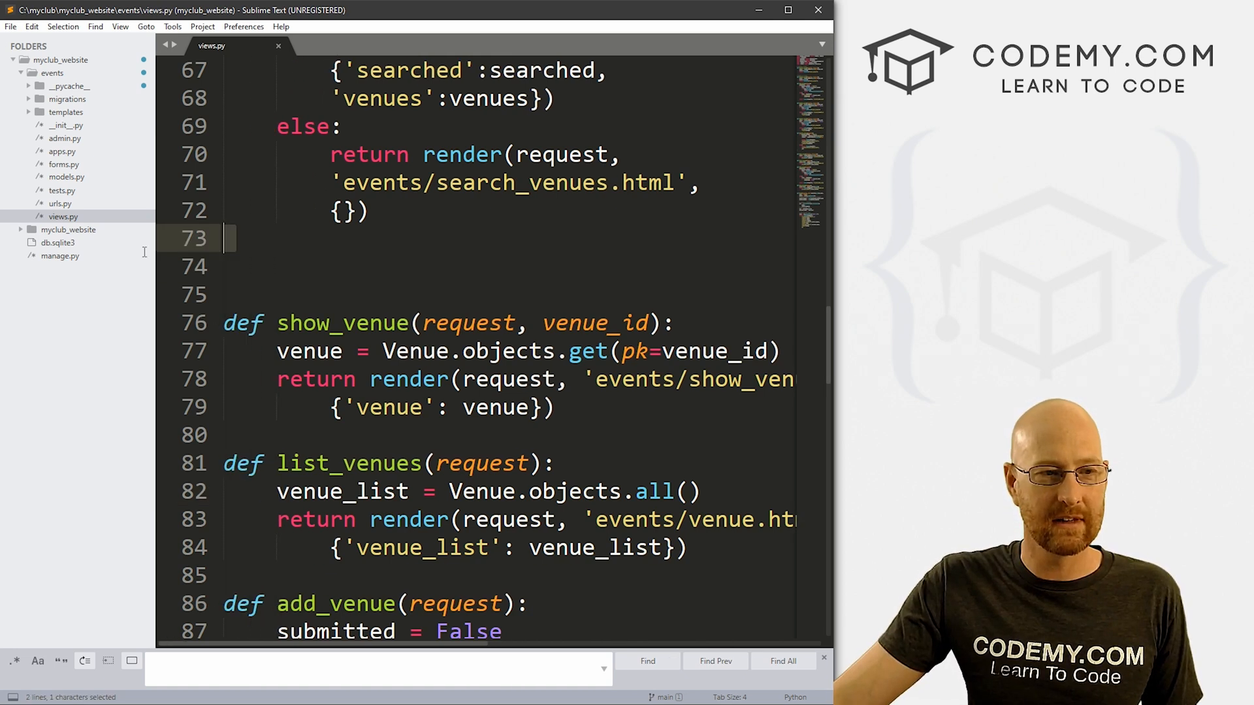
mouse_move(320, 266)
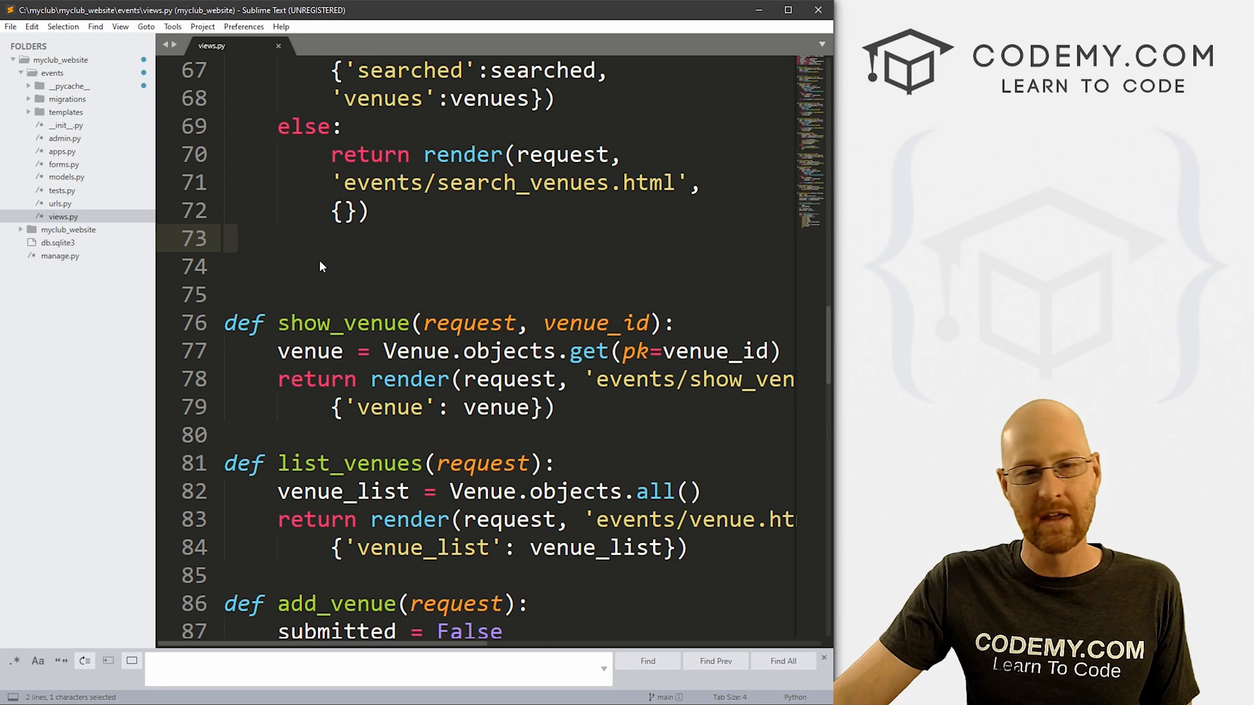
Step: Locate the all_events view in views.py, select event_list and expand the templates/events folder
scroll("up", 3)
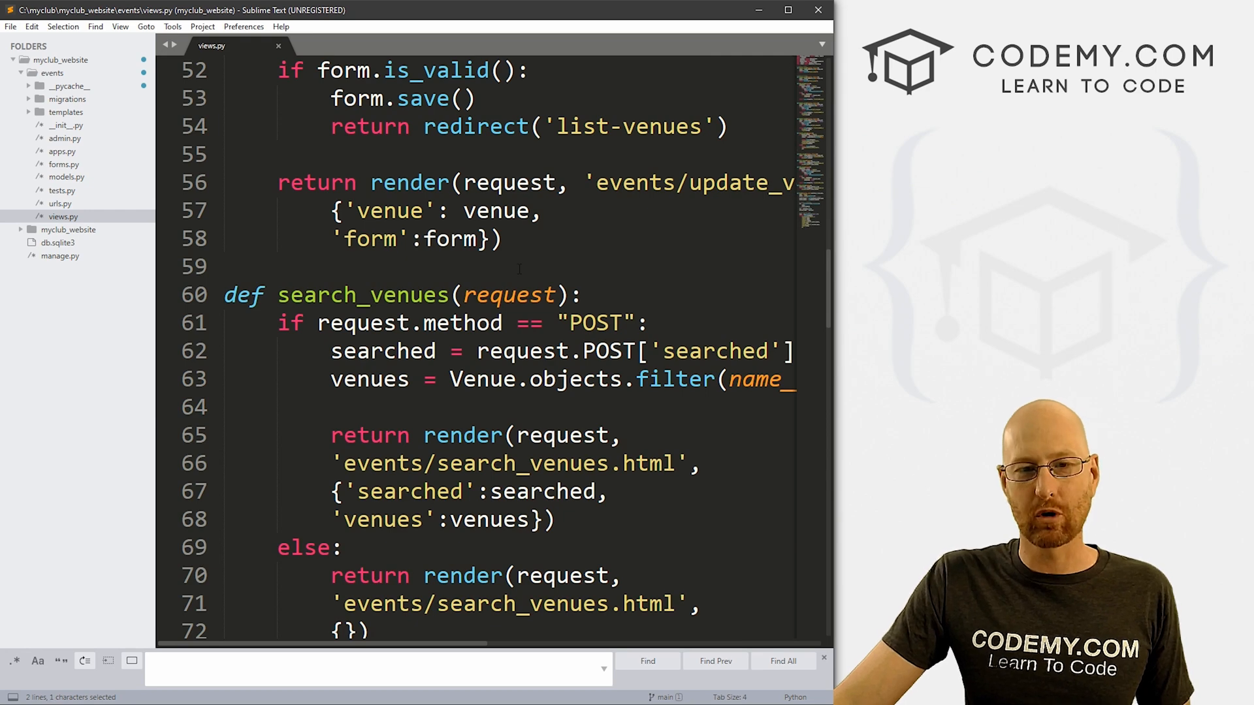
scroll("up", 3)
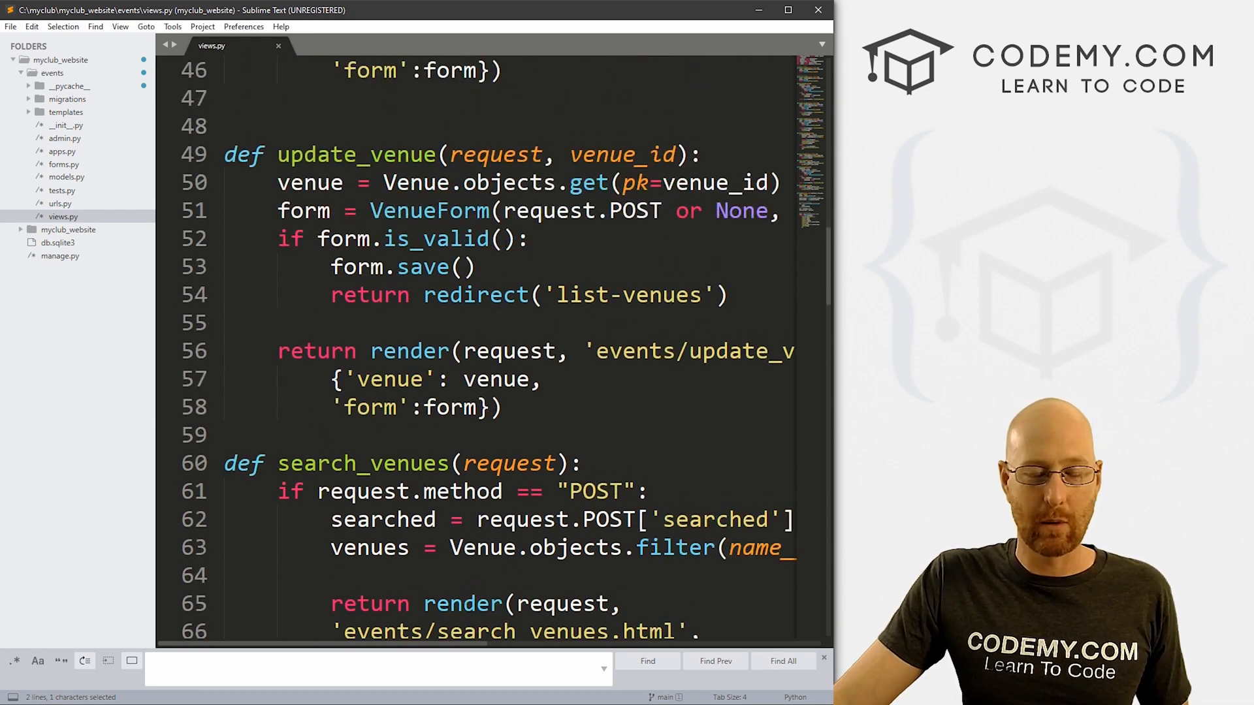
scroll("up", 3)
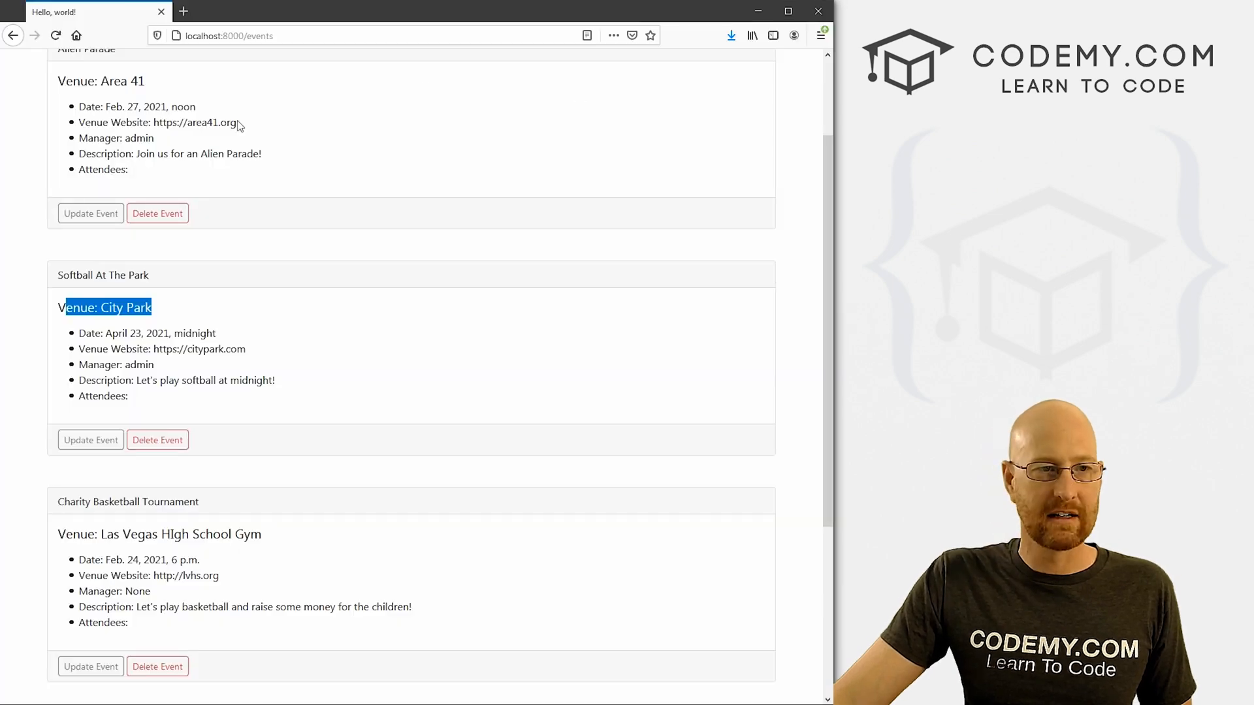
scroll("up", 3)
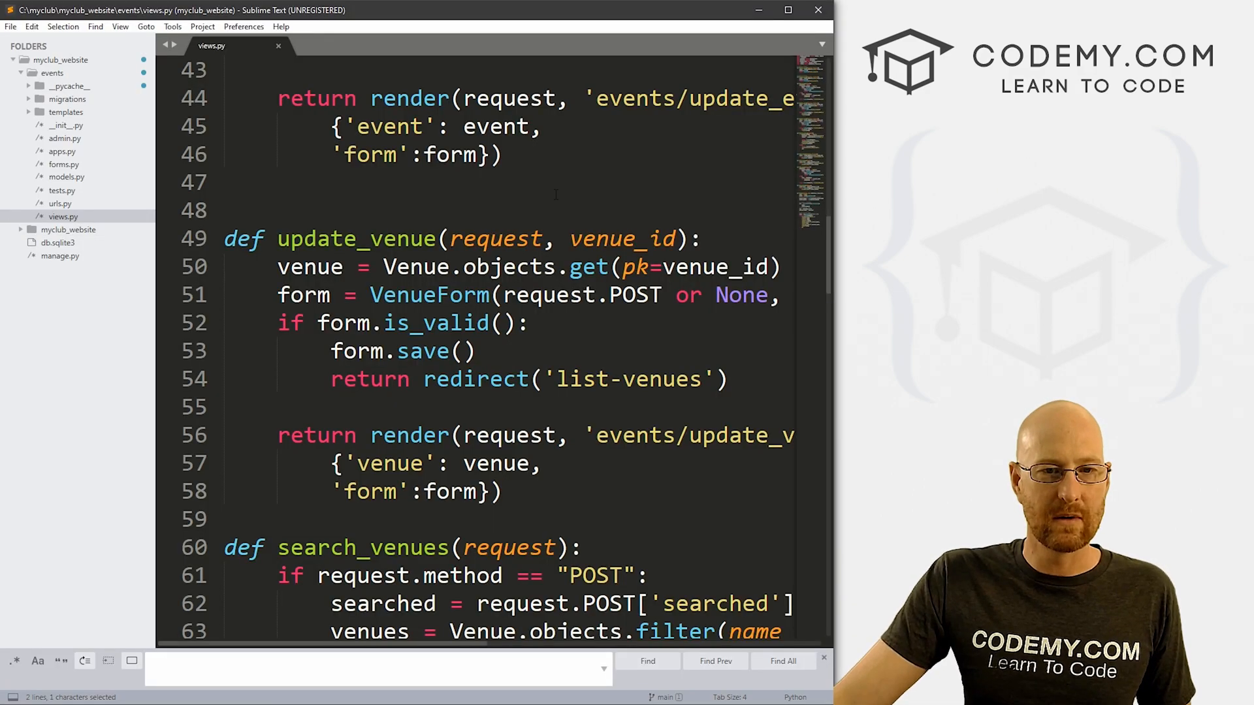
scroll("up", 3)
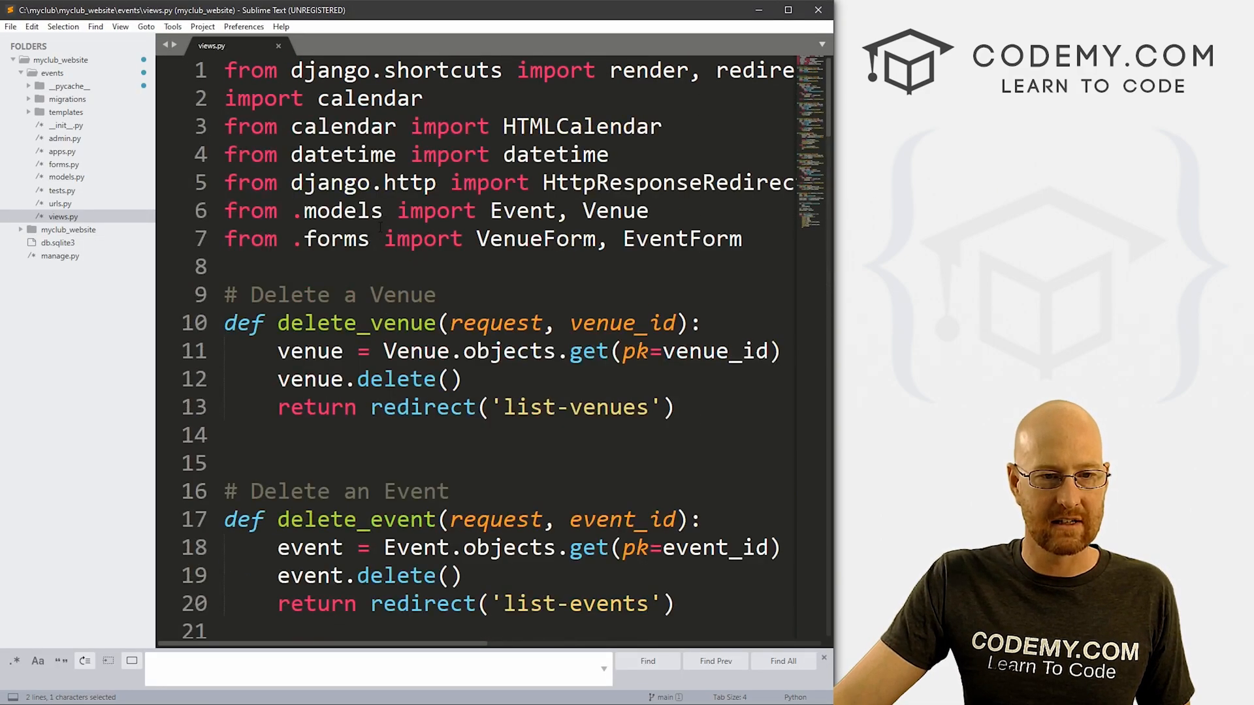
scroll("down", 3)
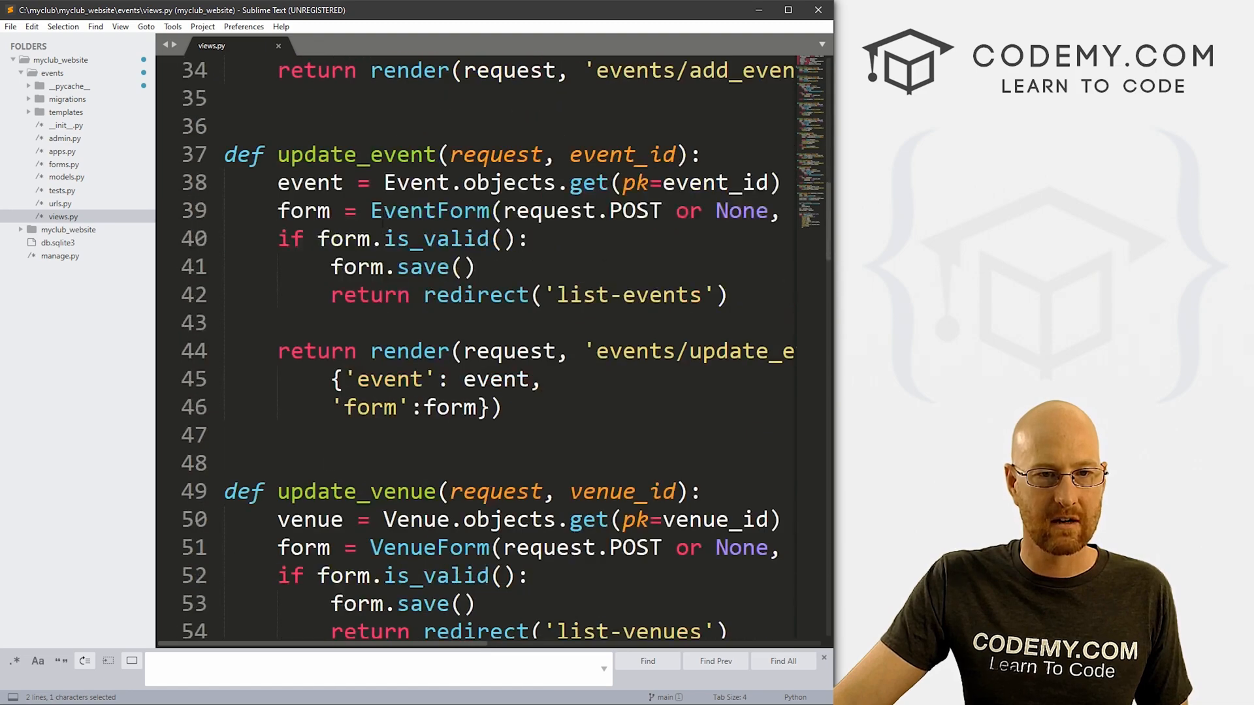
scroll("down", 3)
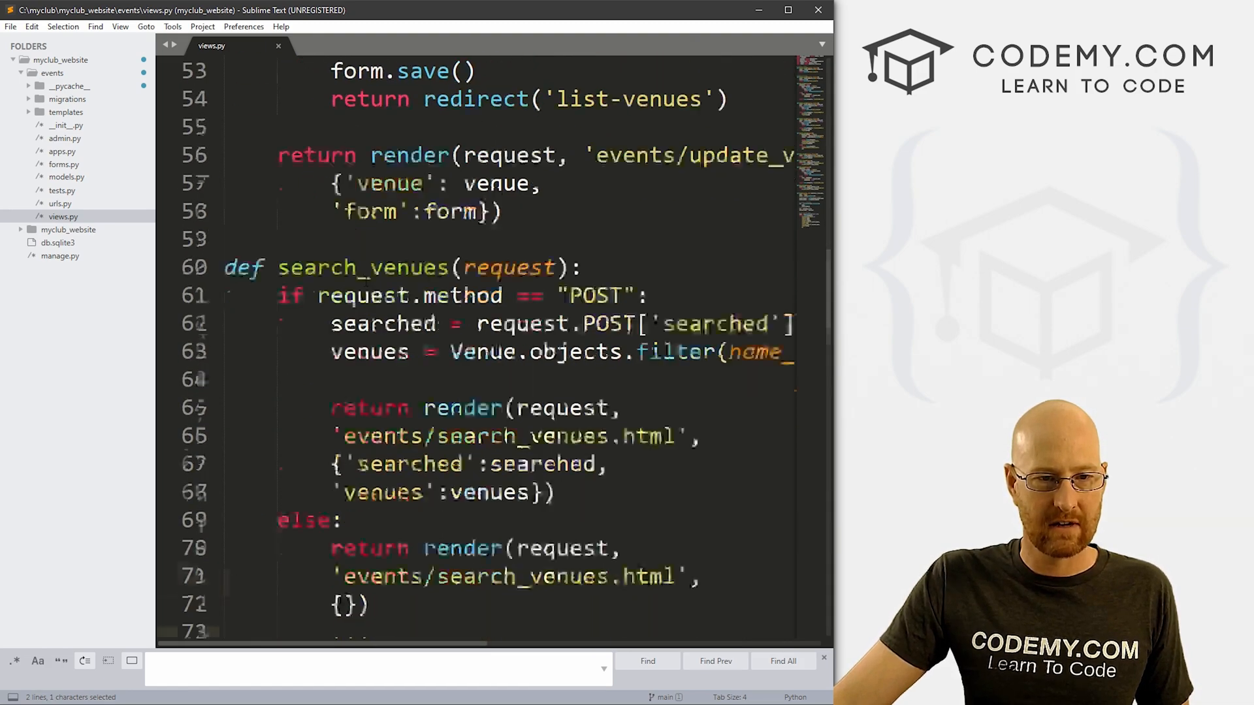
scroll("down", 3)
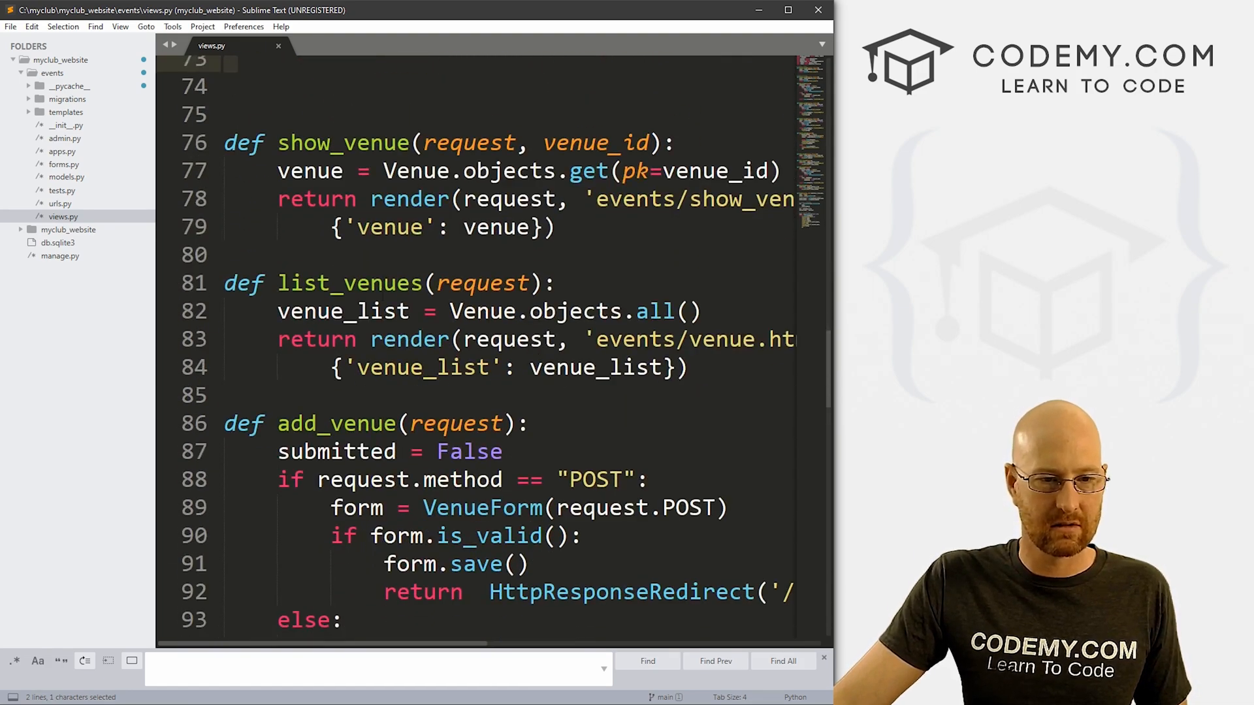
scroll("down", 3)
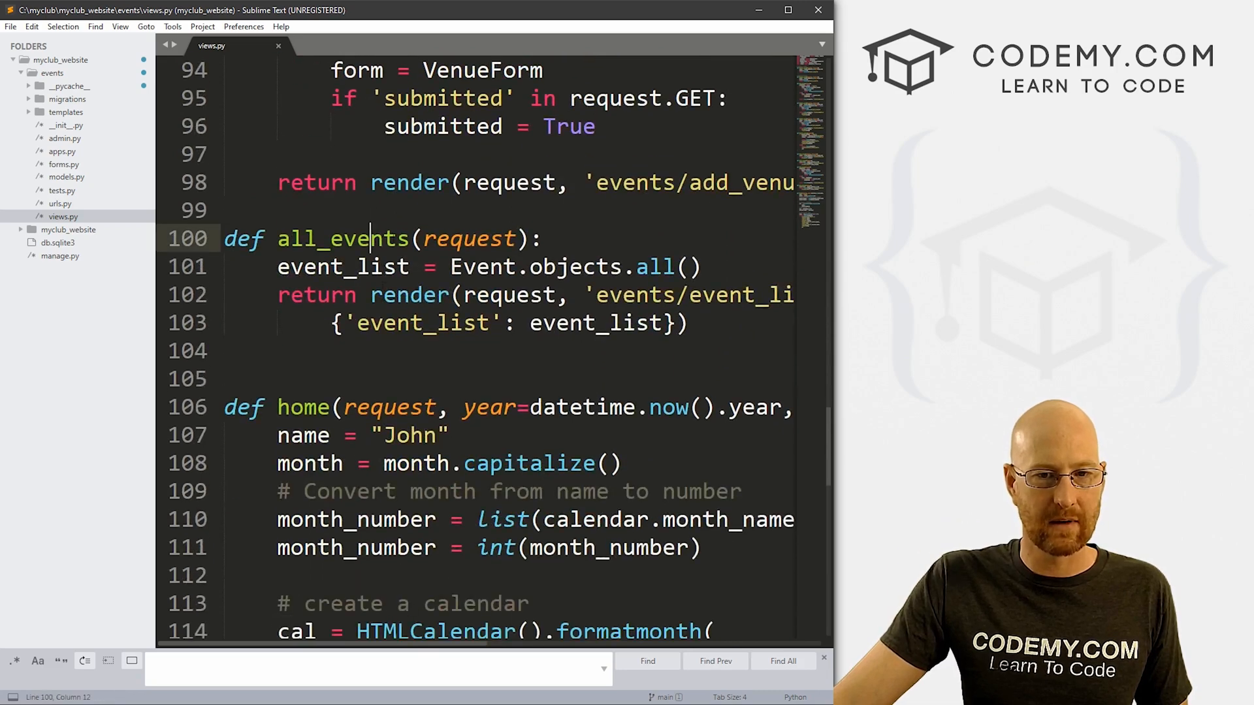
double_click(344, 266)
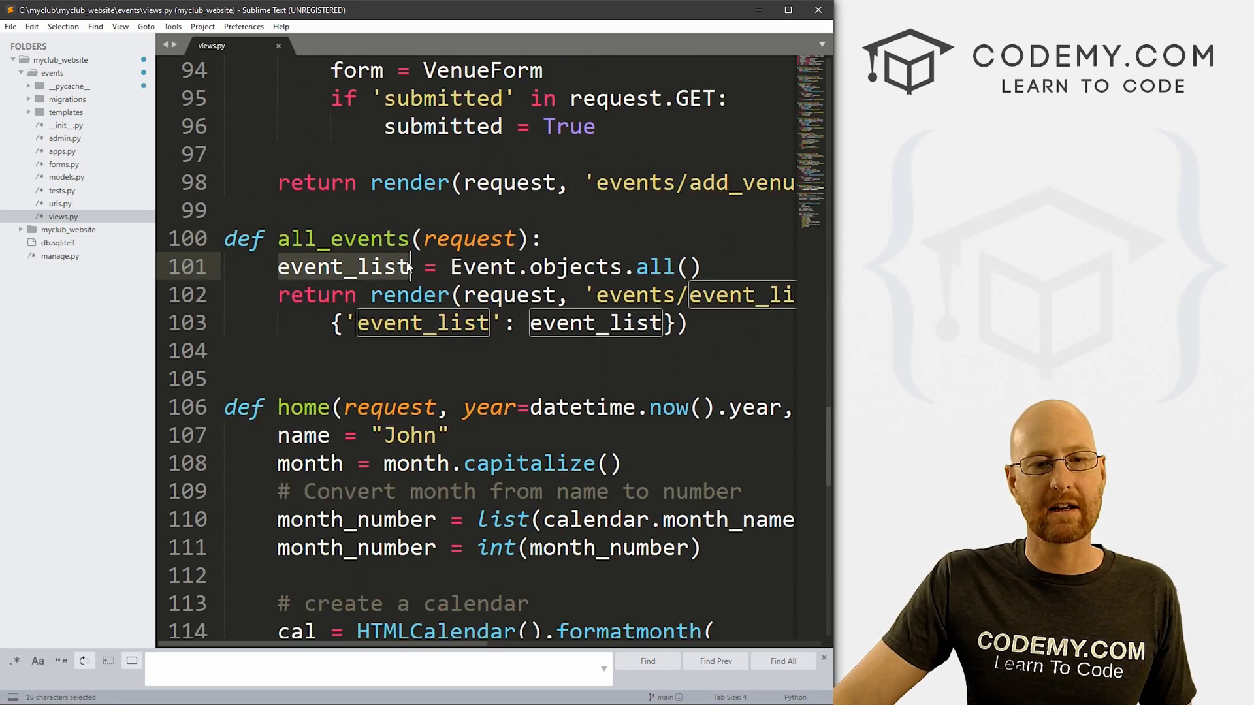
left_click(408, 266)
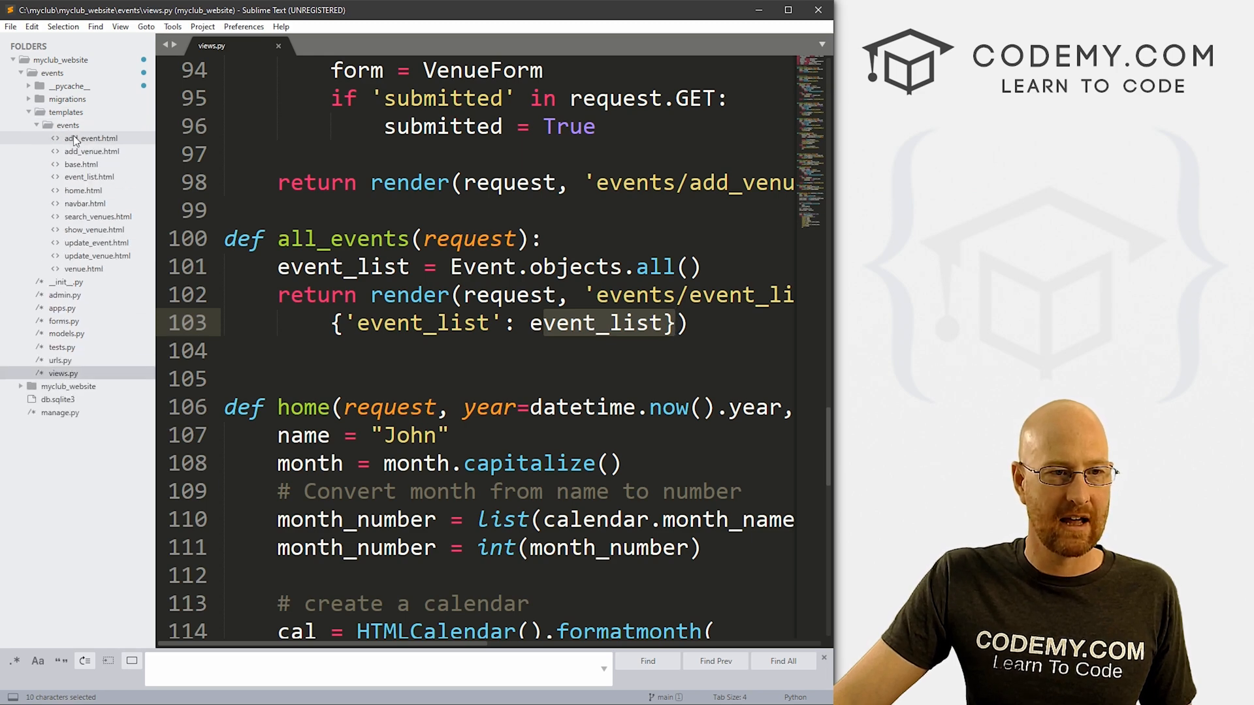
mouse_move(91, 215)
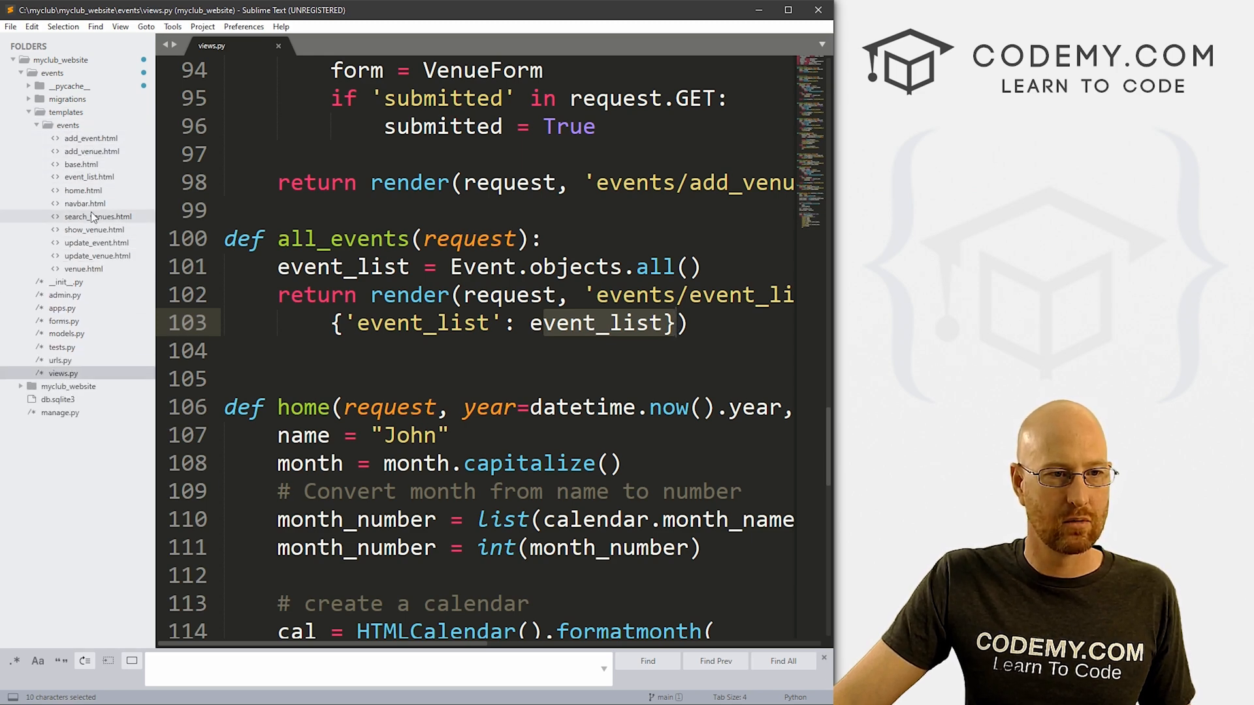
Step: Preview the event_list.html template and return to views.py
left_click(89, 176)
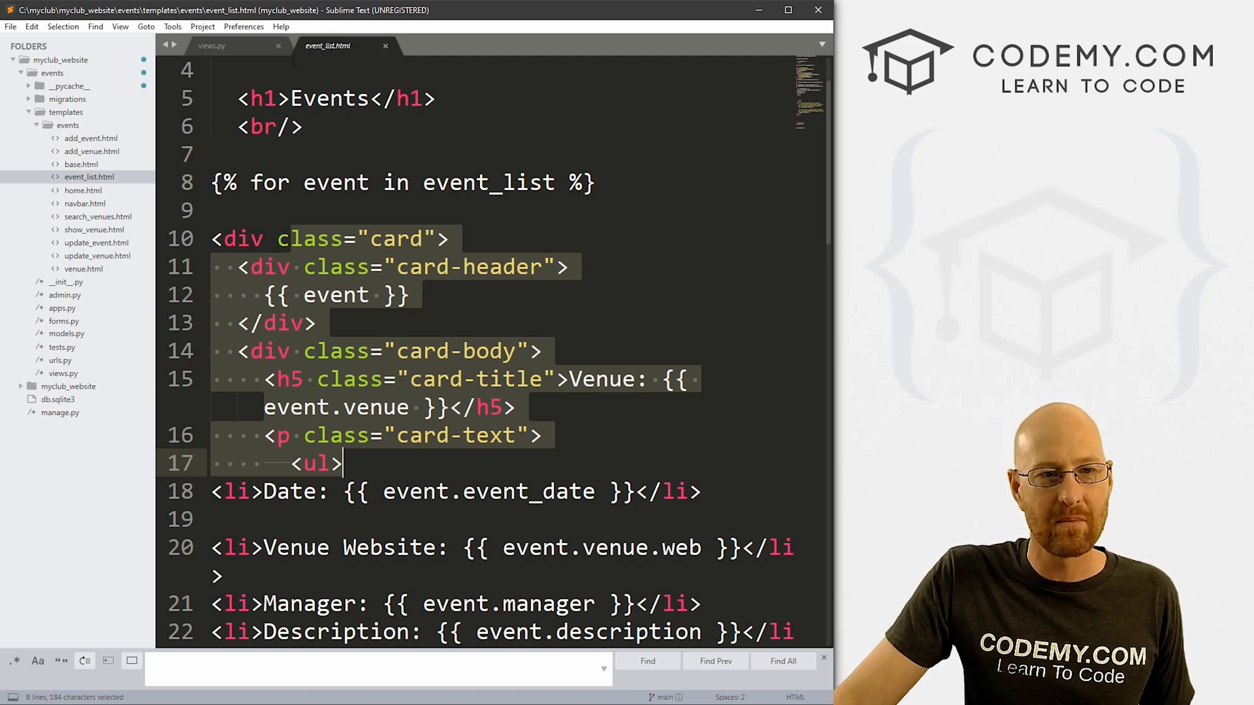
left_click(212, 46)
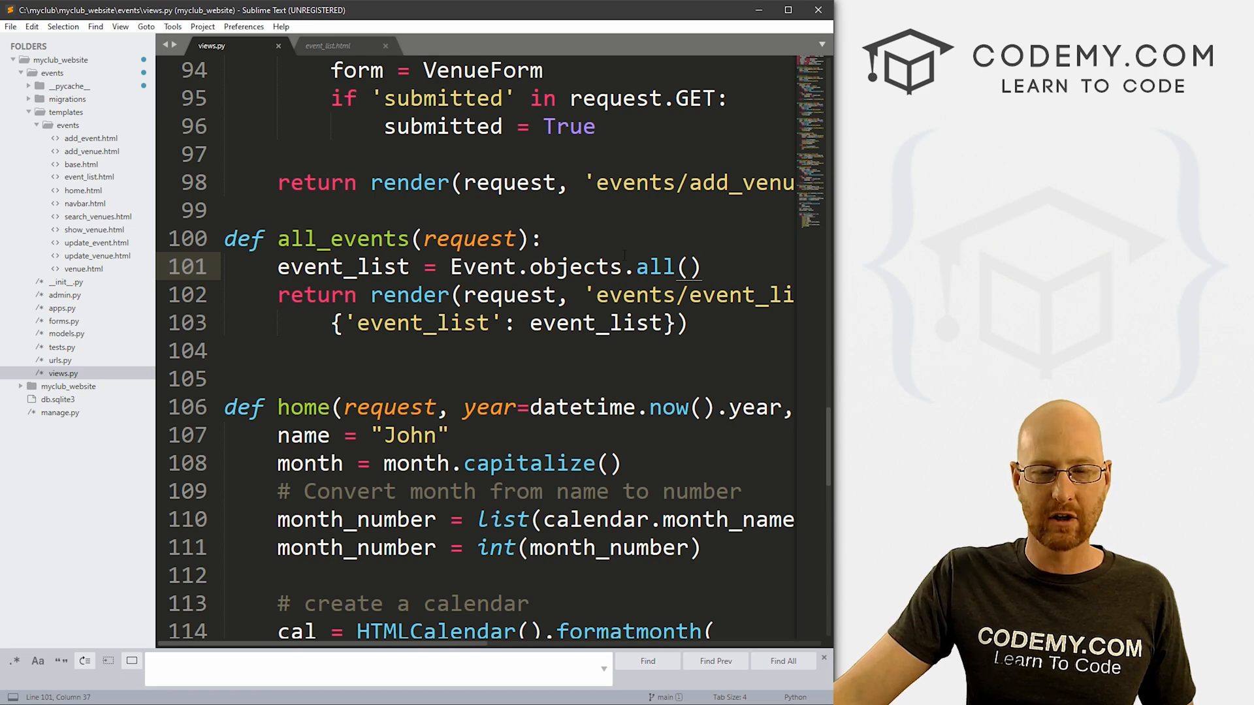
Step: Chain .order_by('') onto Event.objects.all() in all_events, checking the Event fields in models.py
double_click(656, 266)
type(".")
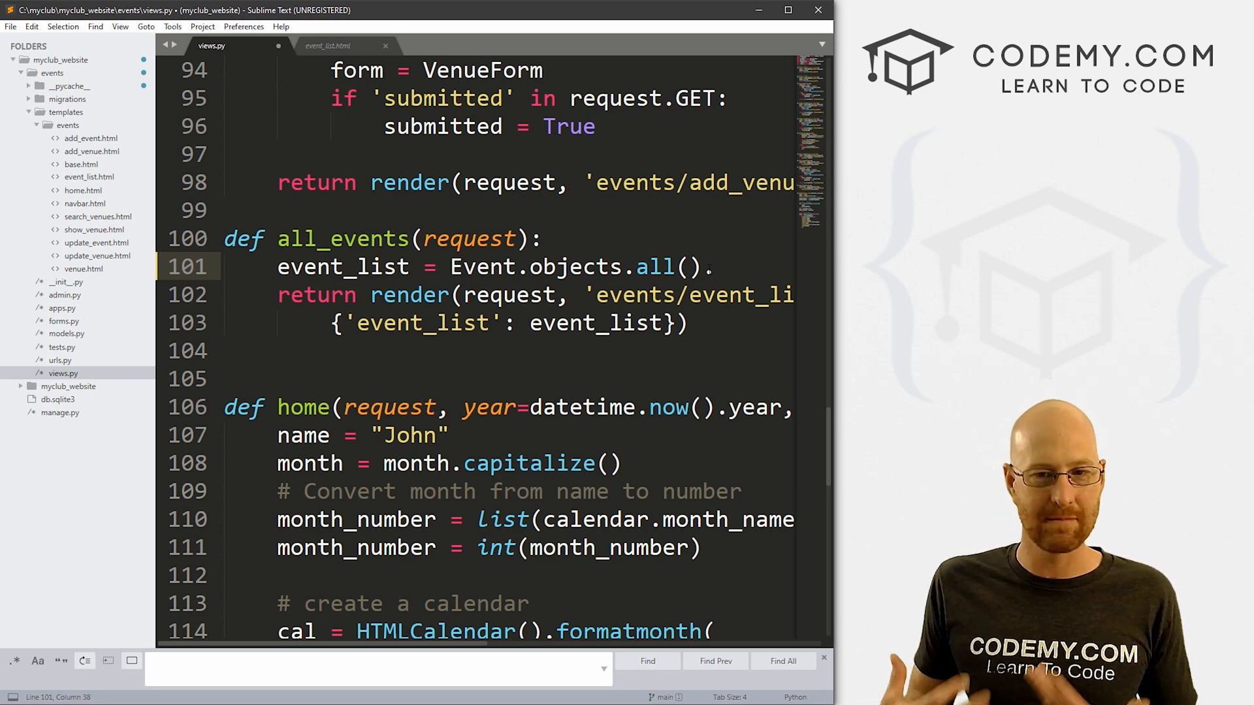
type("ord")
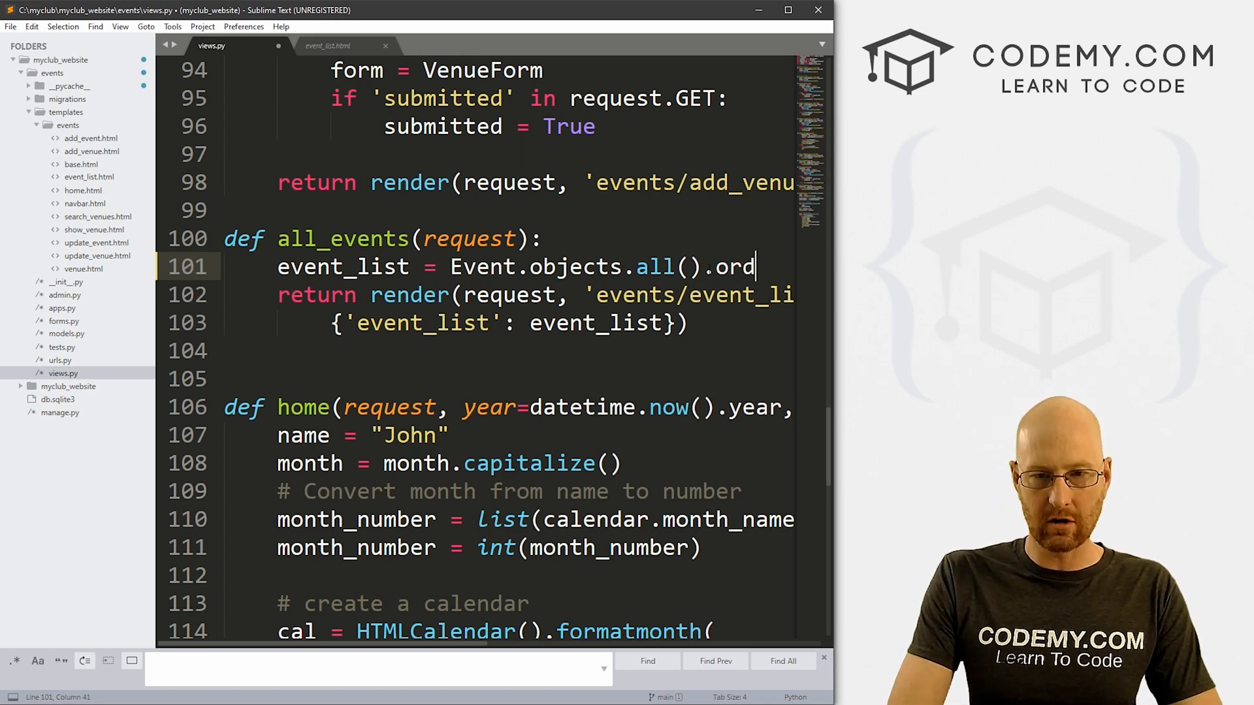
type("er_by(")
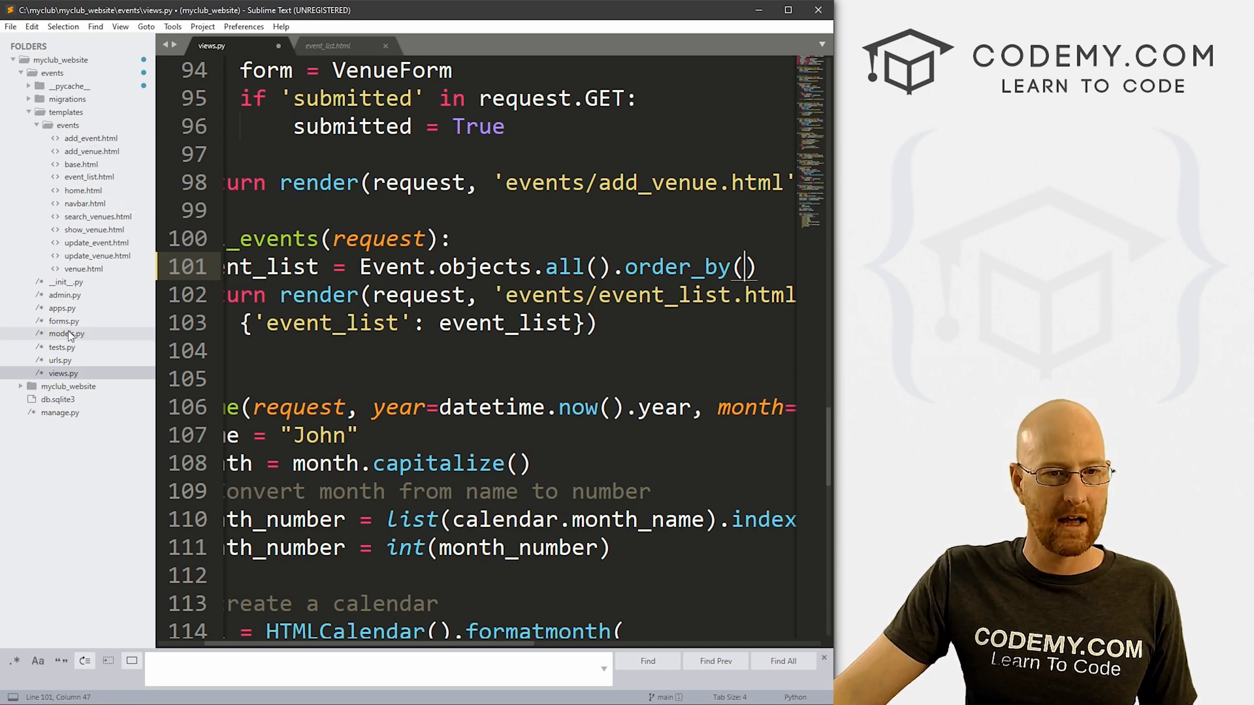
left_click(65, 333)
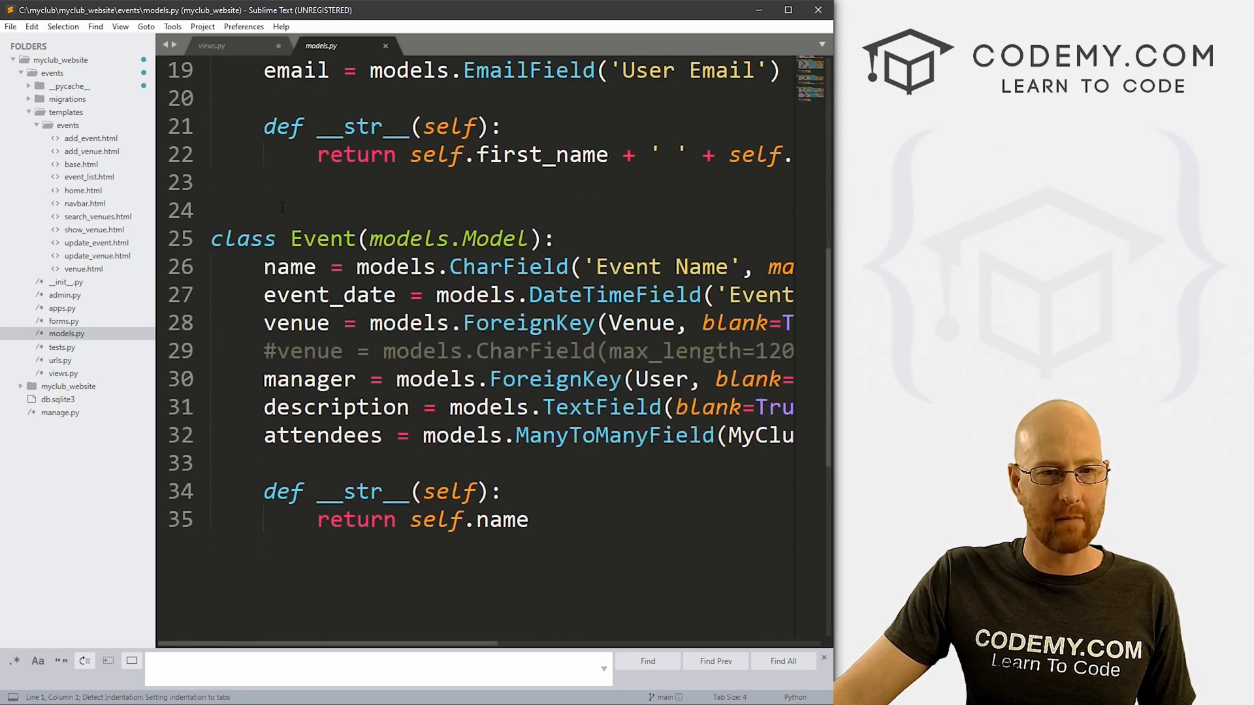
double_click(289, 266)
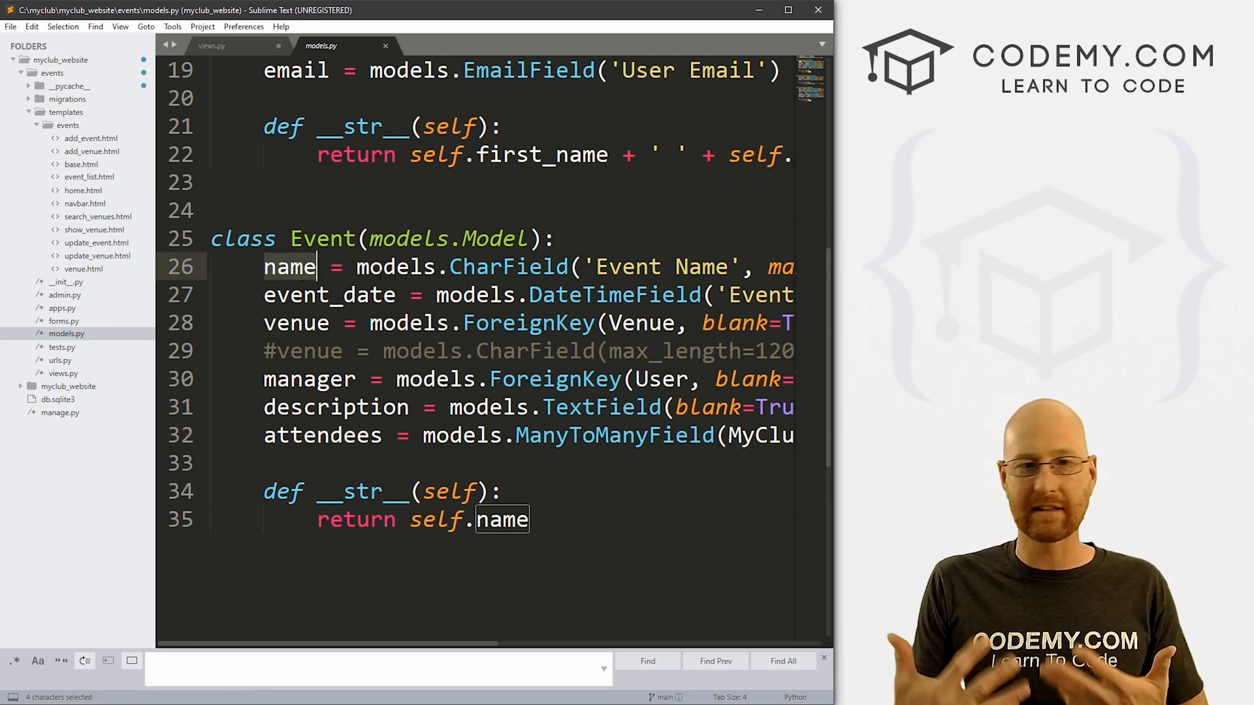
left_click(212, 46)
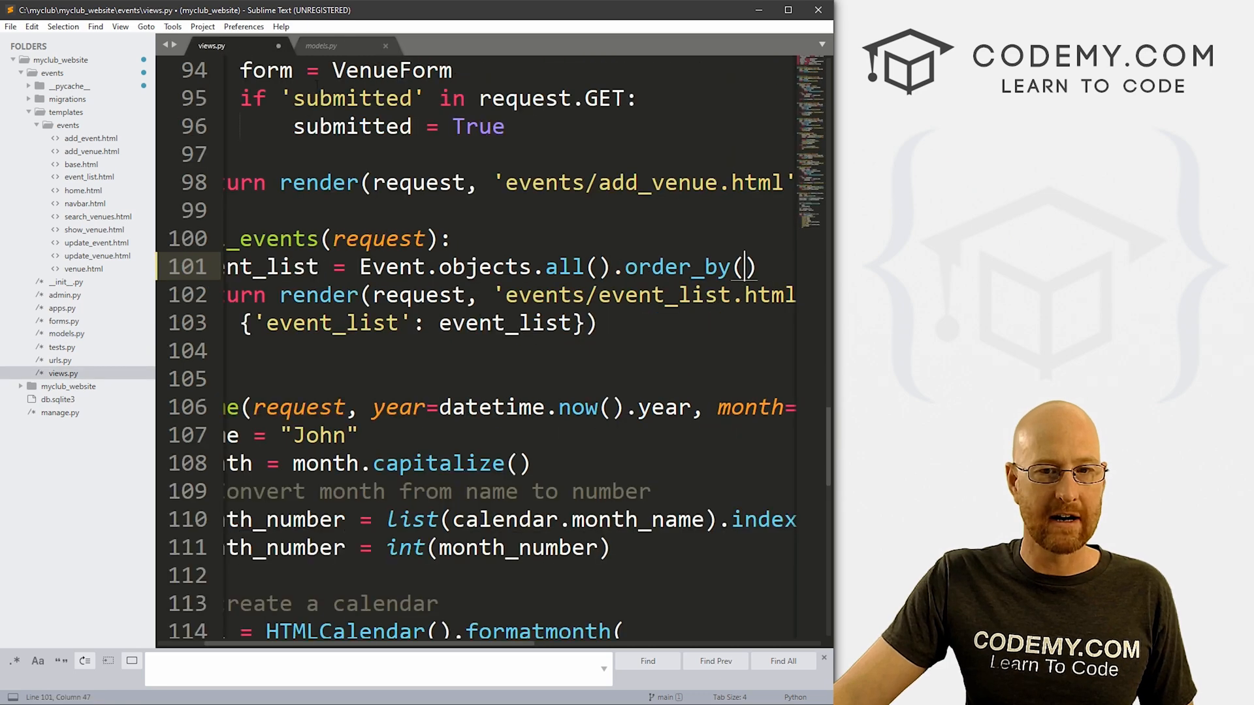
type("''")
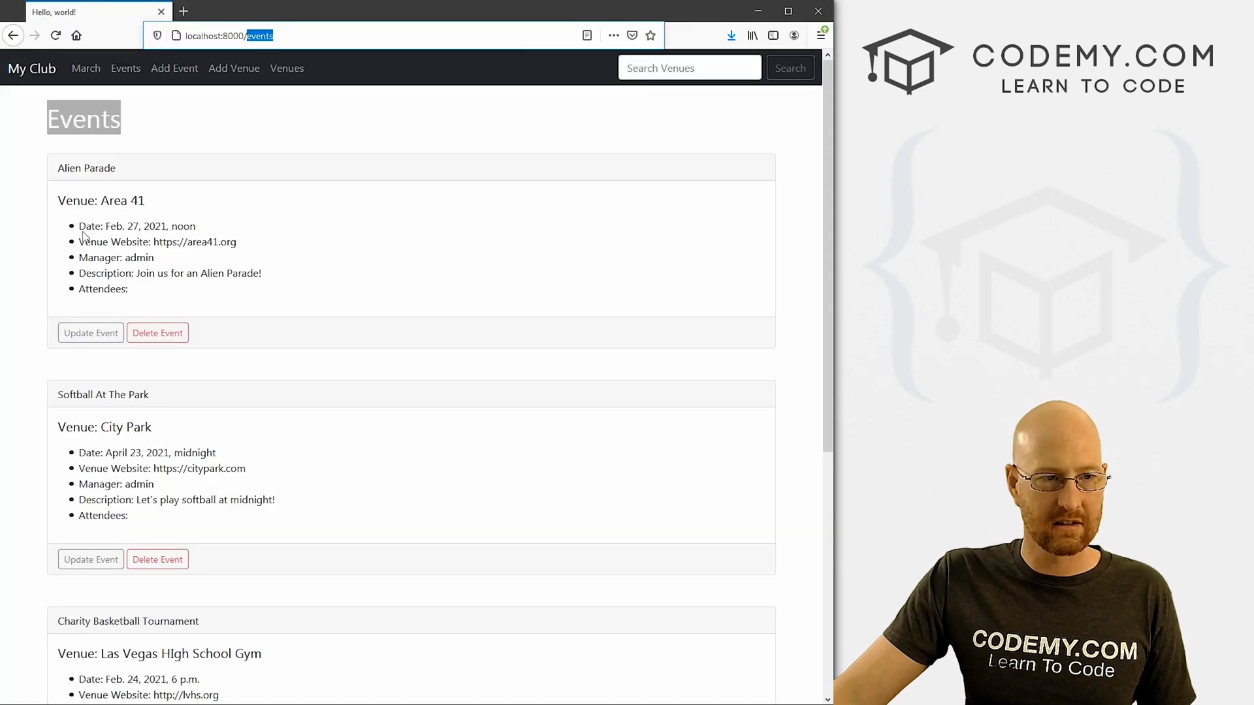
Step: Check the Events page lists Alien Parade, Charity Basketball Tournament, Softball At The Park in name order
double_click(86, 169)
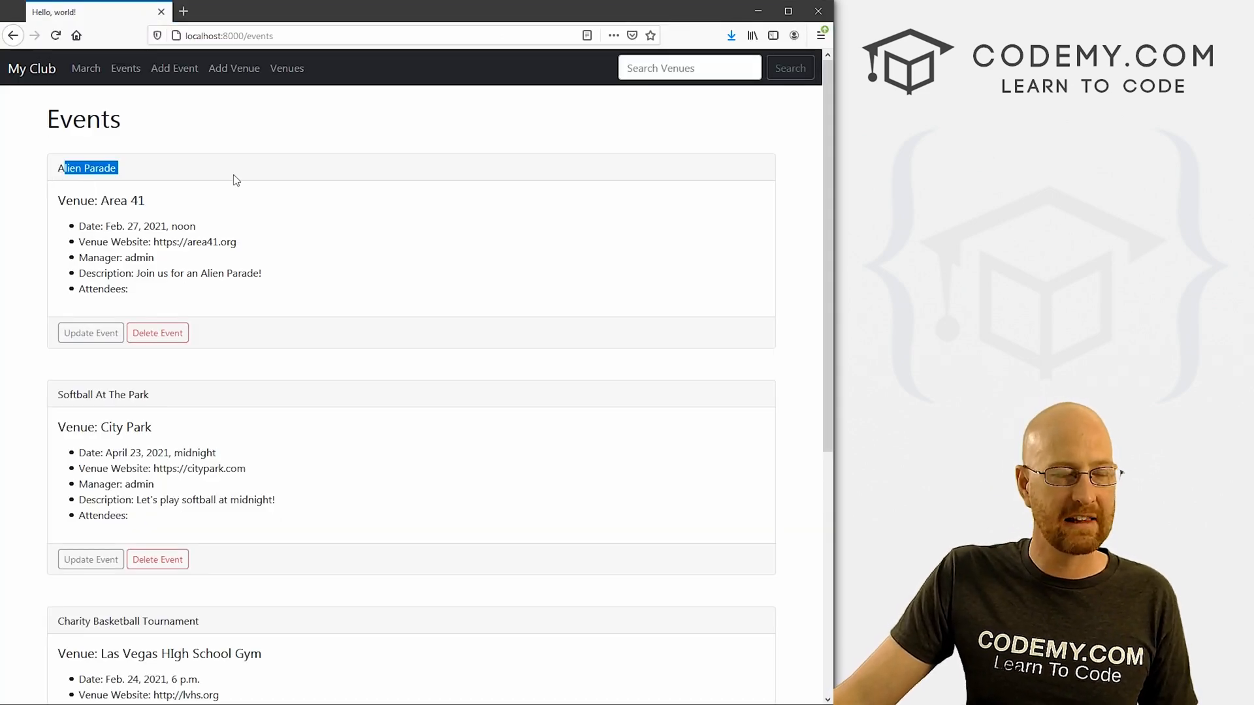
double_click(102, 395)
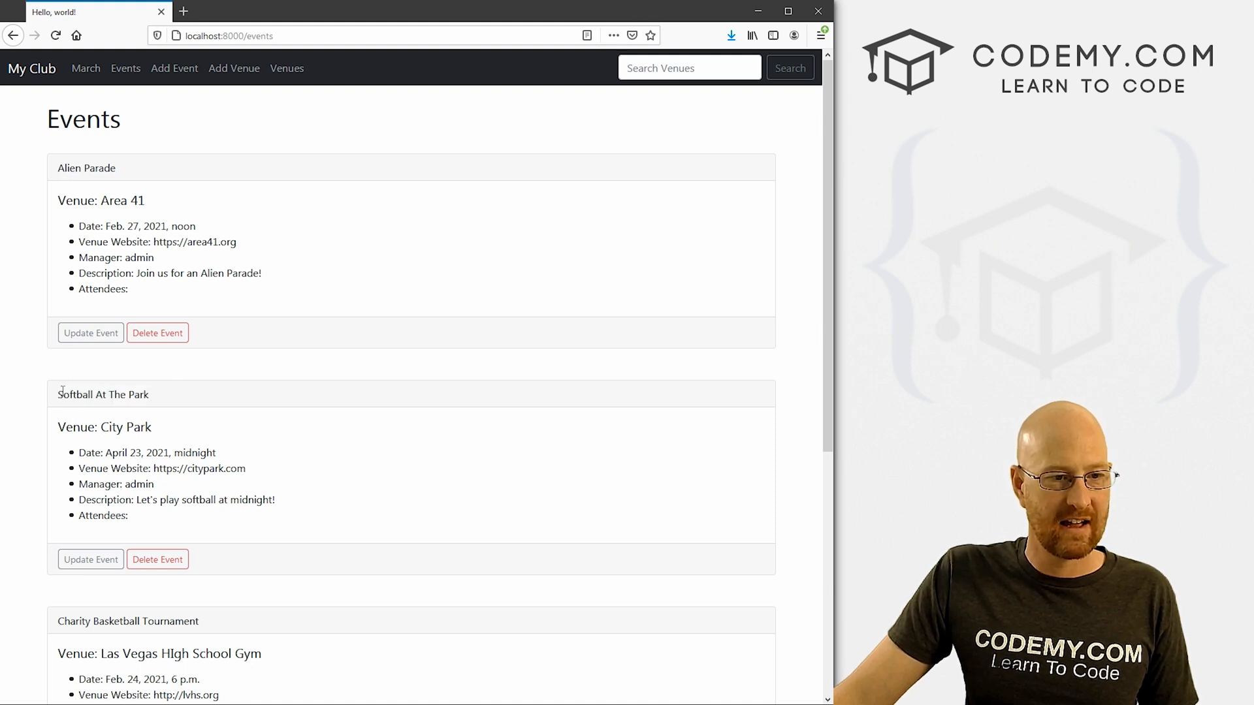
scroll("down", 3)
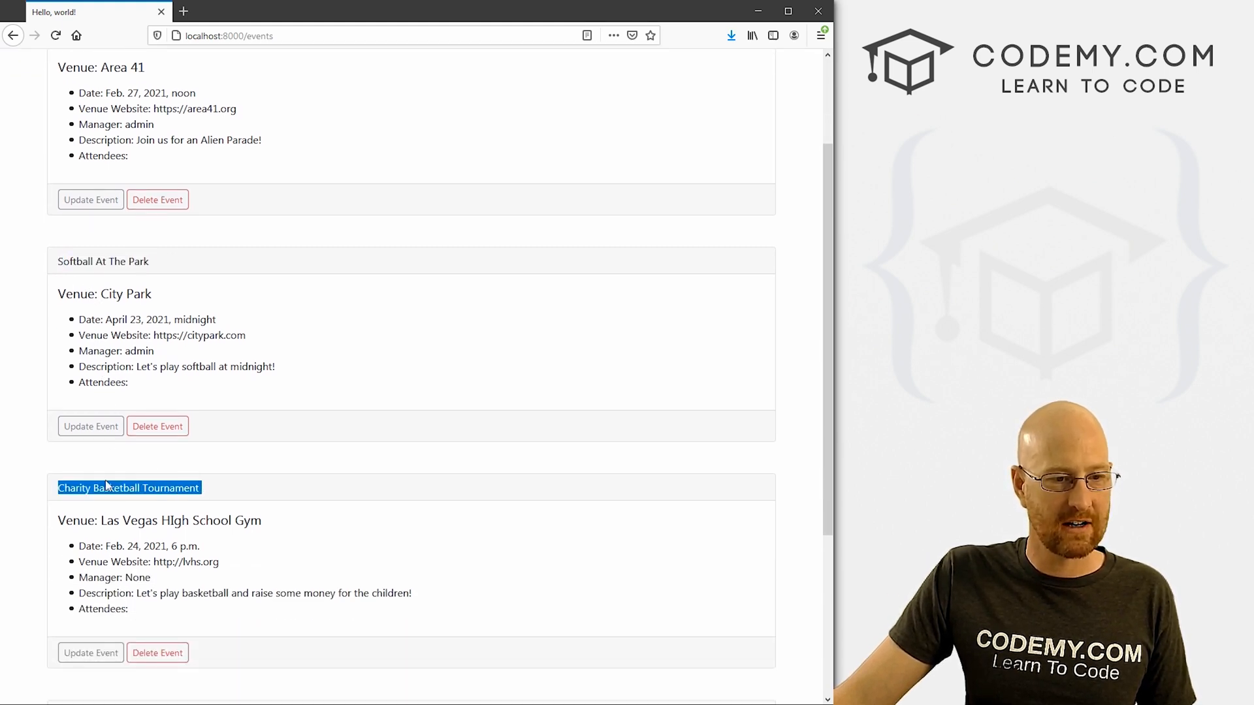
scroll("down", 3)
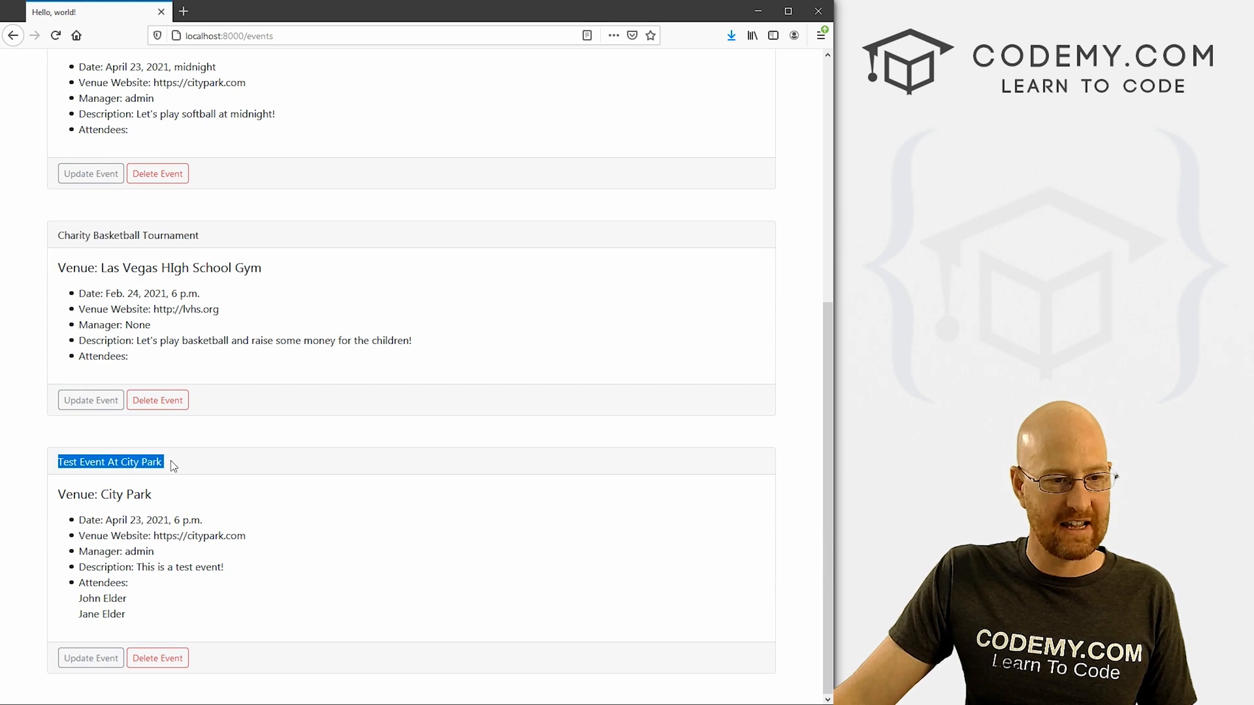
scroll("up", 3)
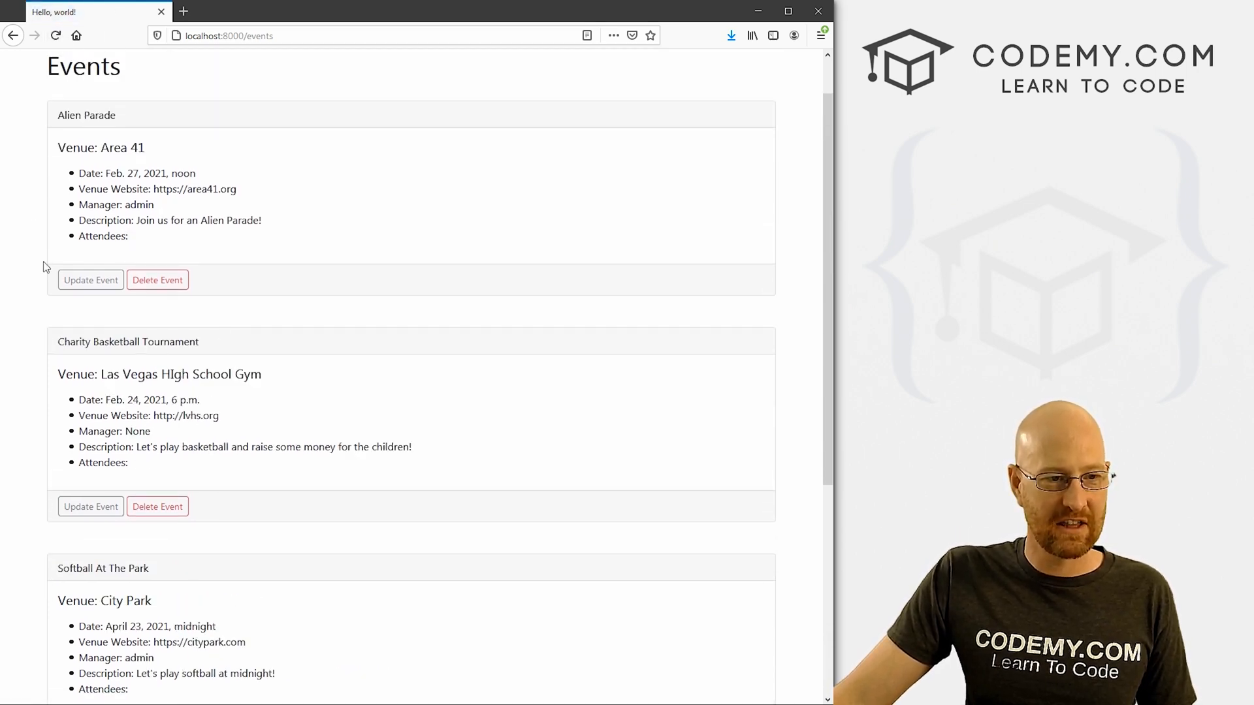
double_click(86, 115)
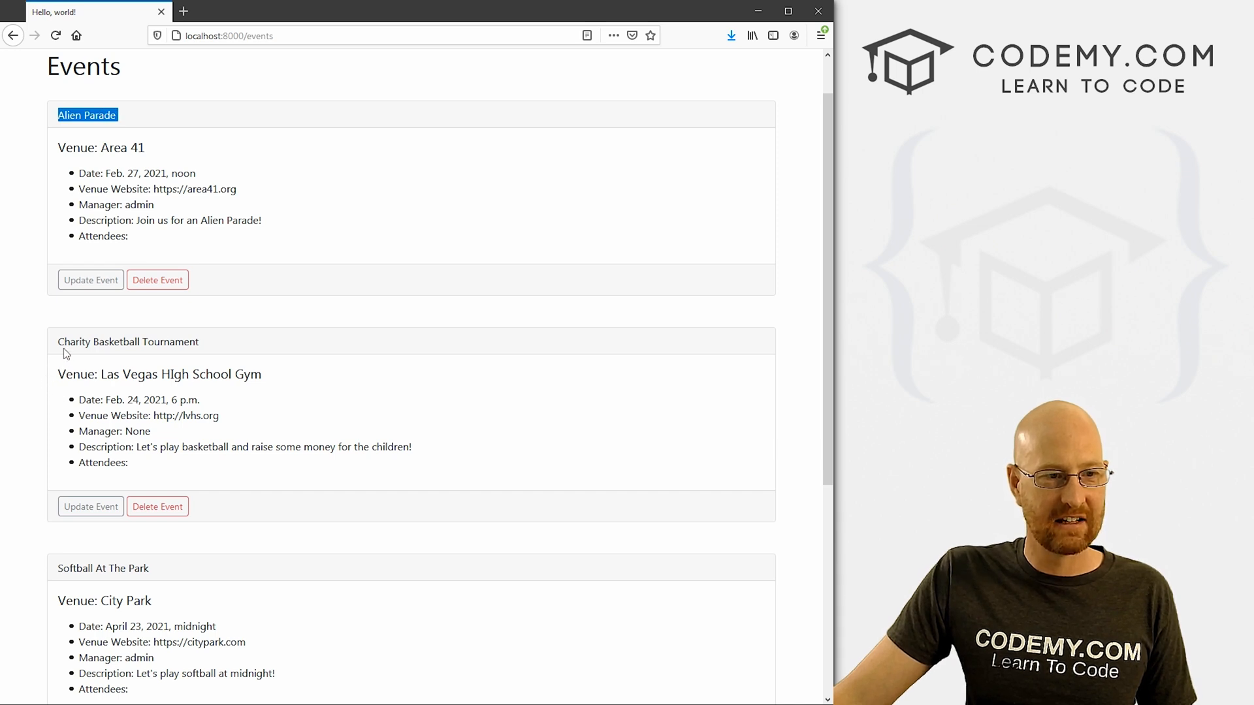
double_click(75, 341)
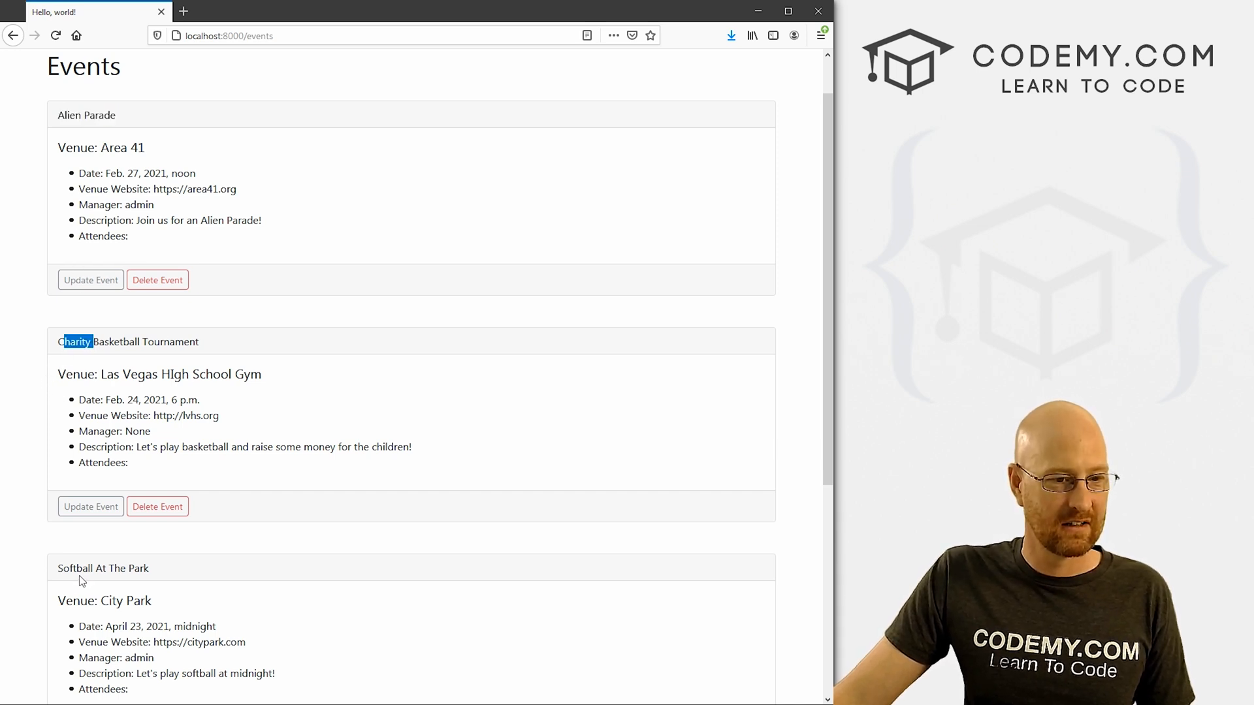
scroll("down", 3)
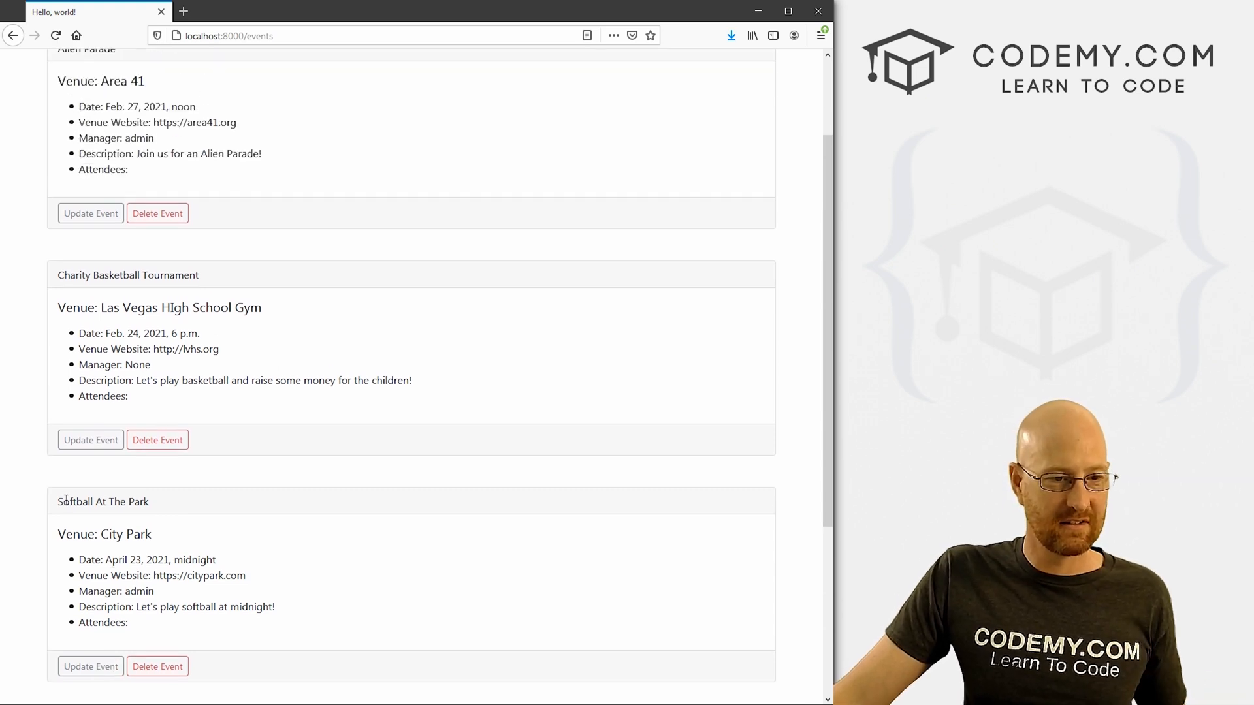
scroll("up", 3)
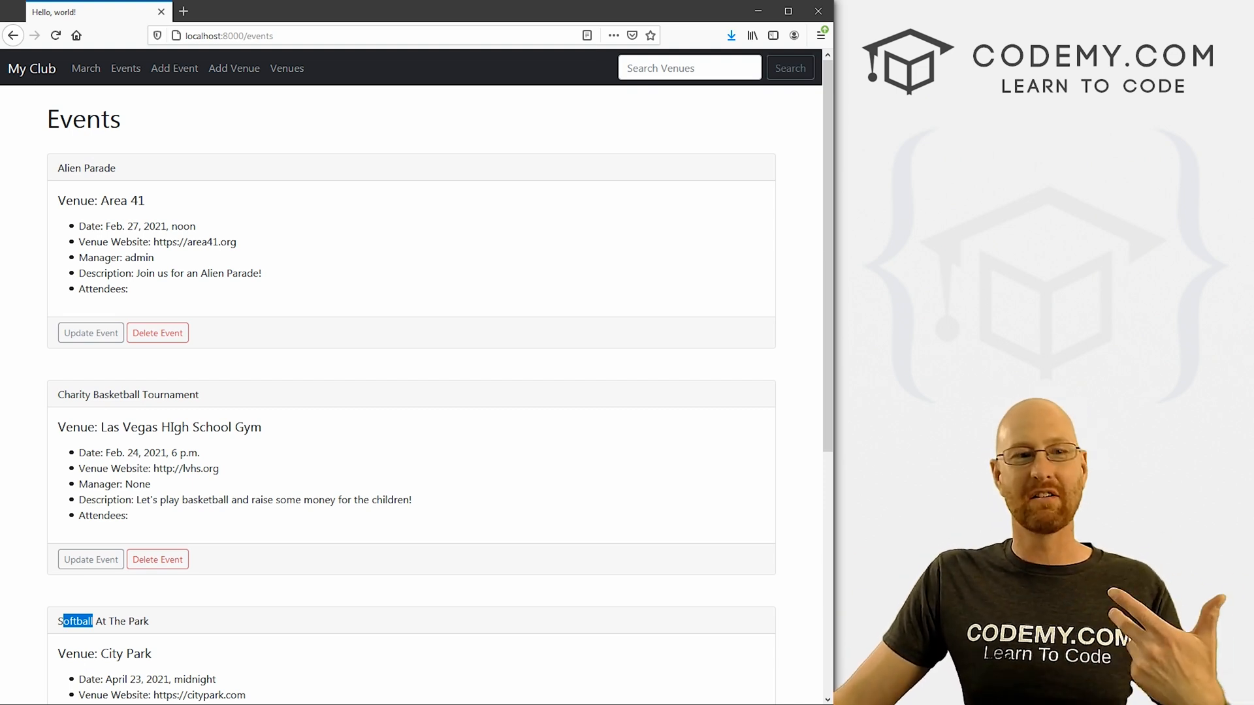
scroll("down", 3)
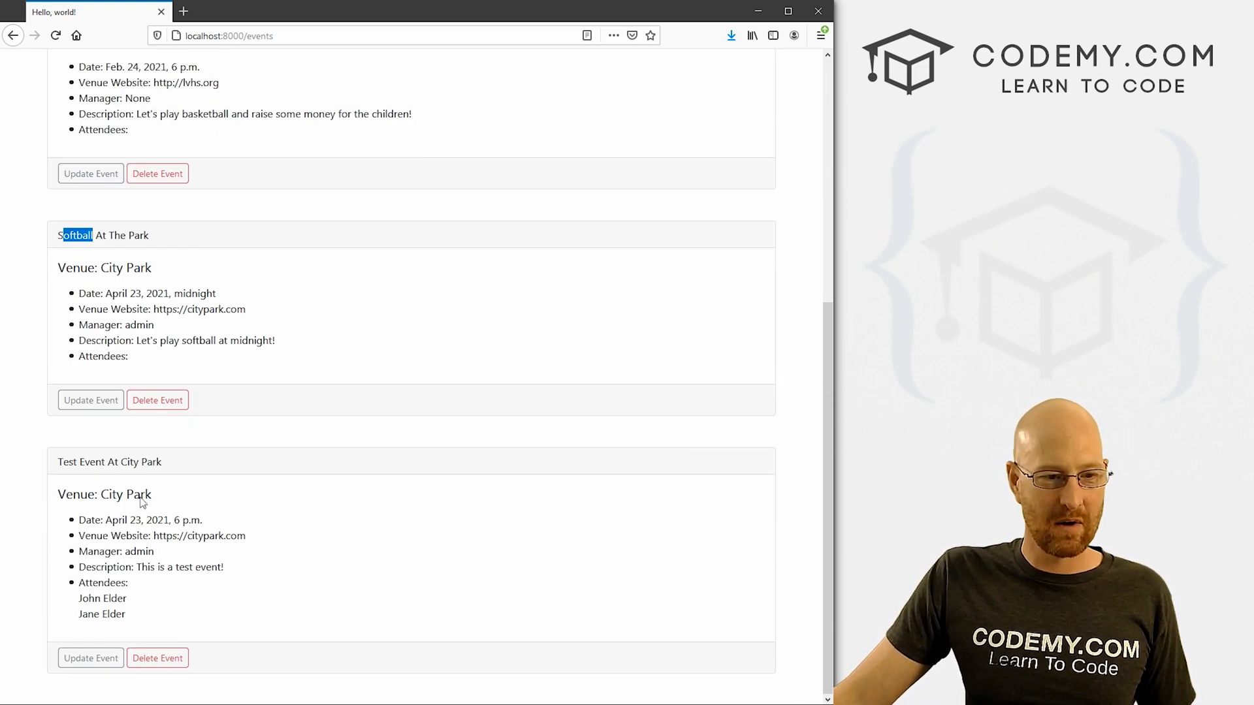
triple_click(103, 234)
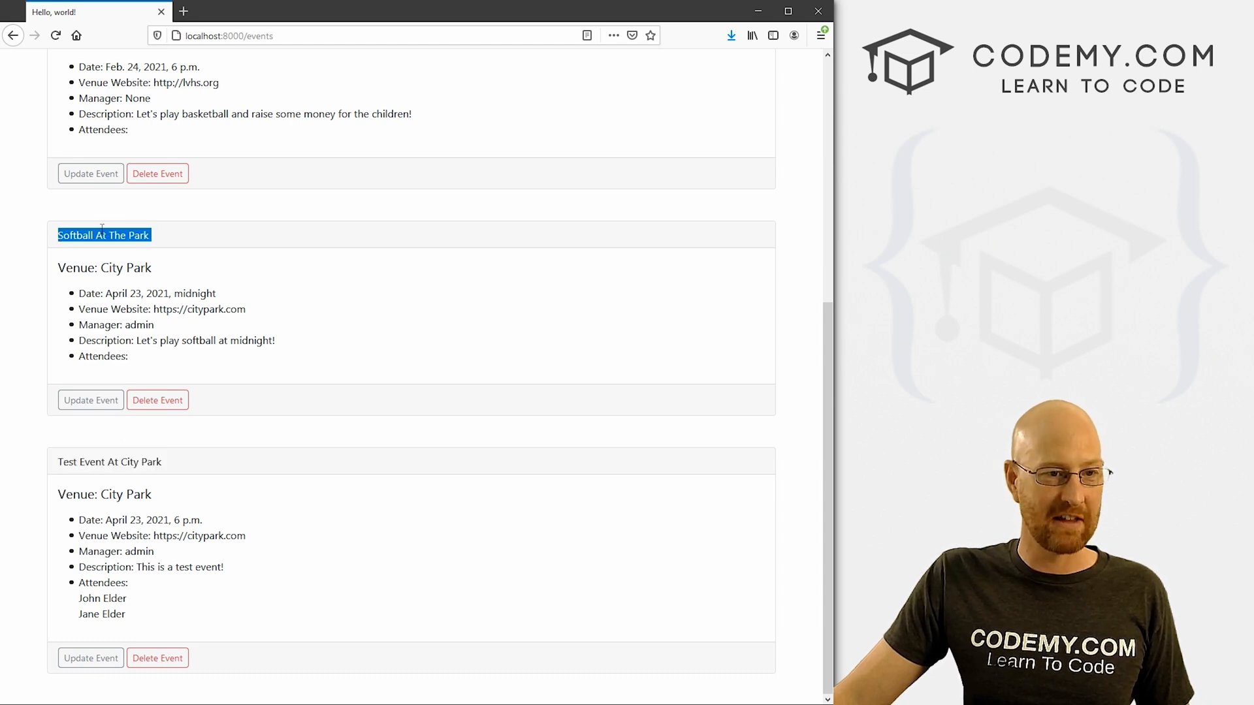
scroll("up", 3)
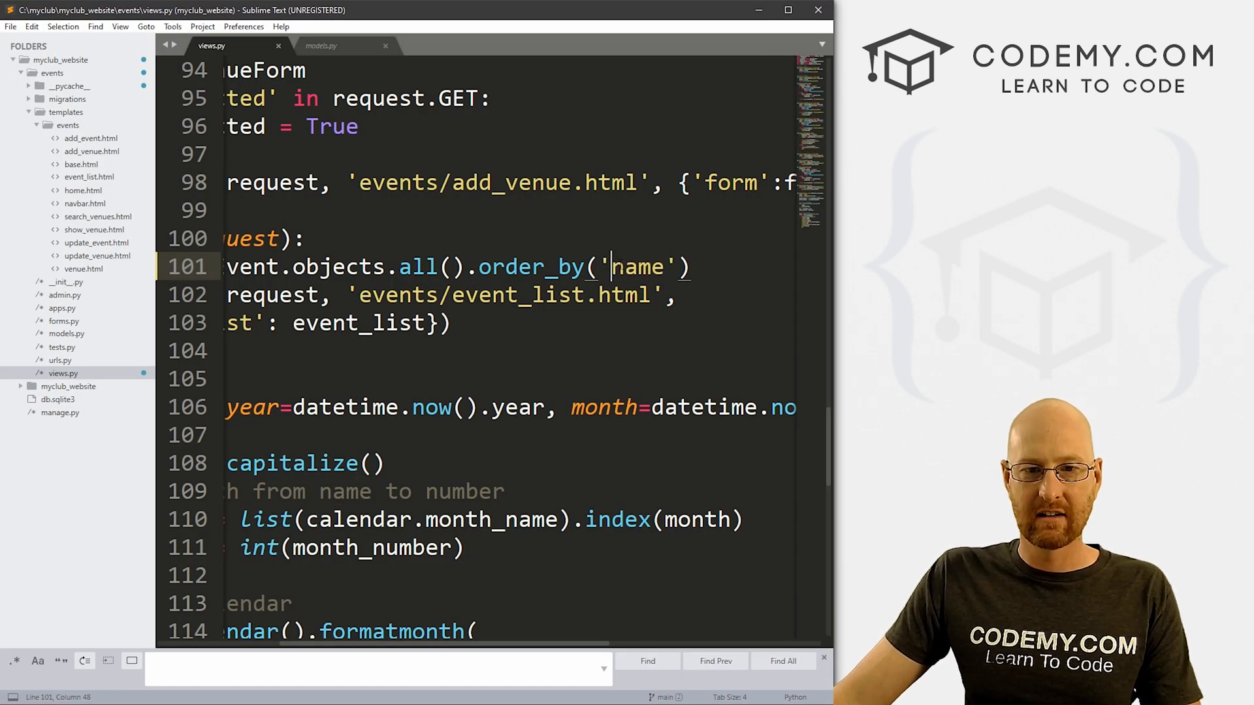
Step: Change the ordering to '-name', save, and verify the Events page now lists events in reverse alphabetical order
type("-")
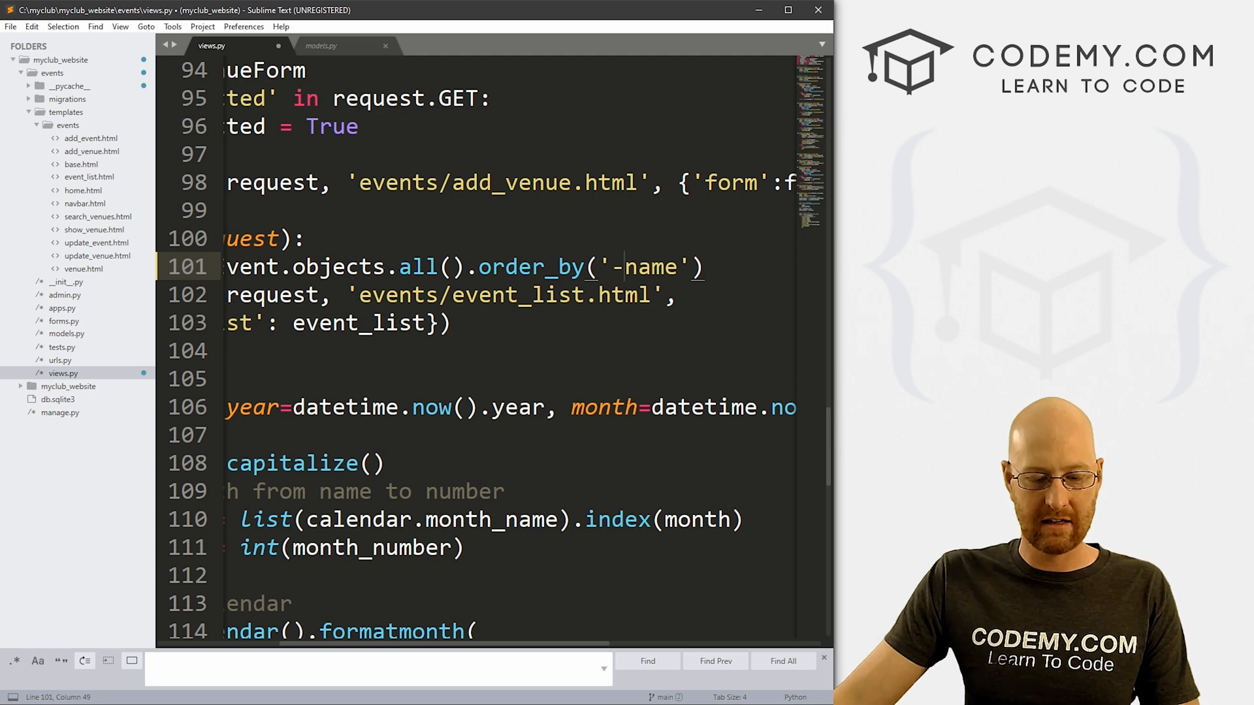
key("ctrl+s")
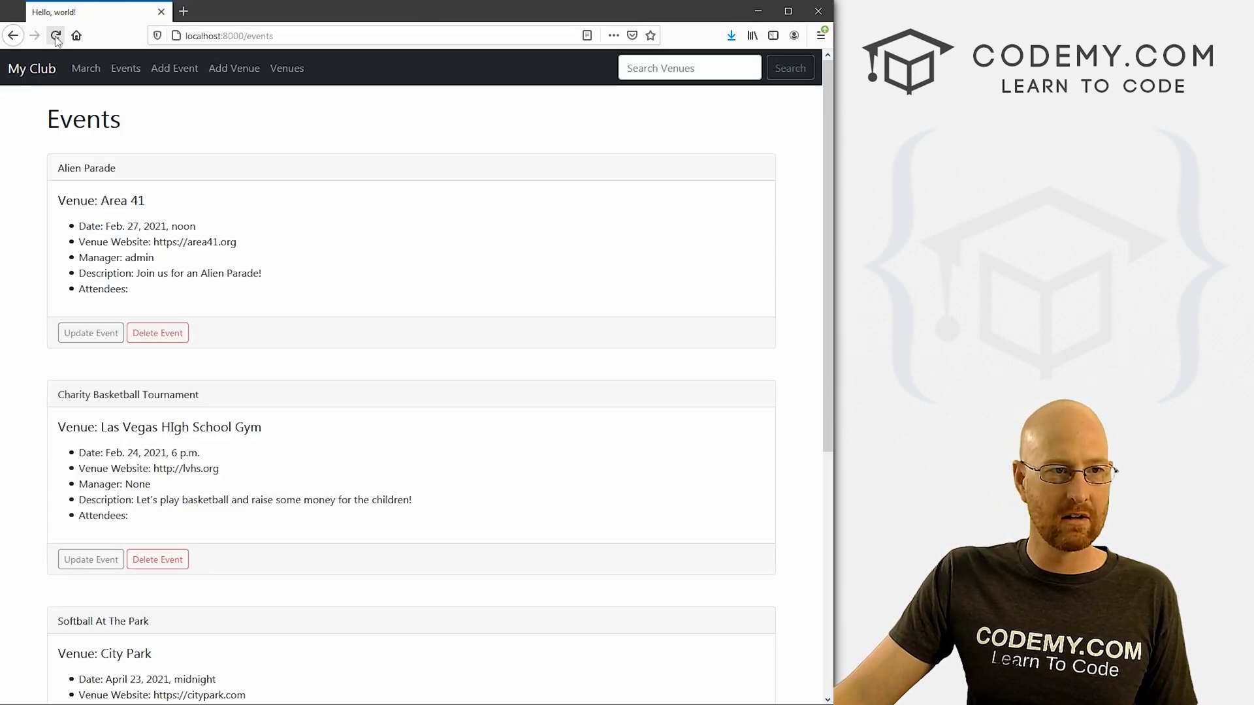
left_click(55, 35)
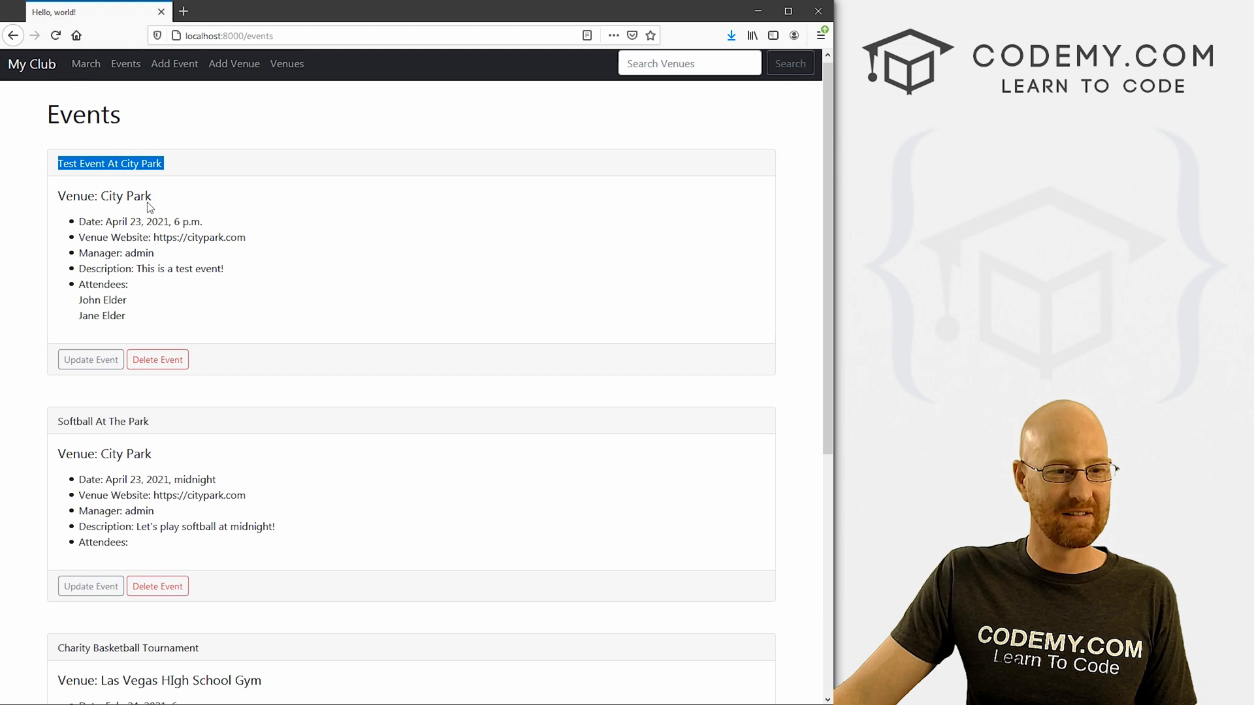
scroll("down", 3)
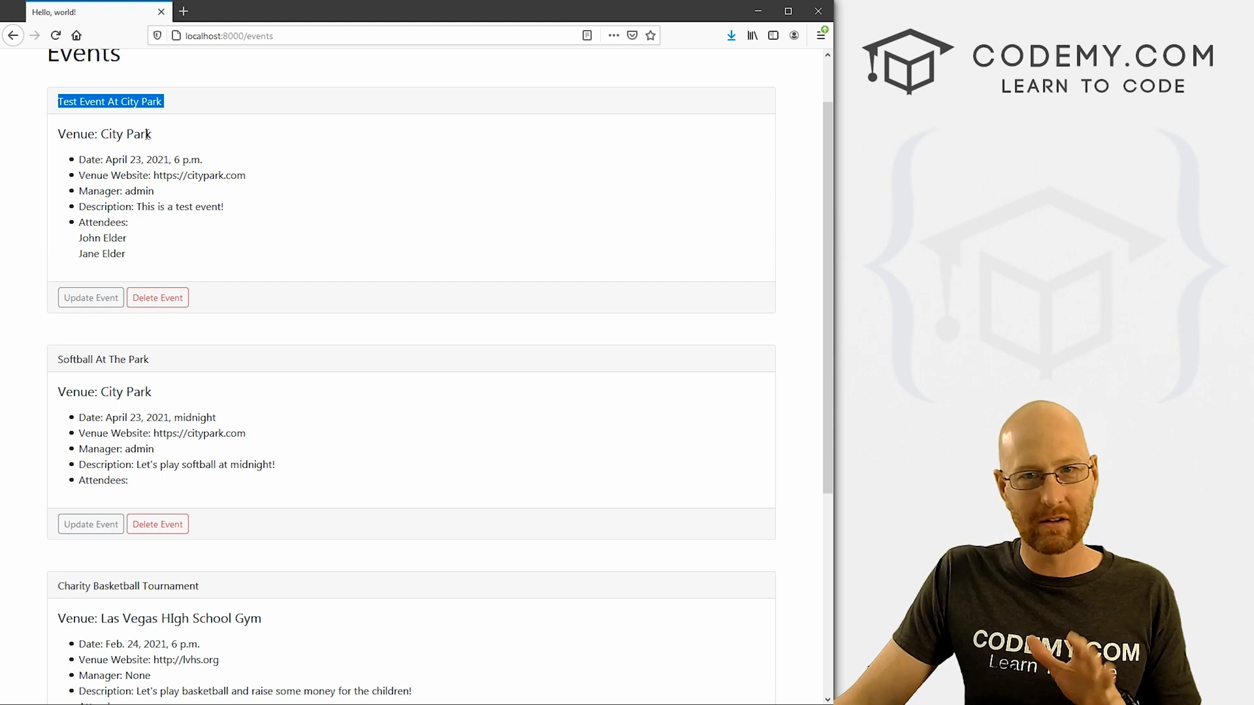
double_click(125, 133)
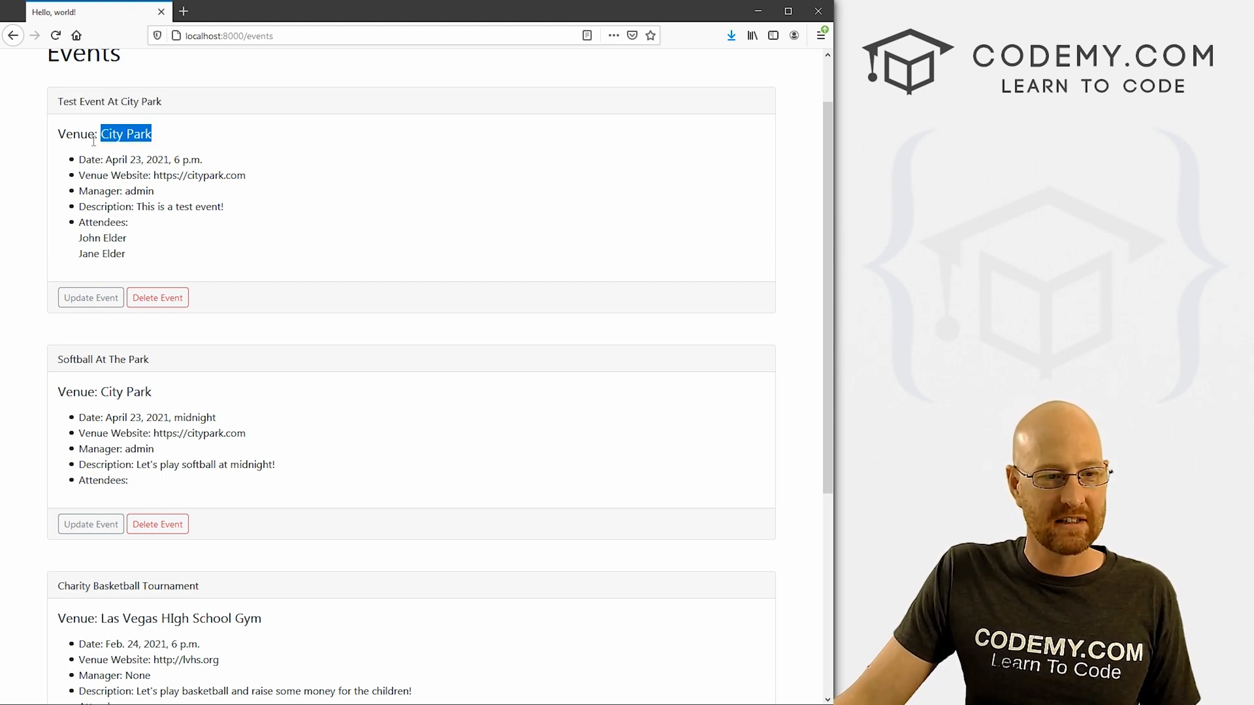
scroll("down", 3)
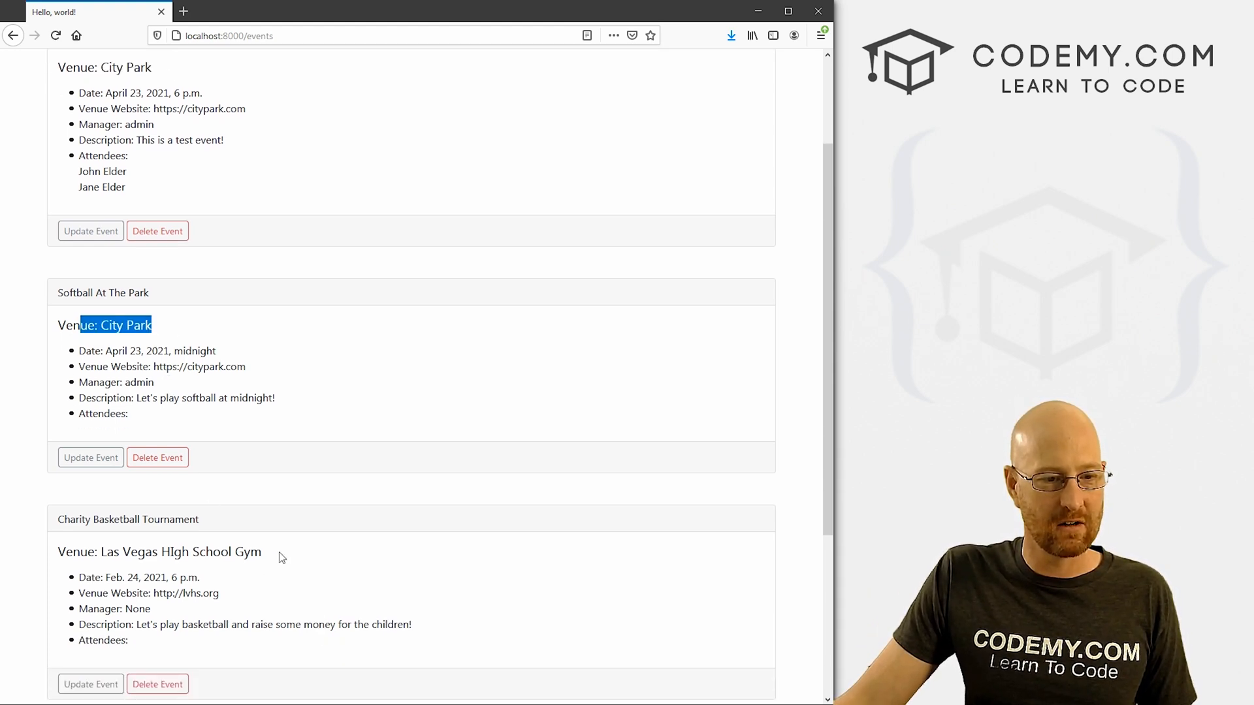
scroll("down", 3)
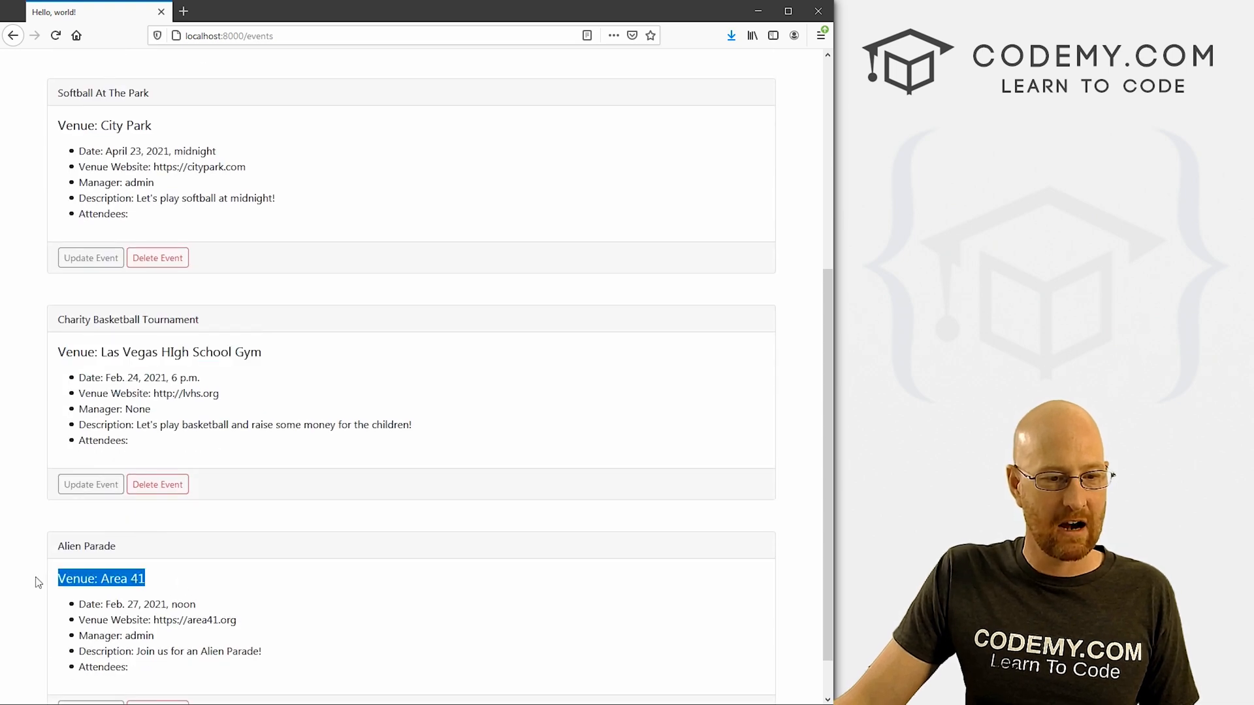
scroll("up", 3)
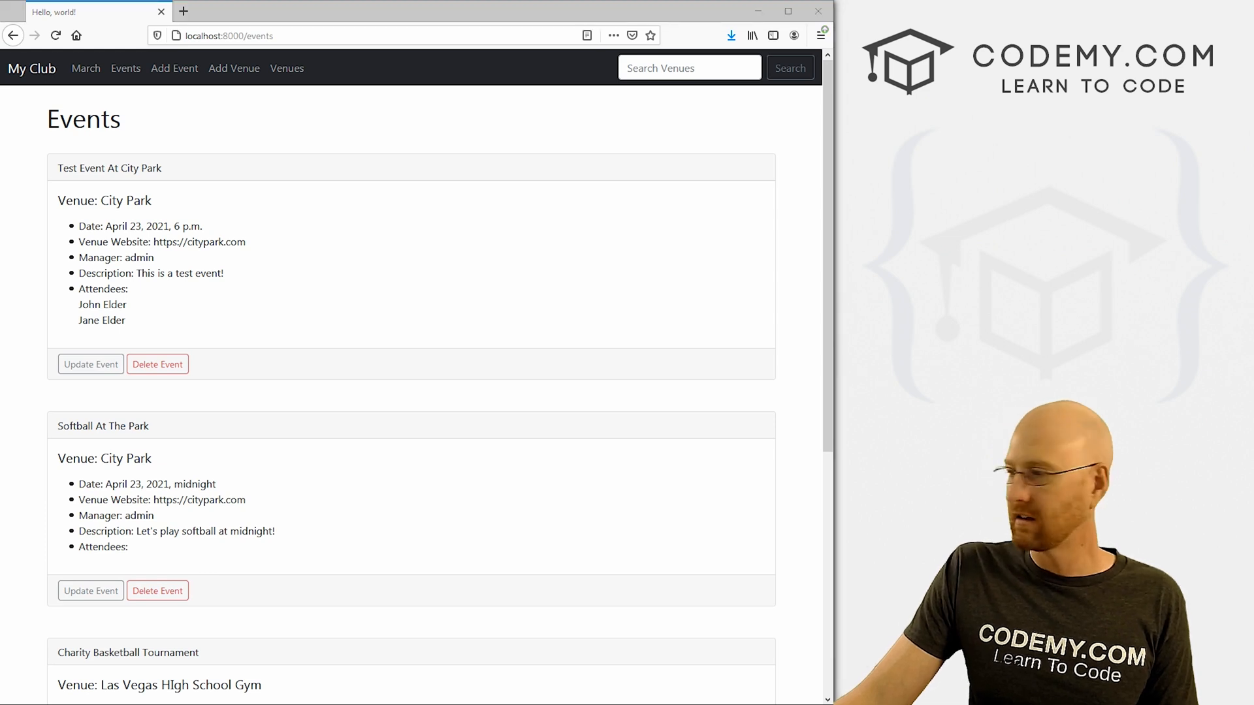
Step: Add 'venue' as a second order_by field after '-name' and review the Event model fields in models.py
key("alt+tab")
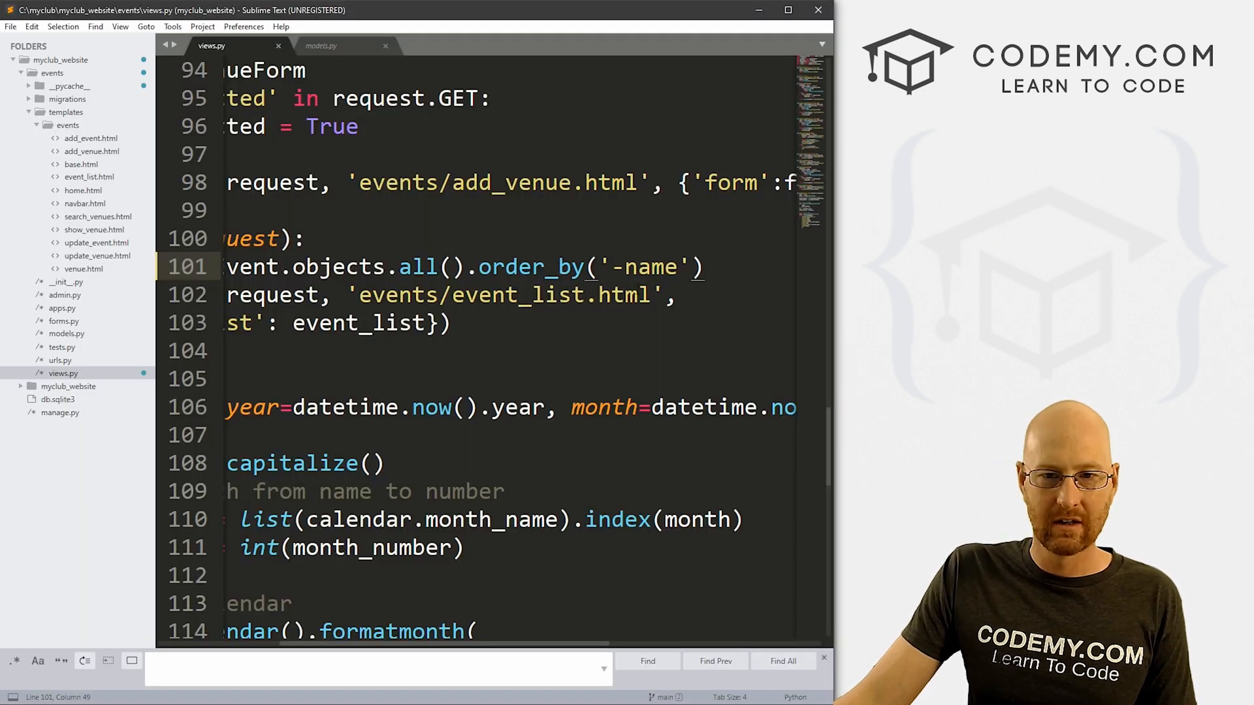
type(", ''")
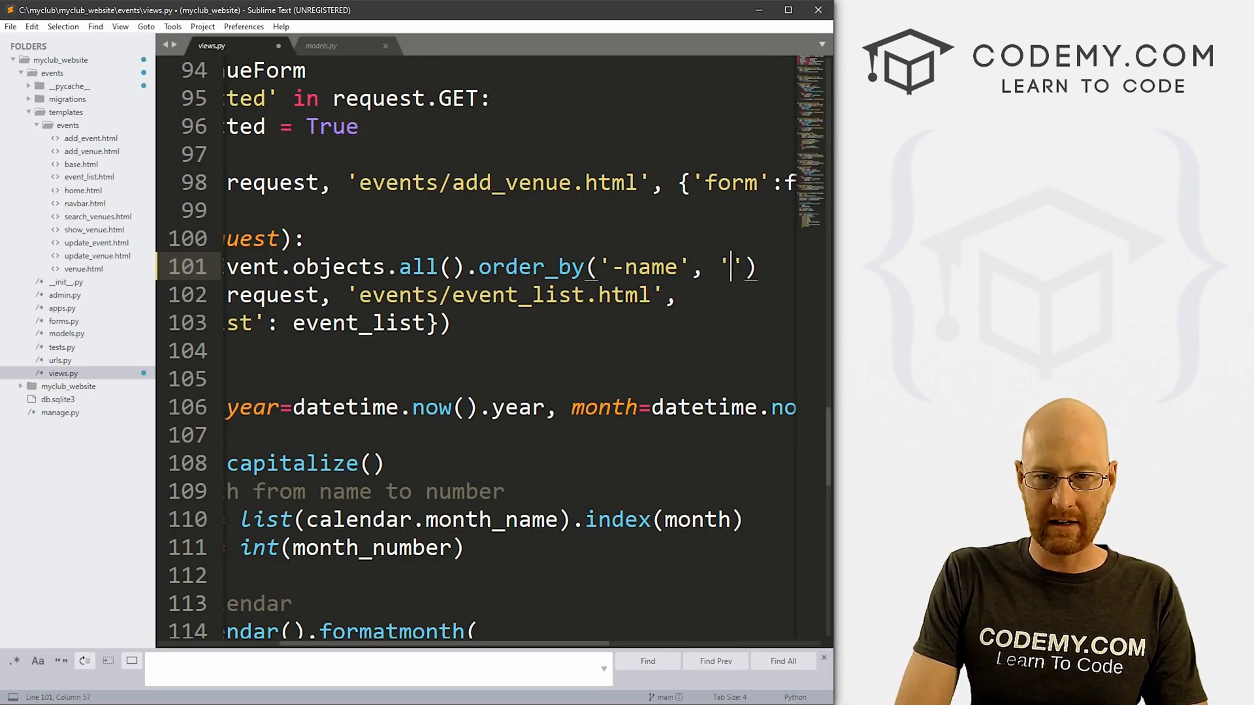
type("venue")
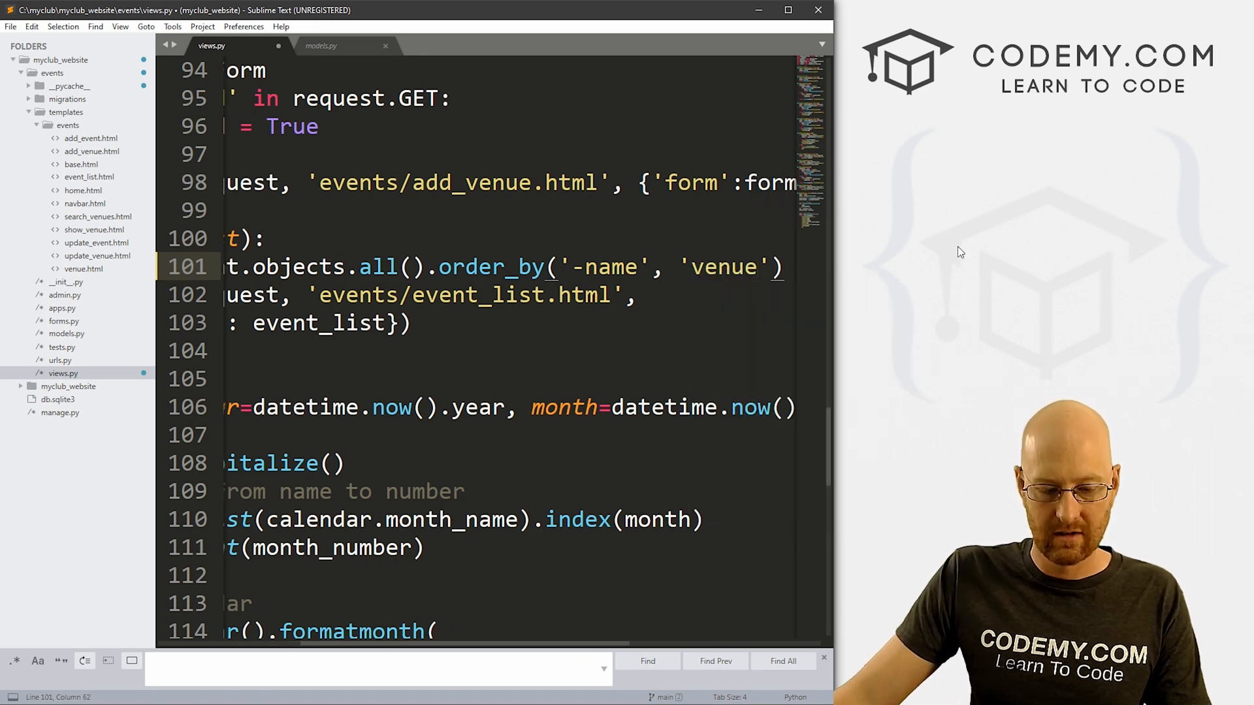
left_click(321, 46)
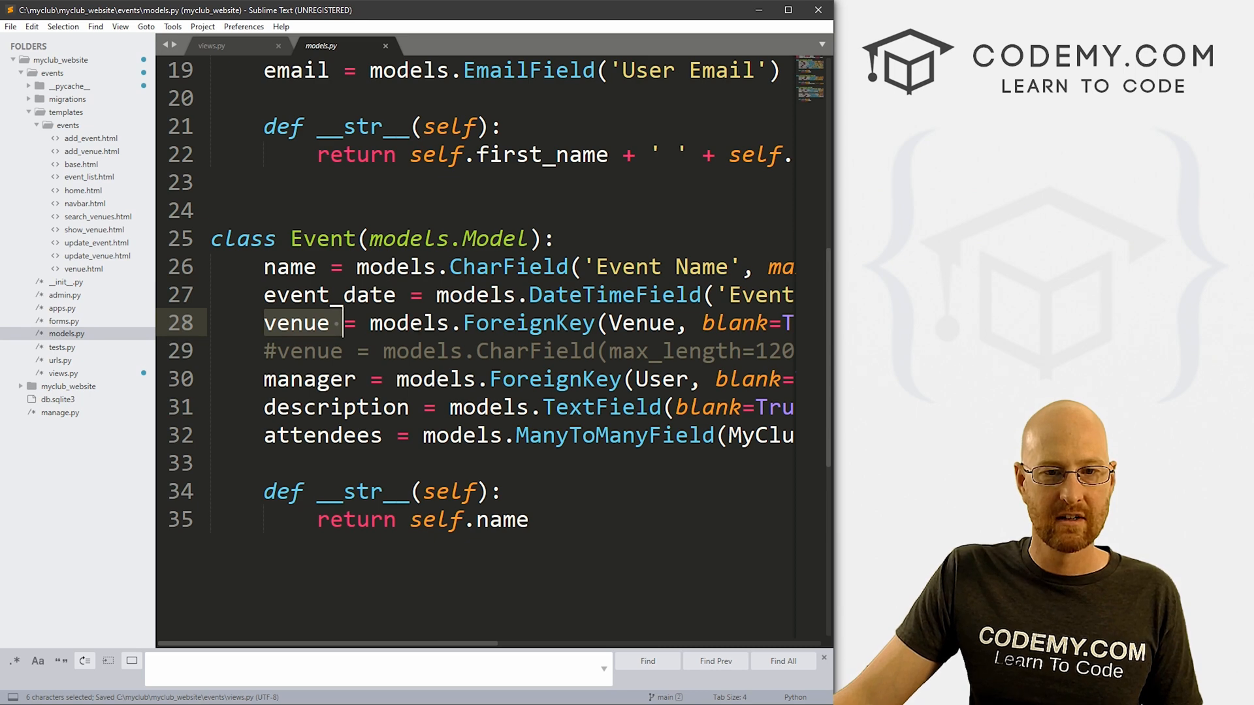
scroll("up", 3)
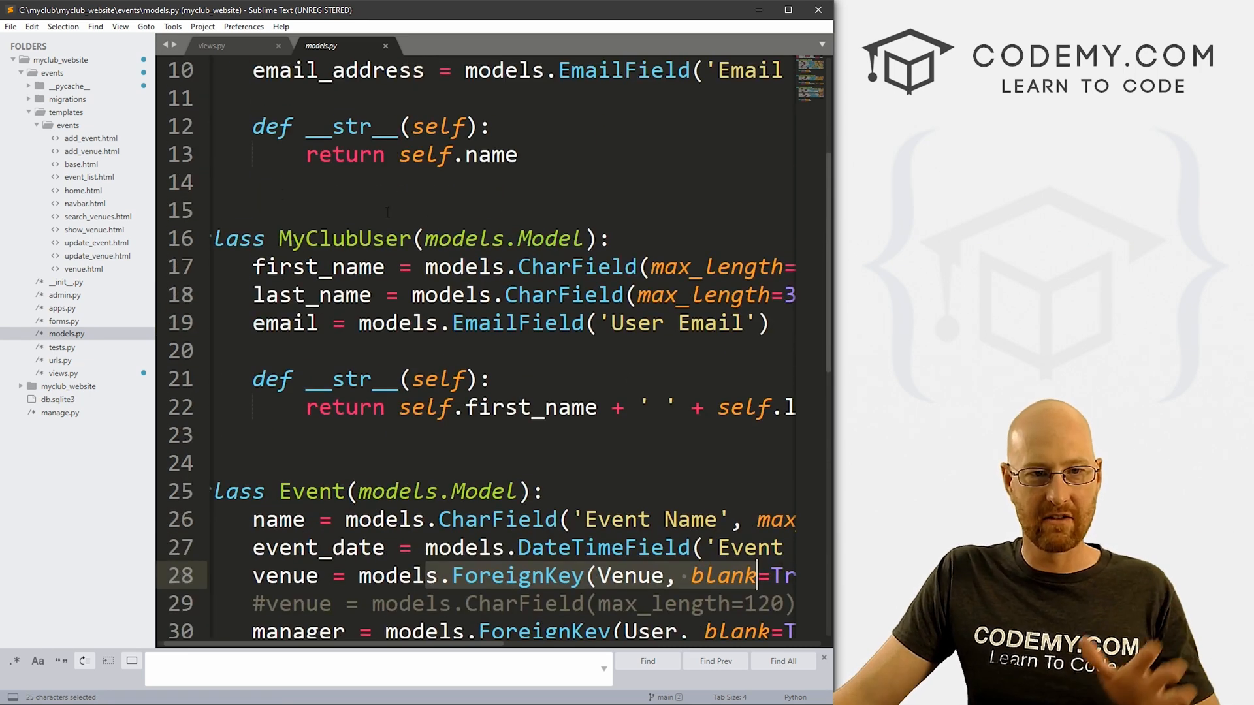
scroll("up", 3)
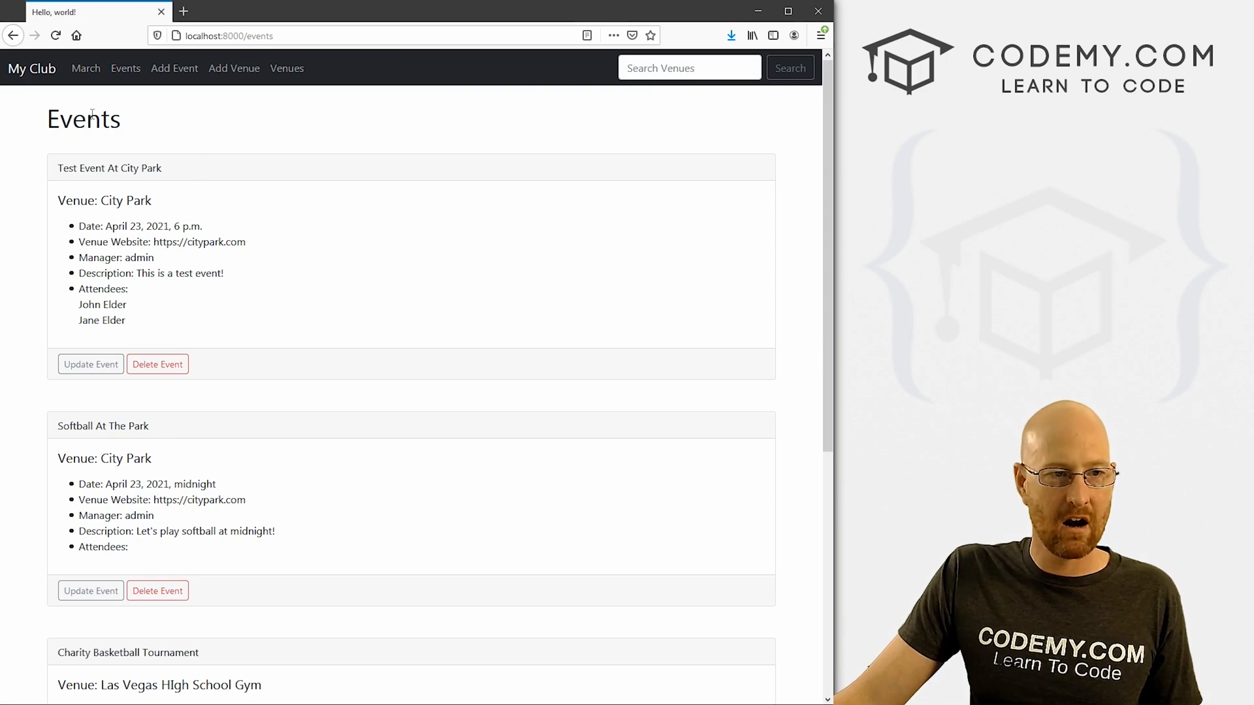
double_click(102, 426)
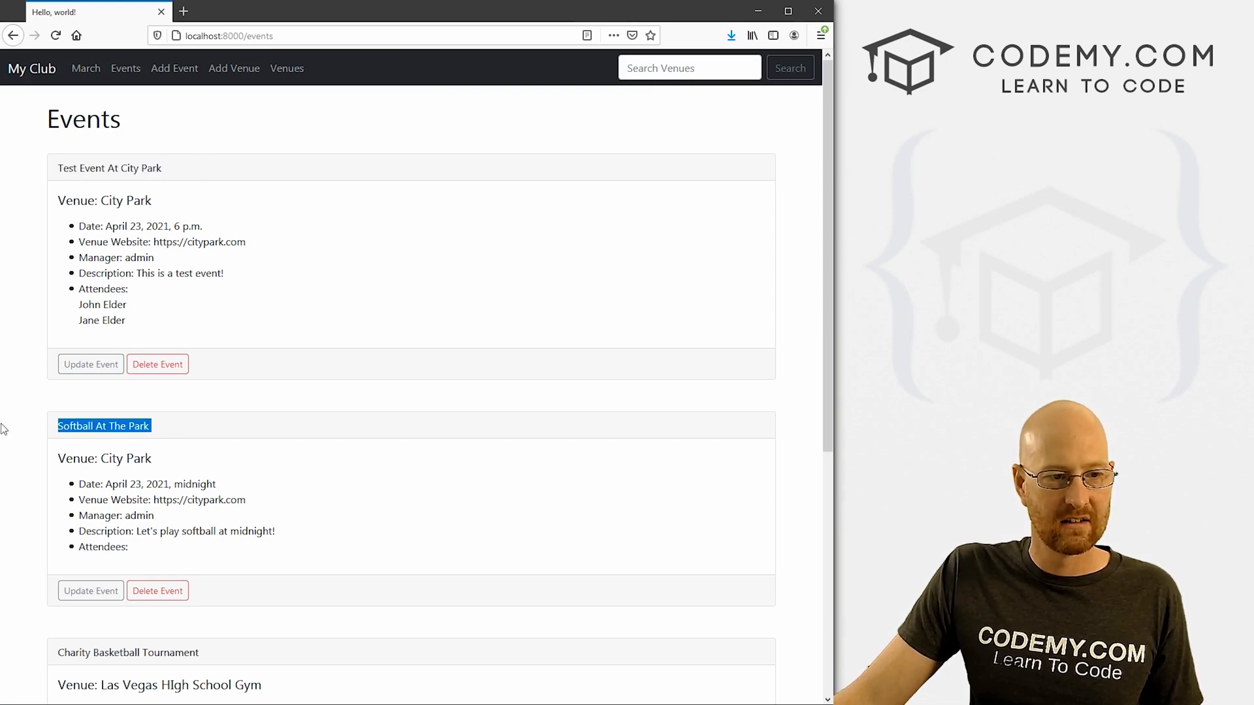
left_click(248, 337)
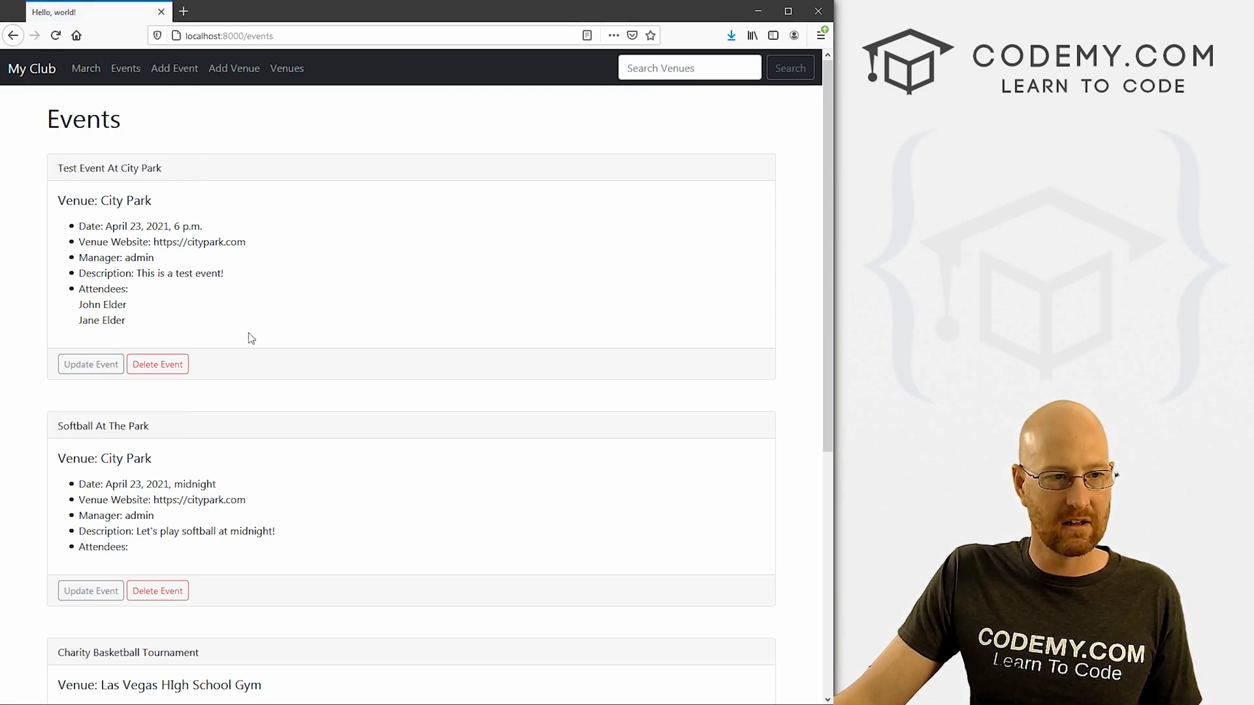
scroll("down", 3)
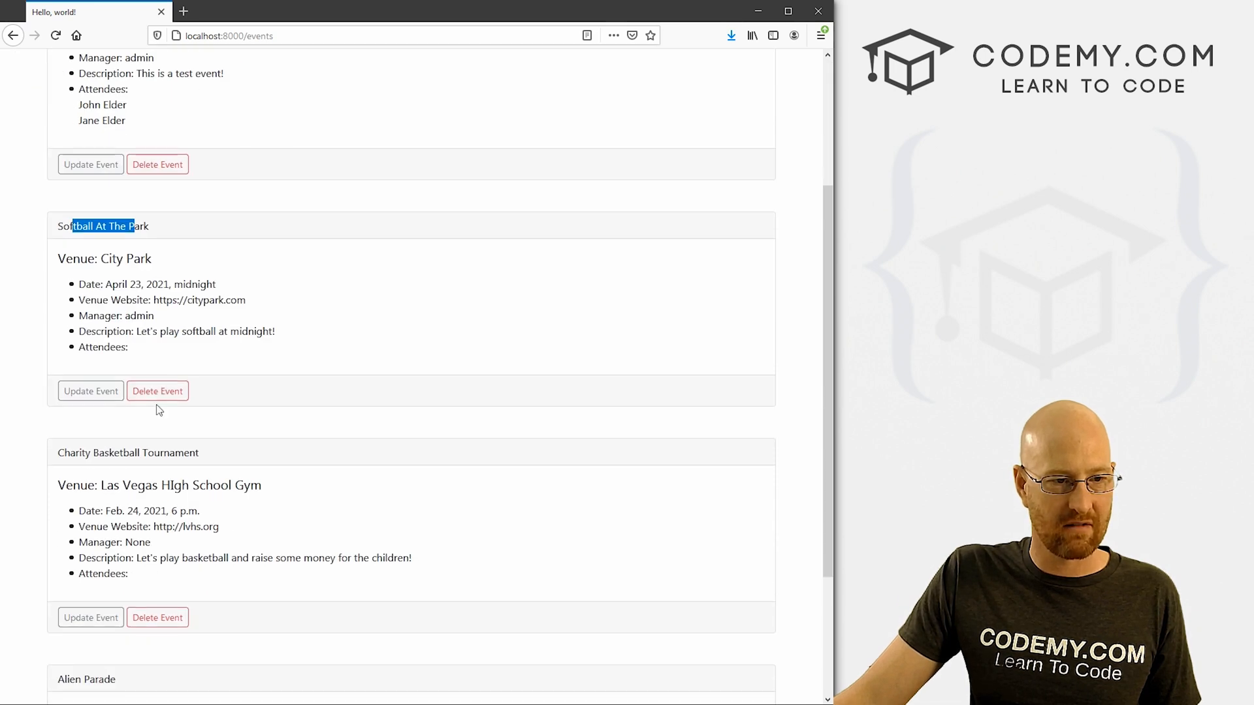
scroll("down", 3)
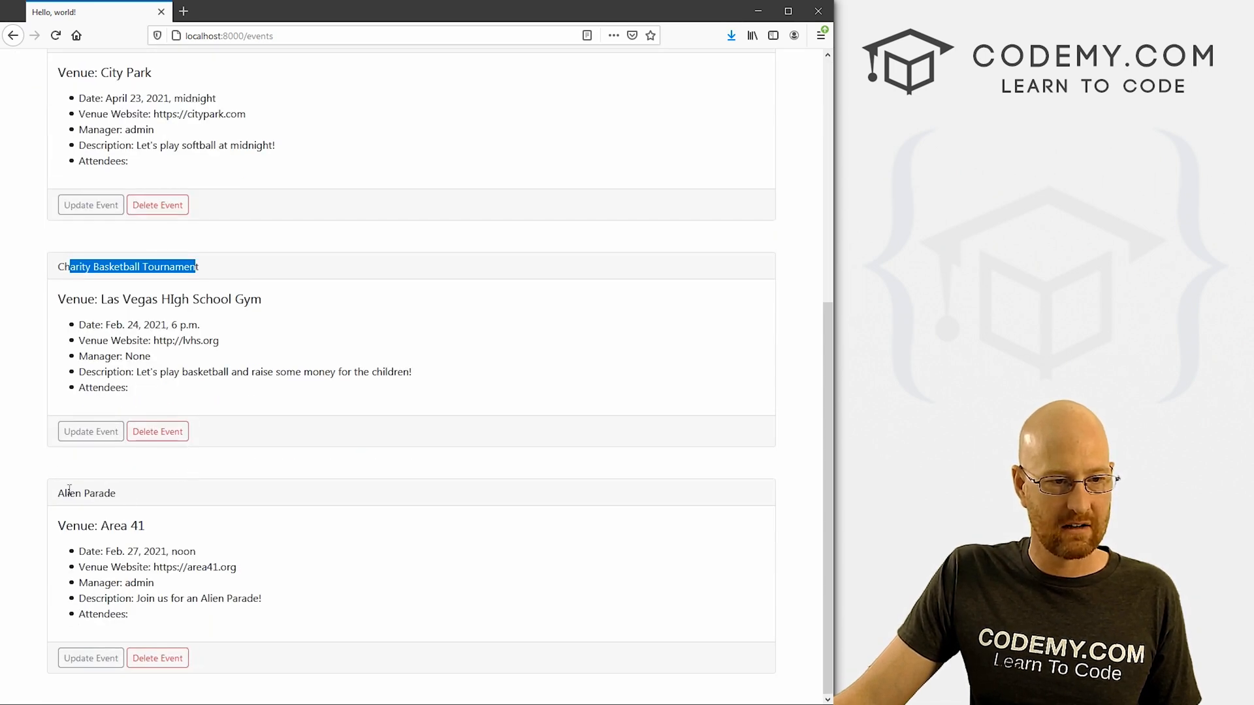
double_click(86, 492)
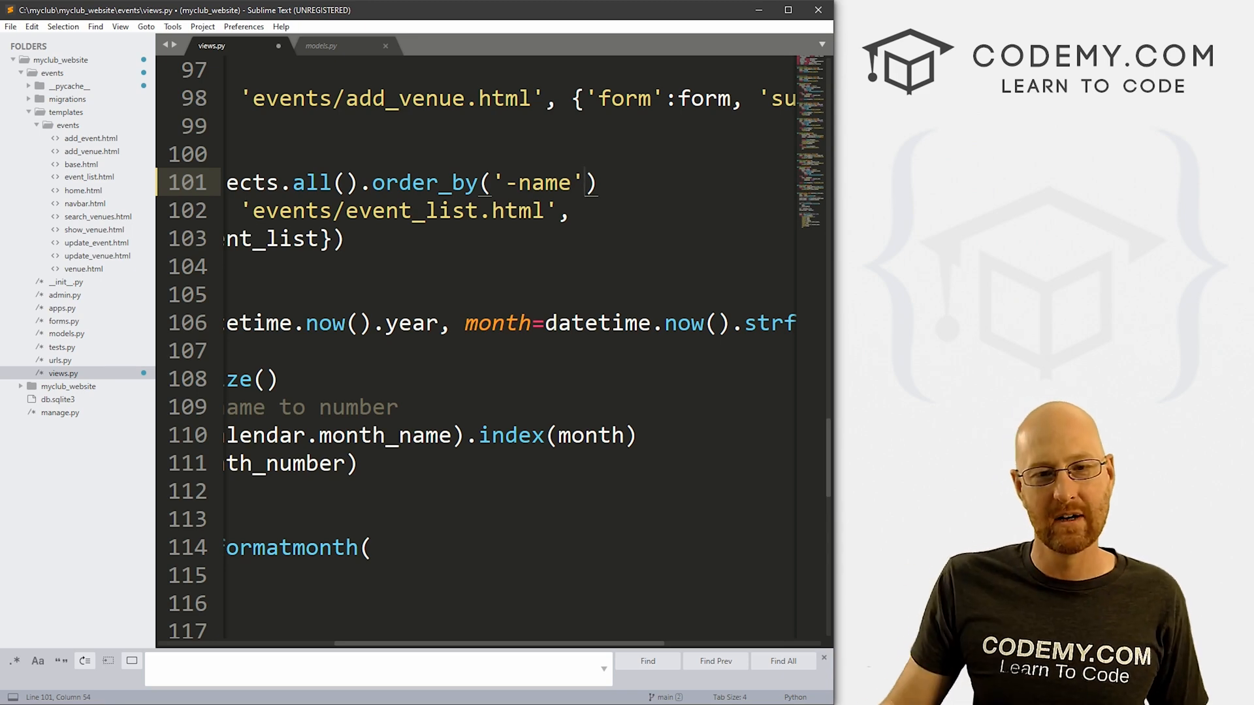
Step: Replace the name ordering with 'event_date' in all_events and confirm events appear in date order
double_click(546, 183)
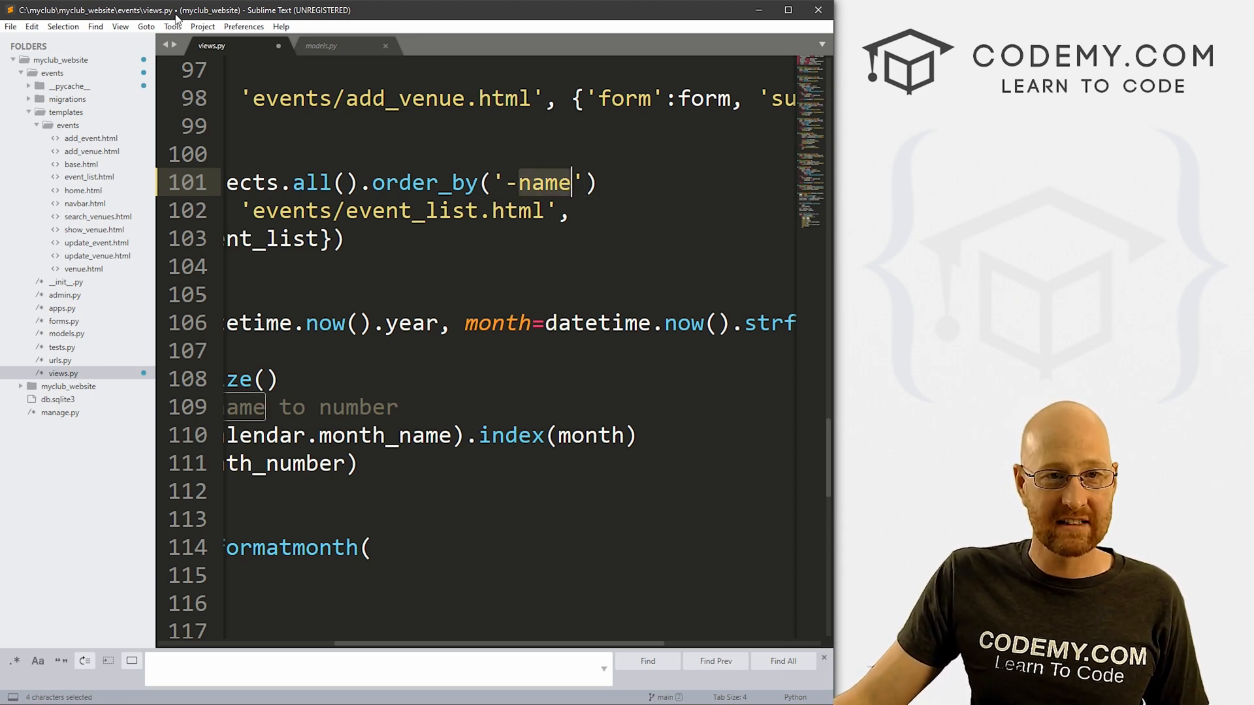
left_click(321, 46)
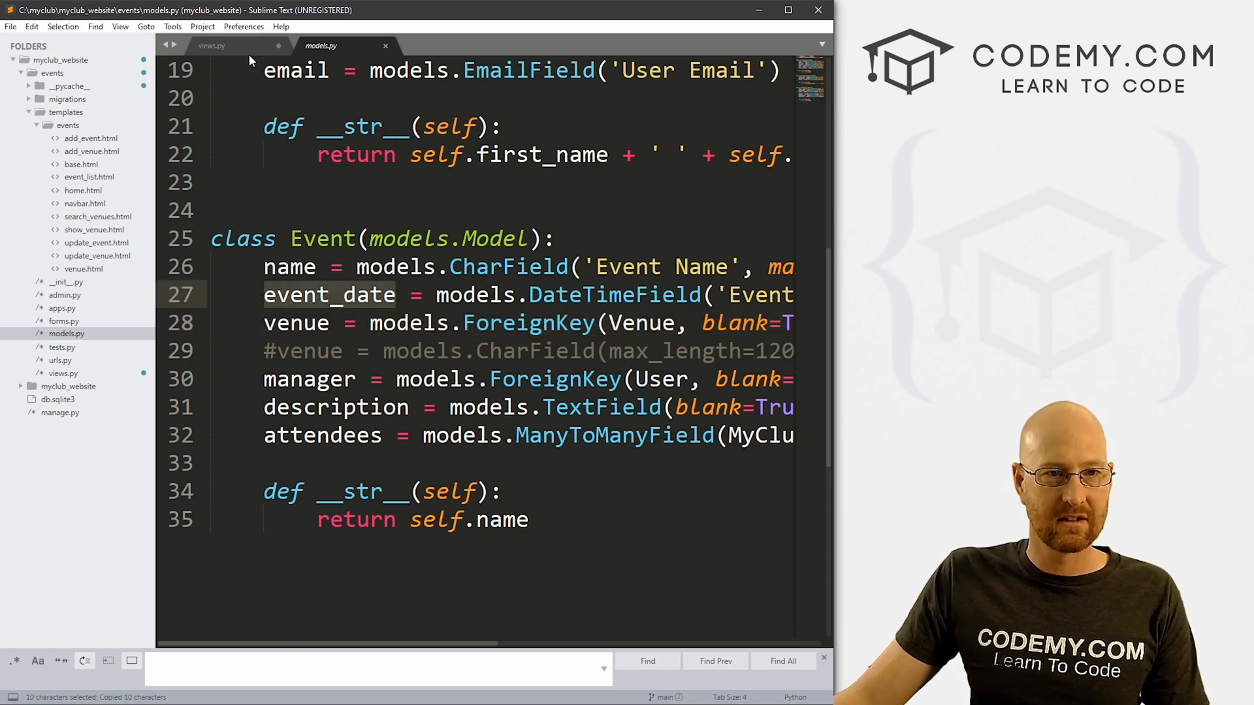
left_click(211, 46)
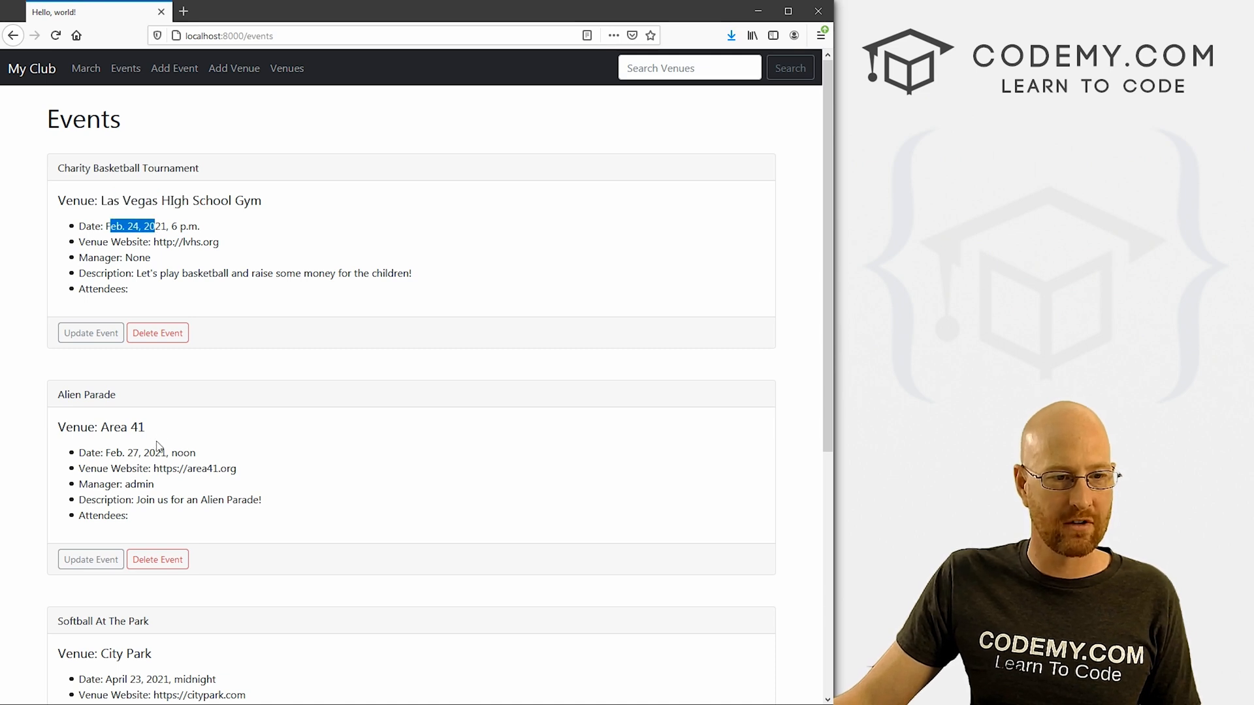
scroll("down", 3)
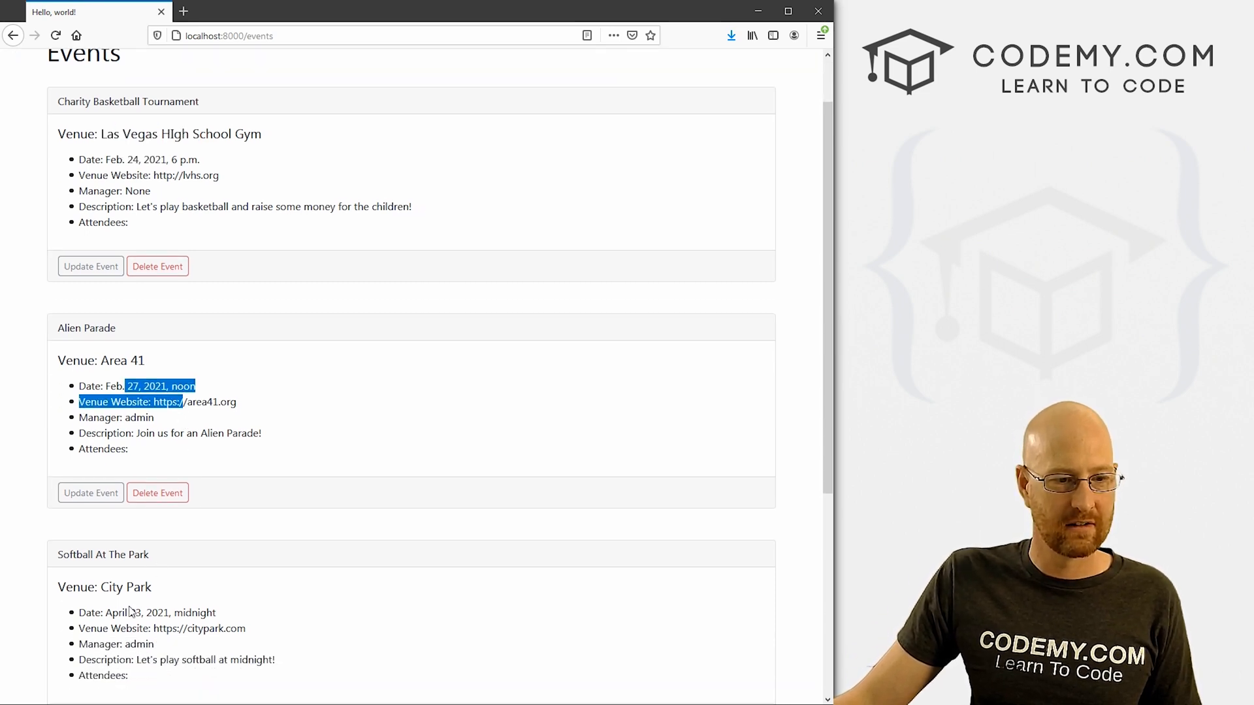
scroll("down", 3)
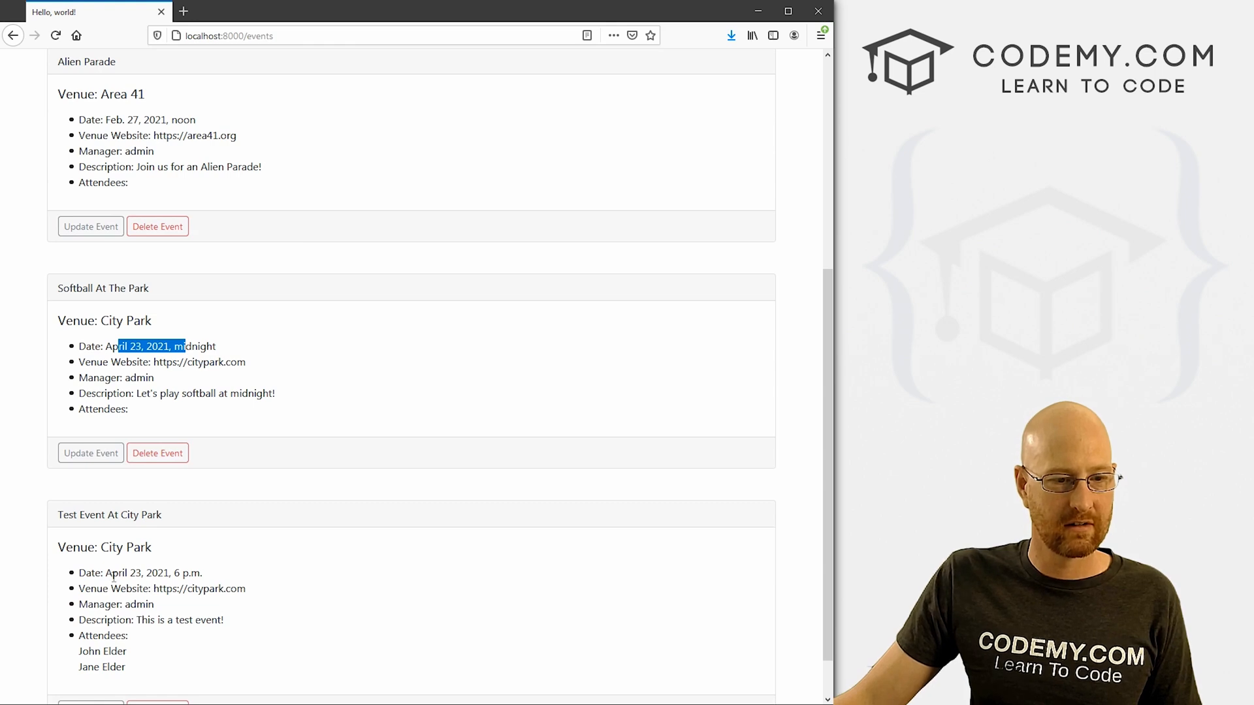
scroll("up", 3)
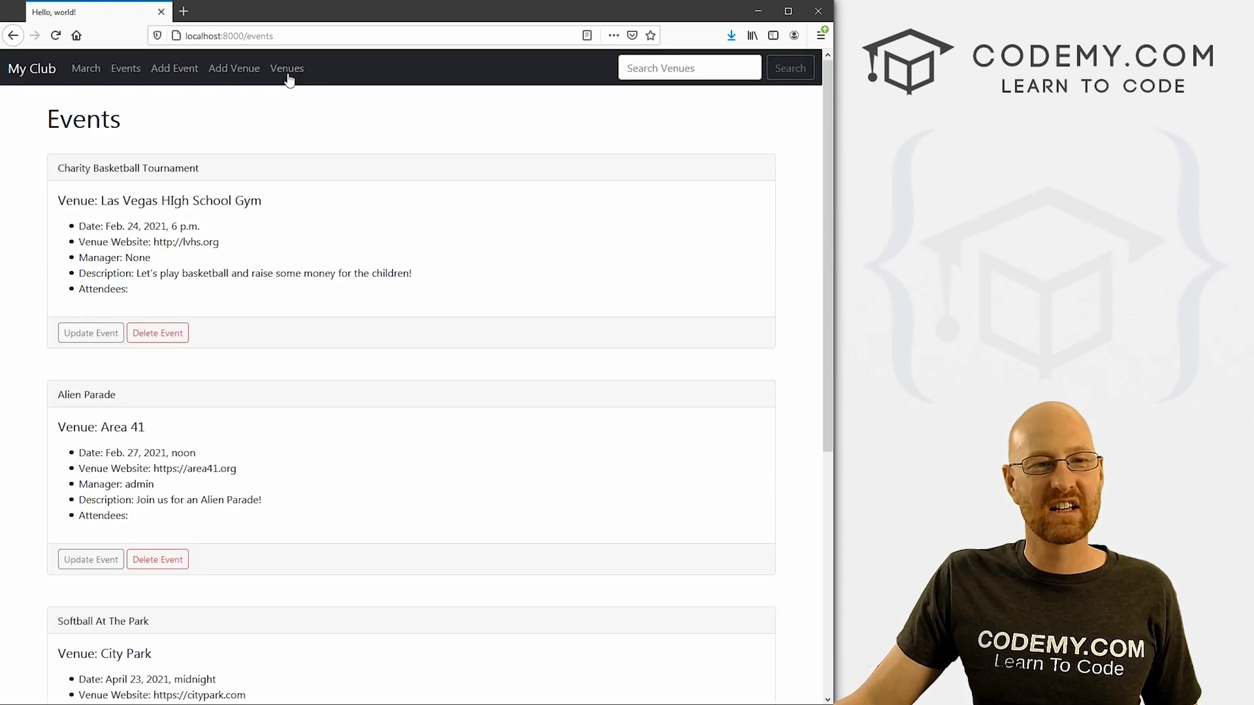
left_click(286, 68)
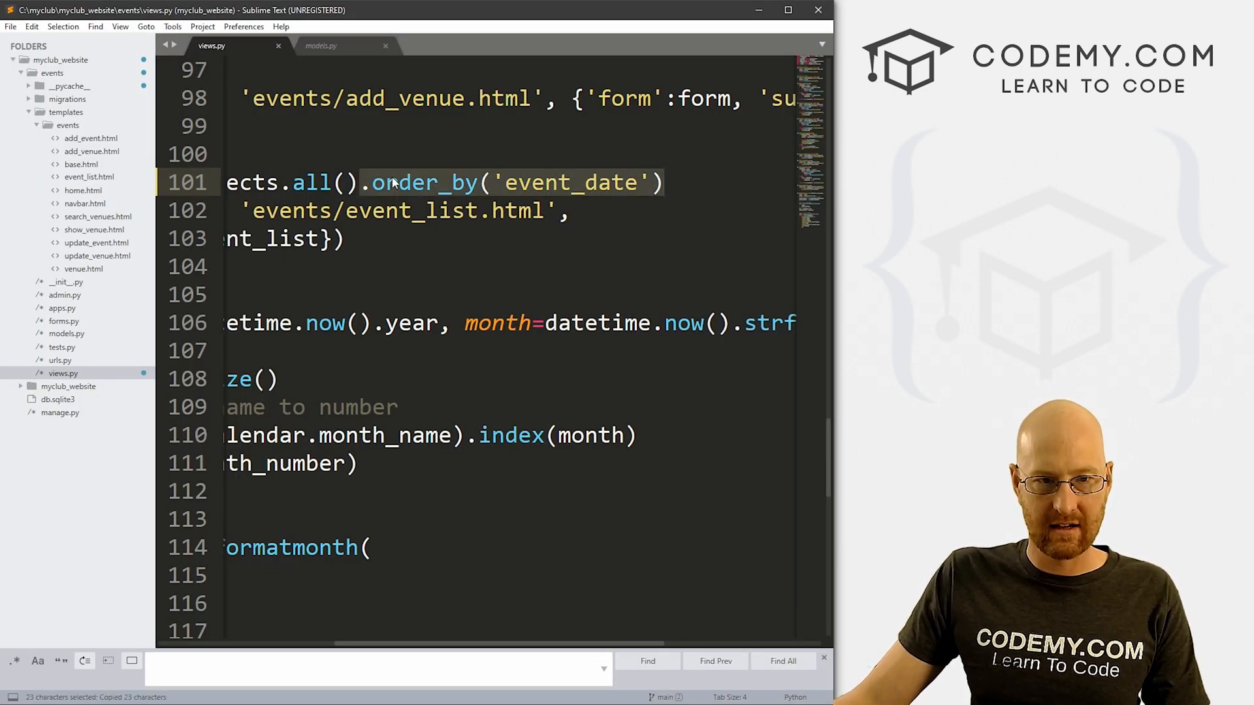
Step: Chain .order_by('event_date') onto Venue.objects.all() in the list_venues view
scroll("down", 3)
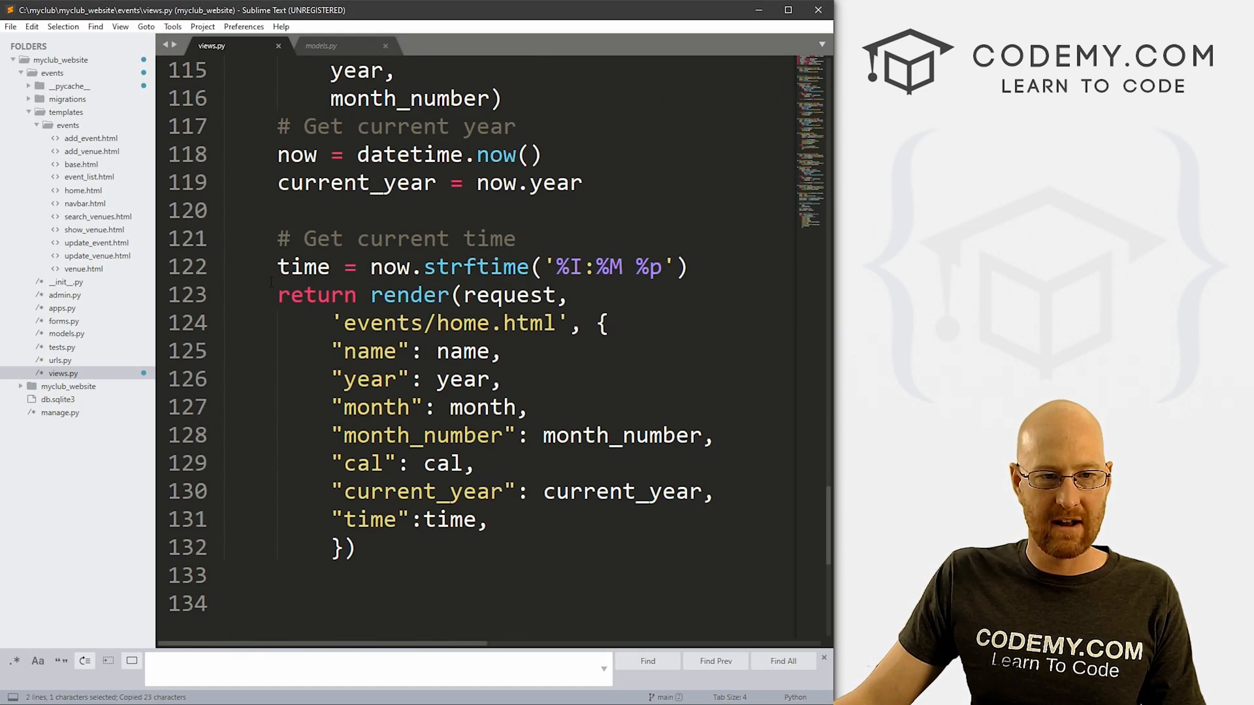
scroll("up", 3)
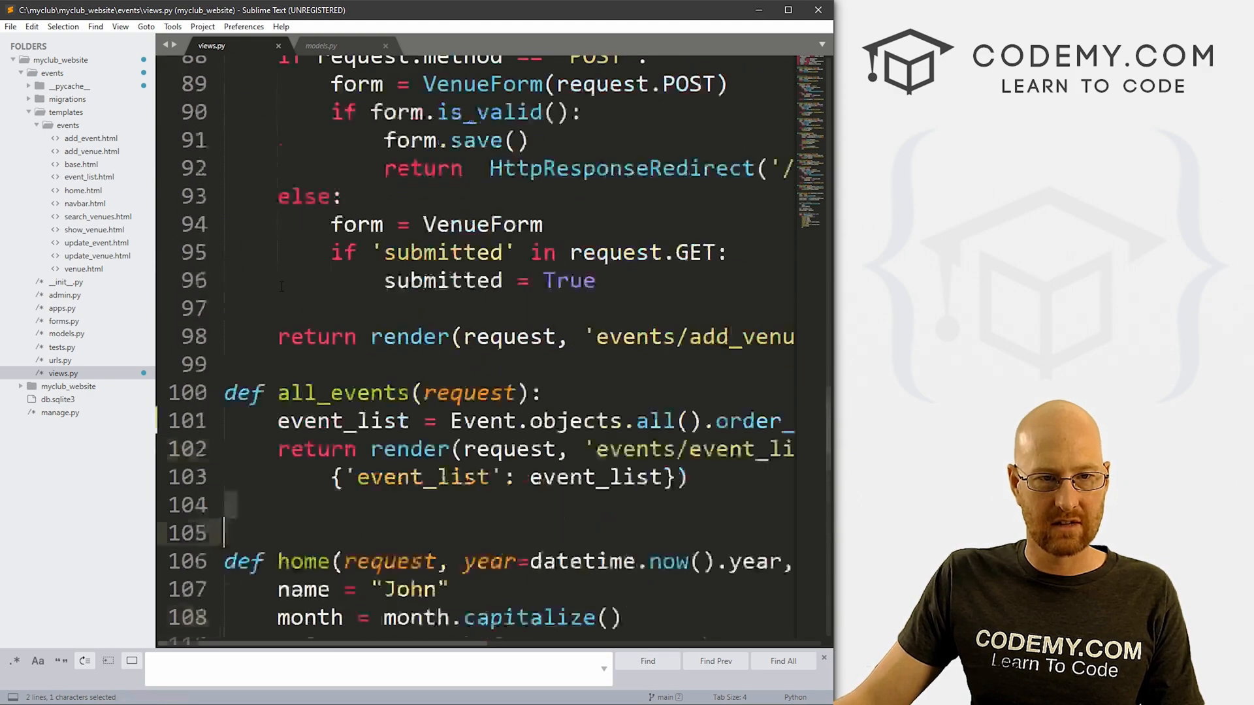
scroll("up", 3)
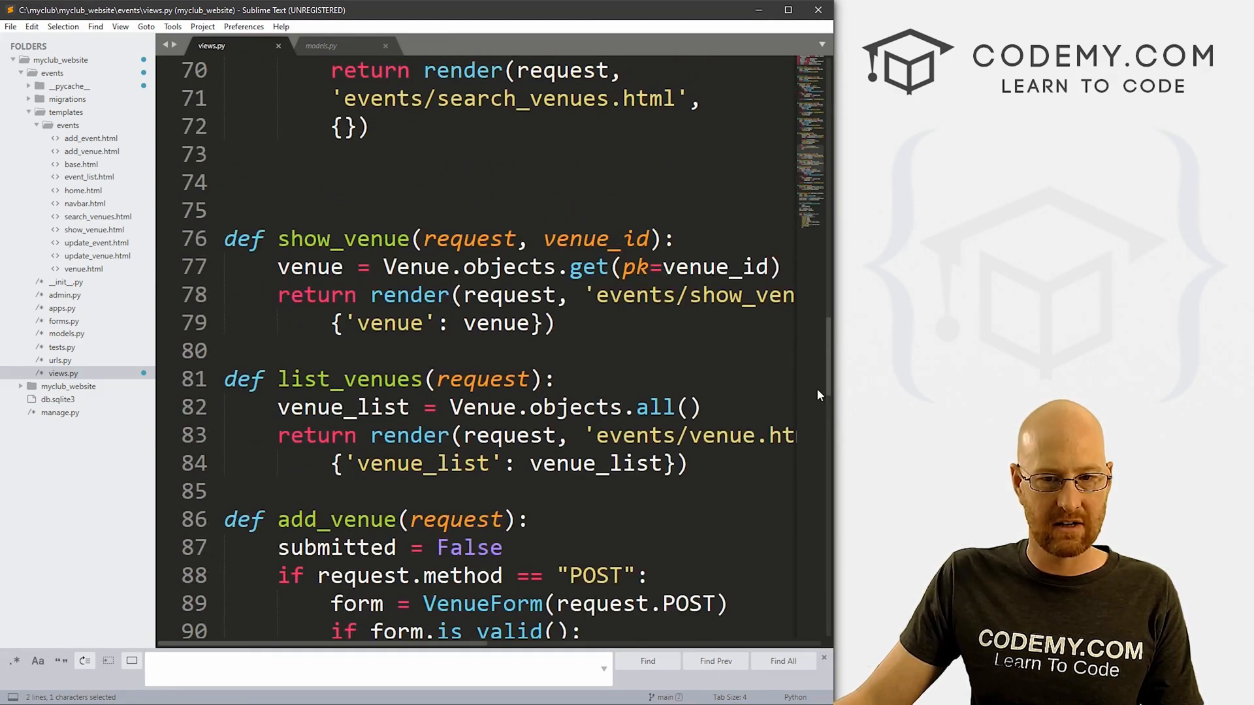
type(".order_by('event_date')")
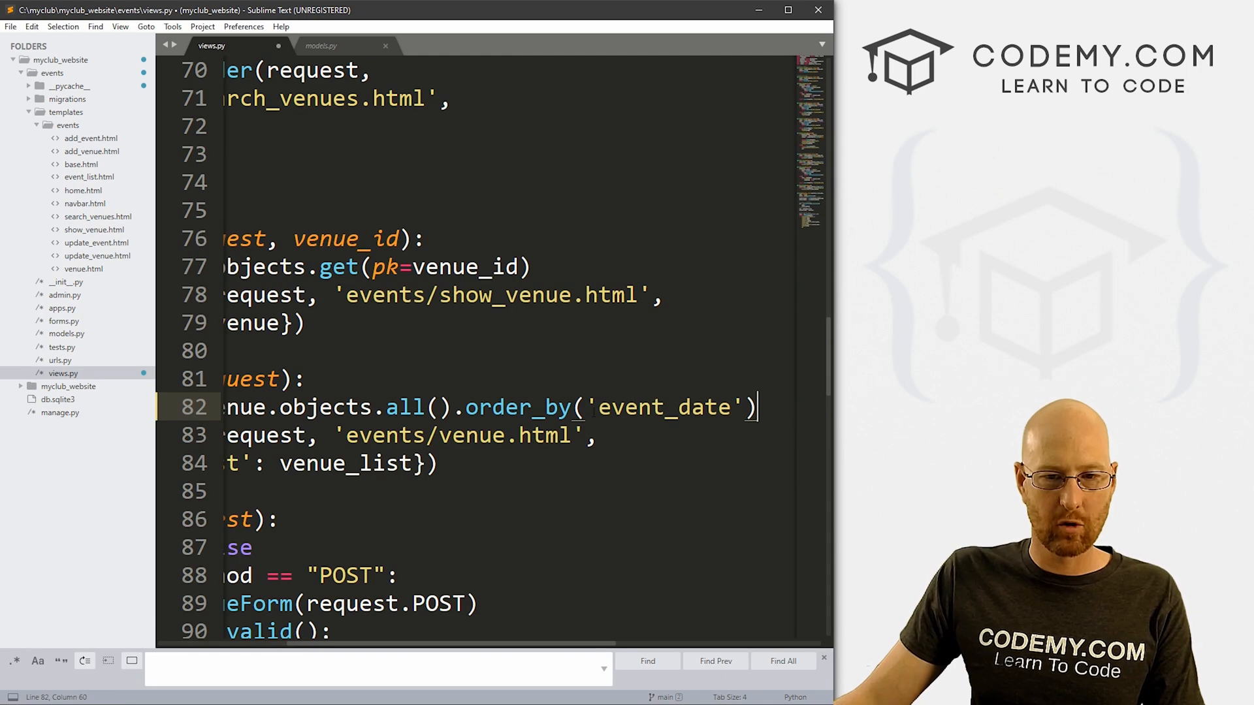
double_click(664, 408)
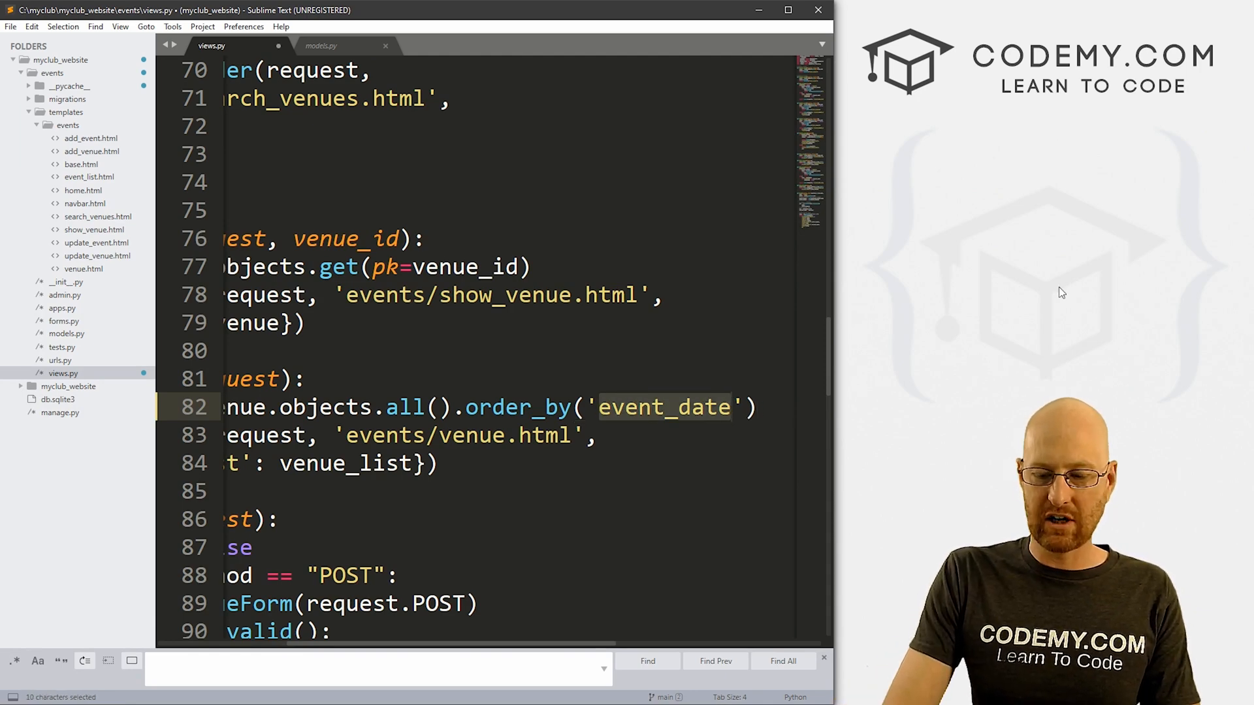
Step: Review the Venue model's zip_code, web and name fields in models.py
left_click(320, 45)
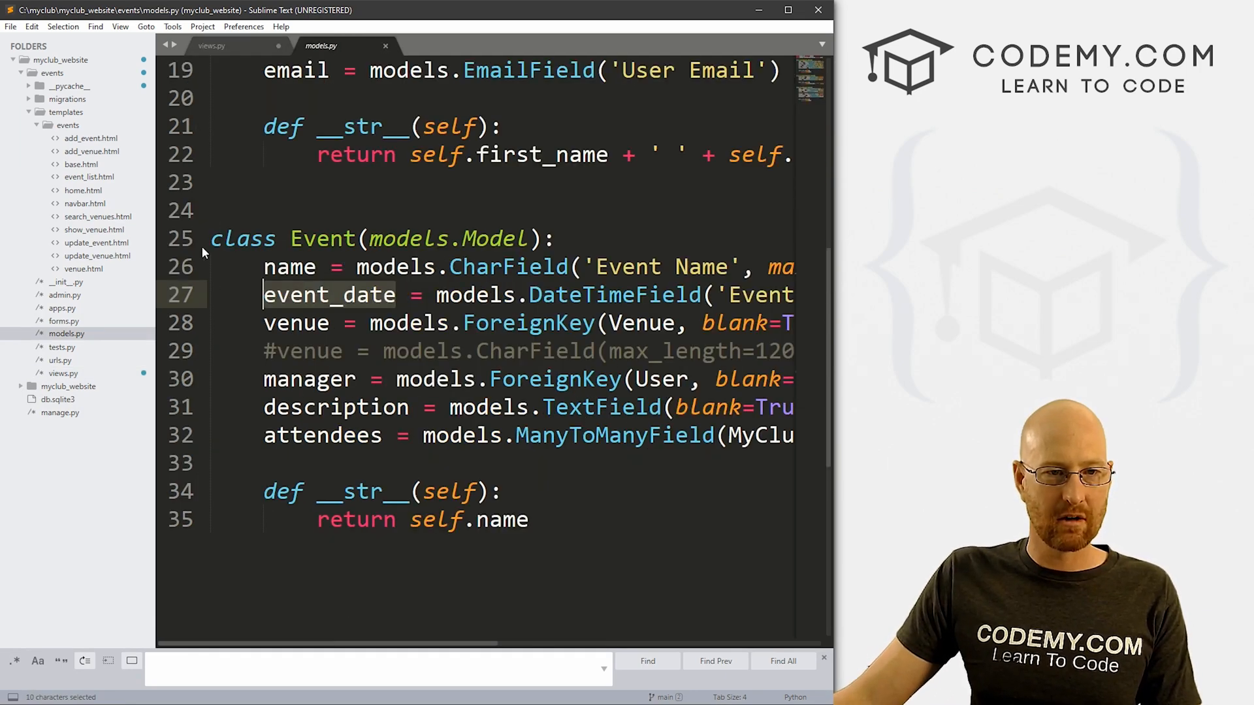
scroll("up", 3)
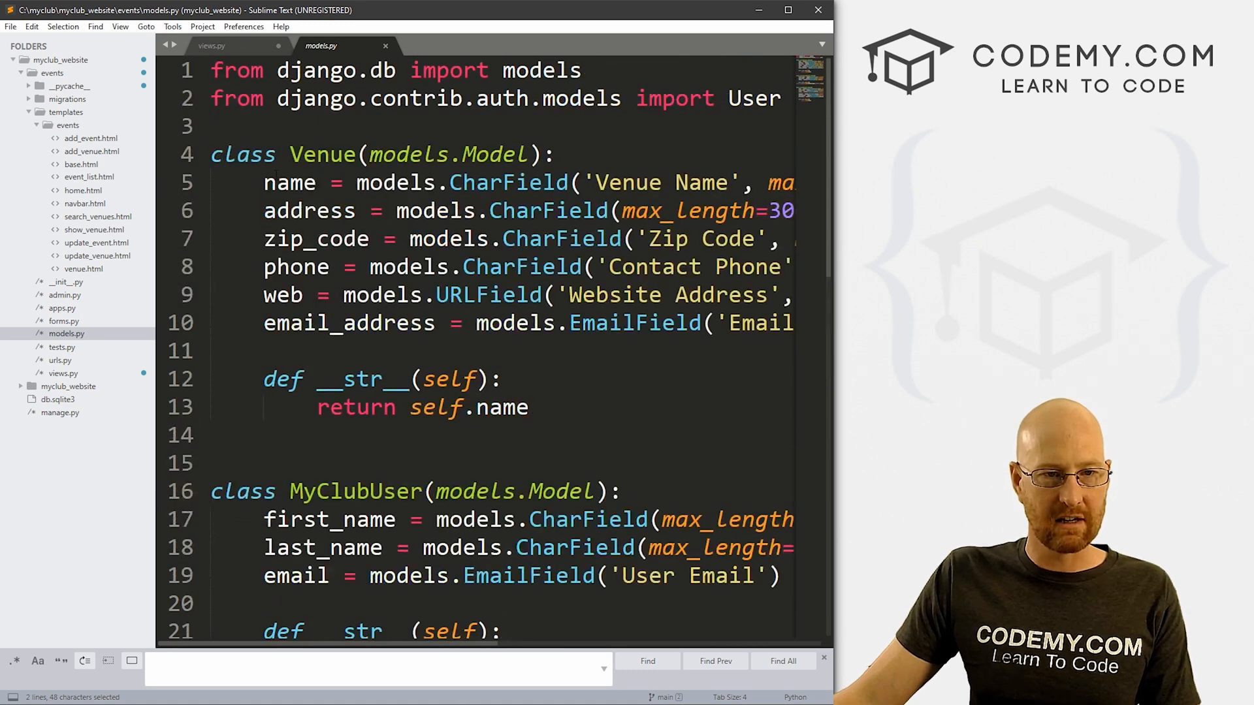
double_click(316, 238)
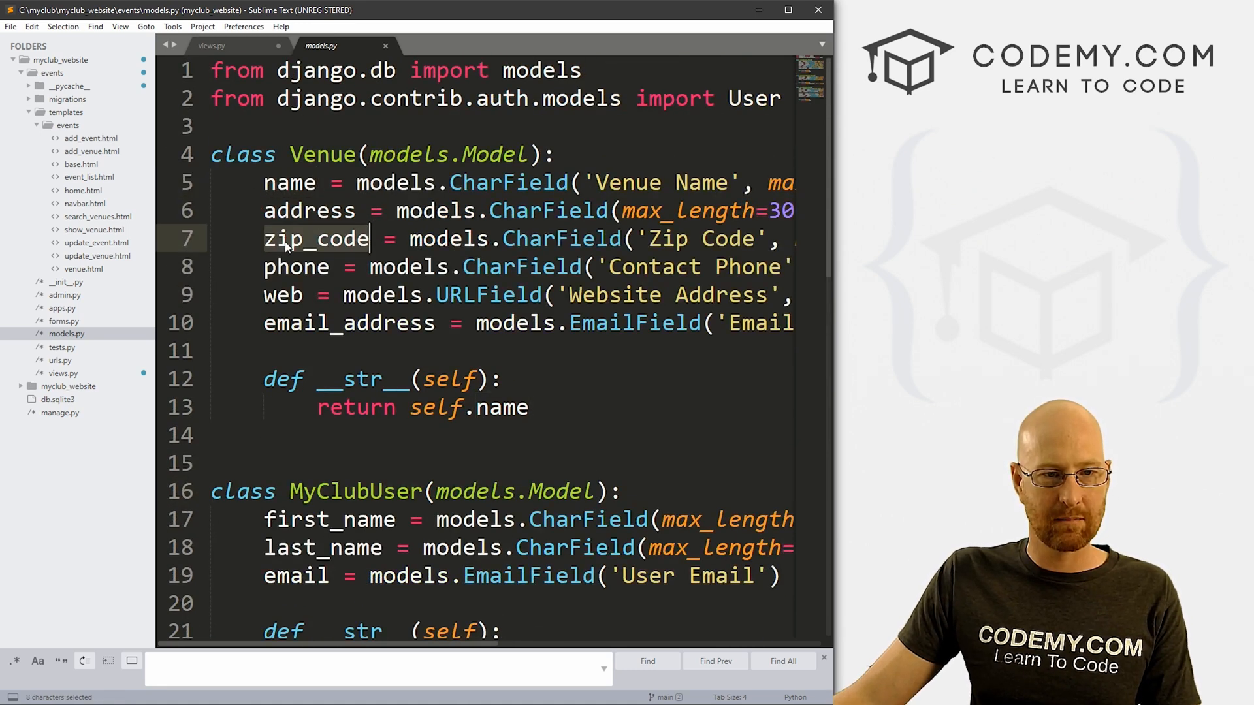
double_click(283, 294)
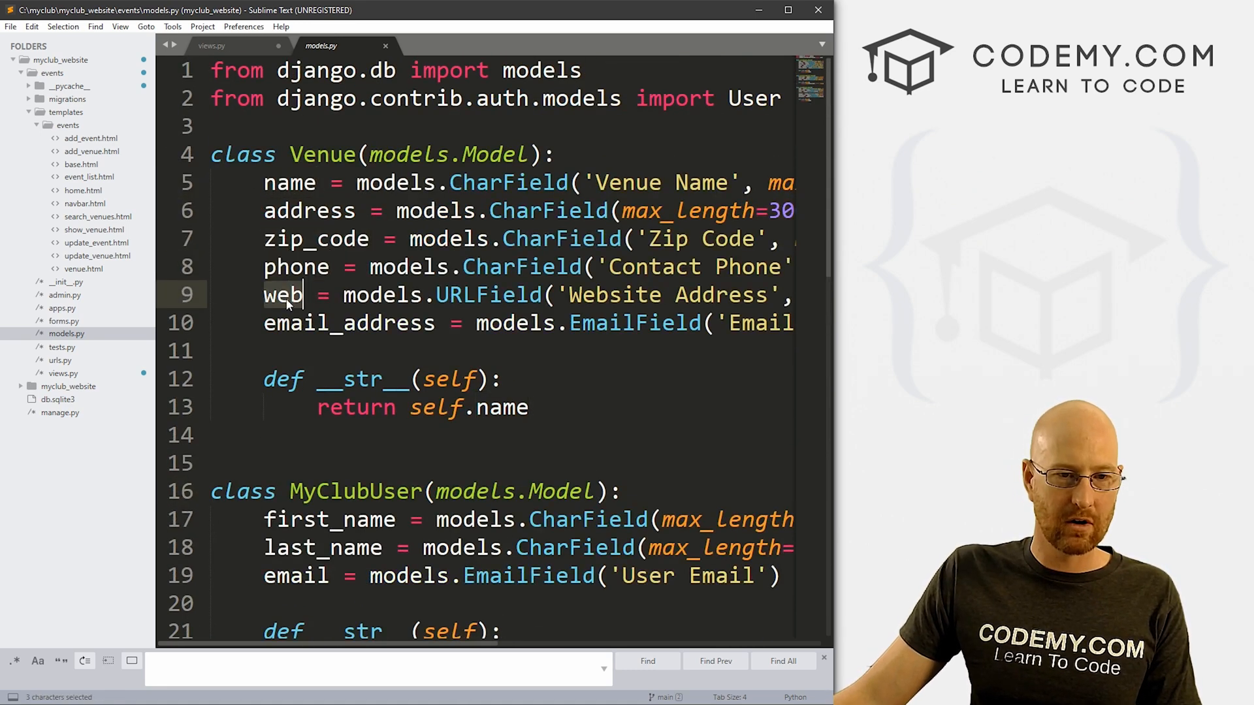
double_click(502, 408)
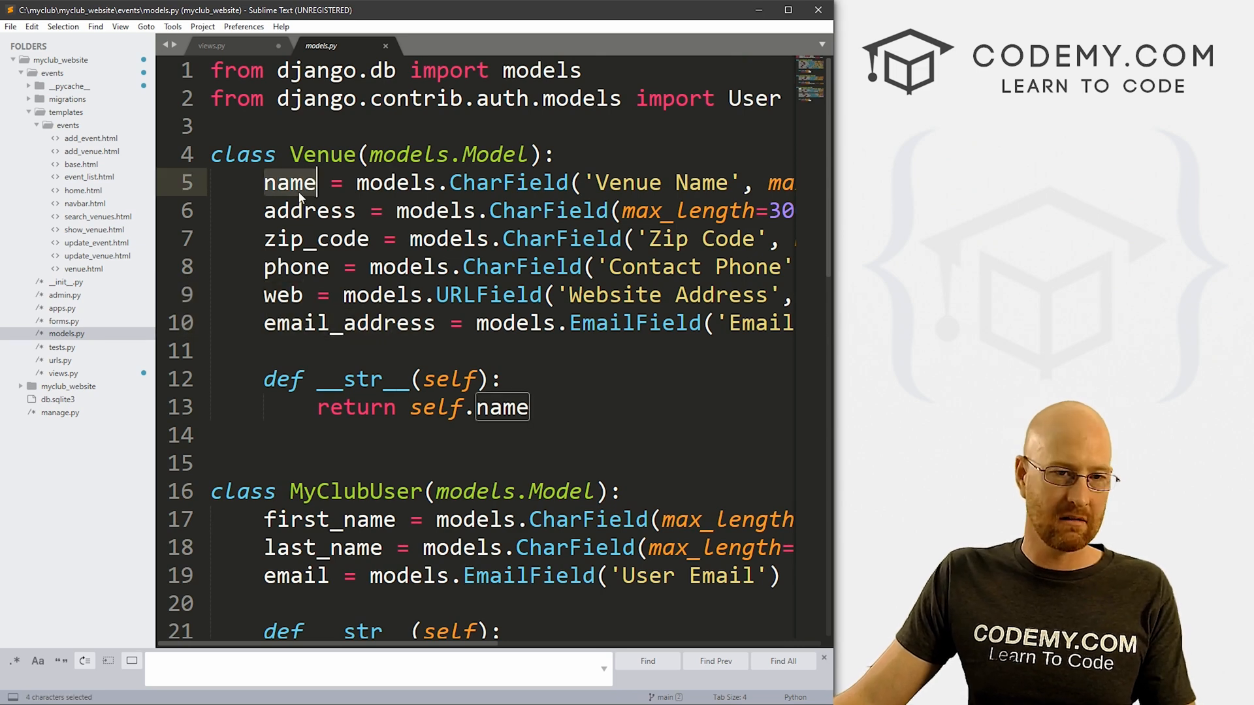
left_click(212, 45)
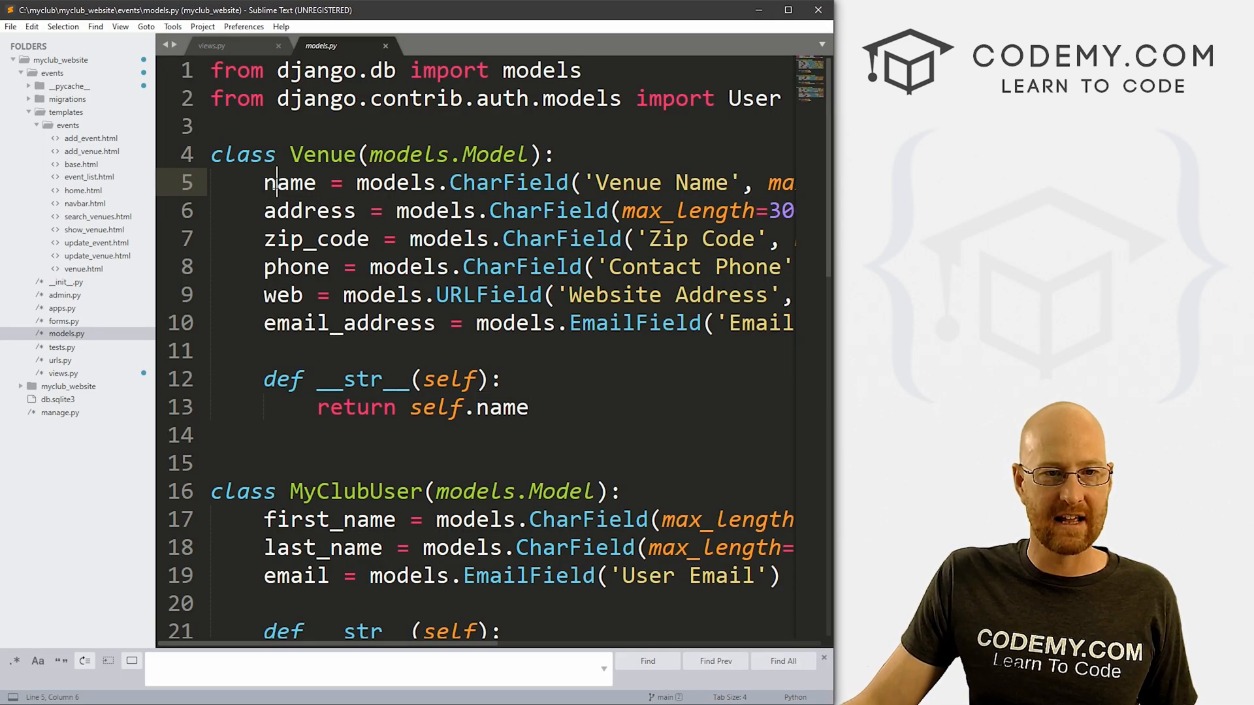
Step: Order the venue list by 'name' instead of 'event_date' in views.py
left_click(272, 266)
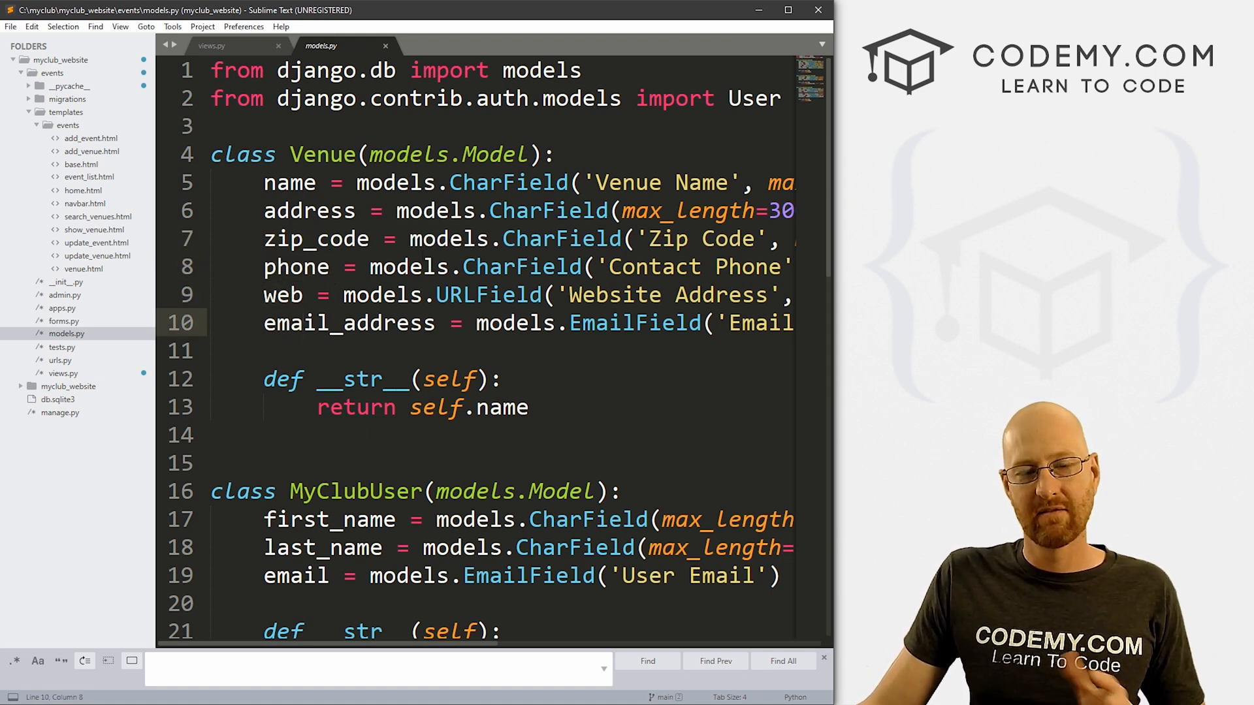
left_click(211, 46)
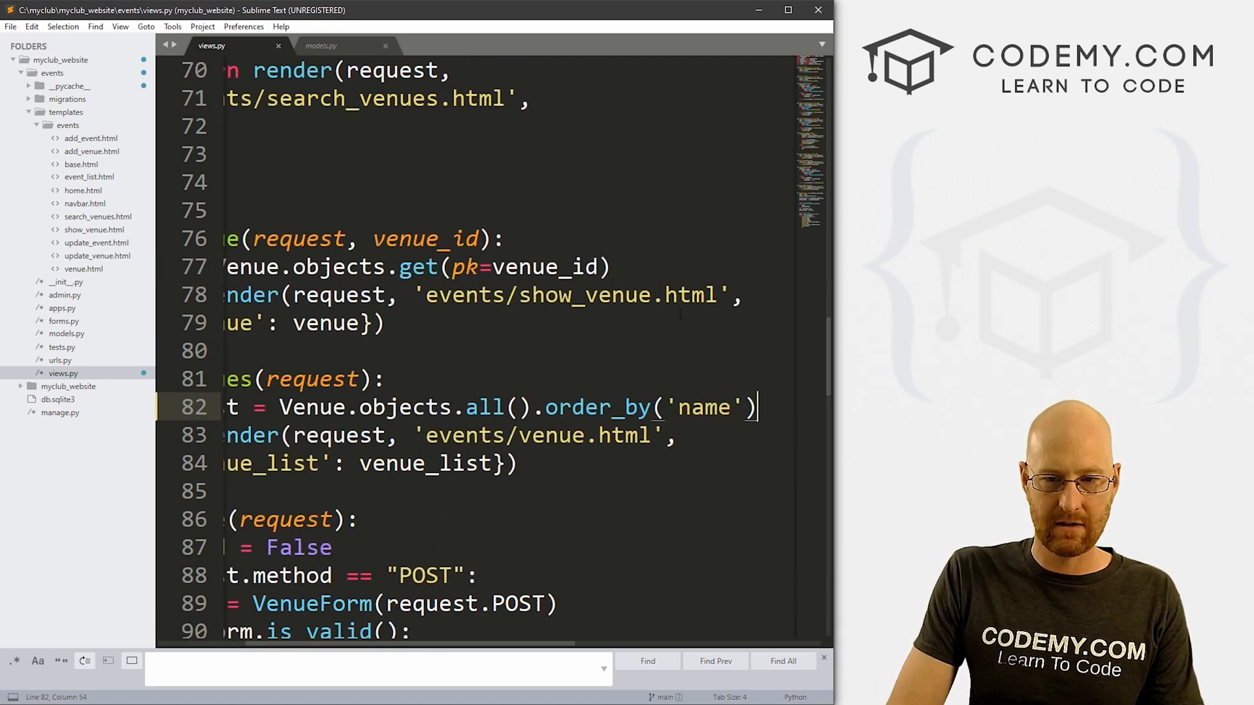
Step: Change the venues ordering to order_by('?') for random order and save views.py
key("backspace")
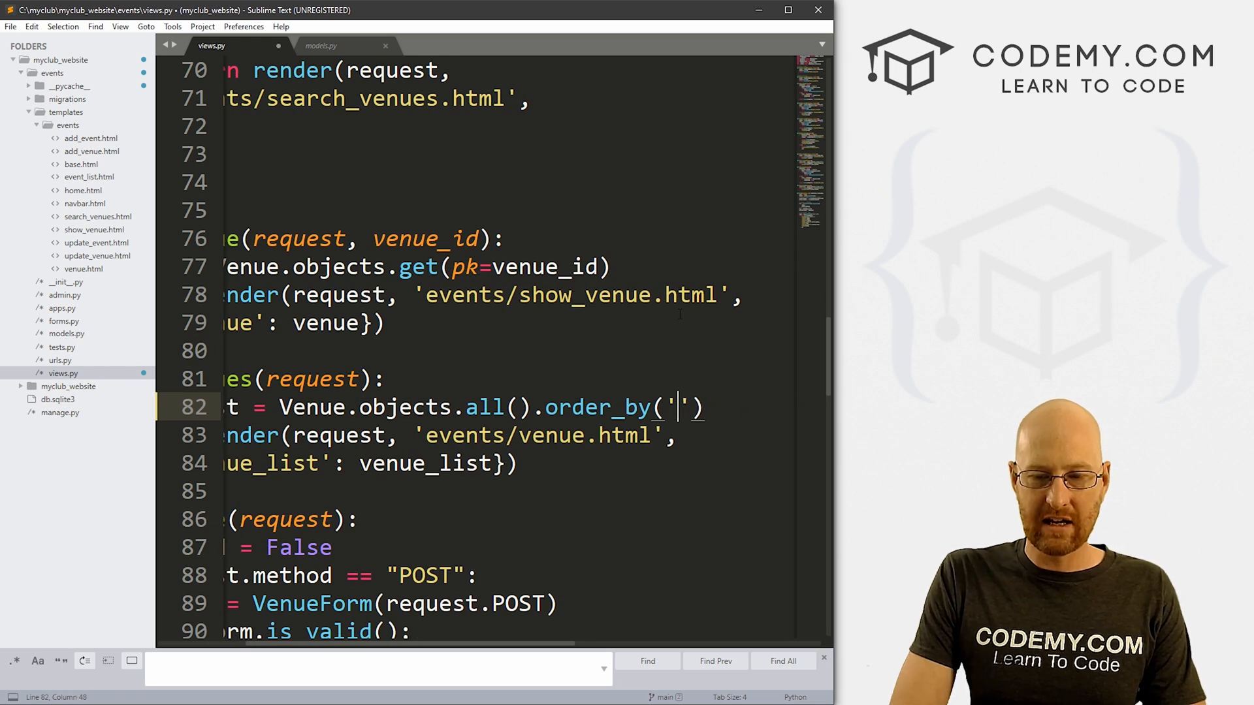
type("?")
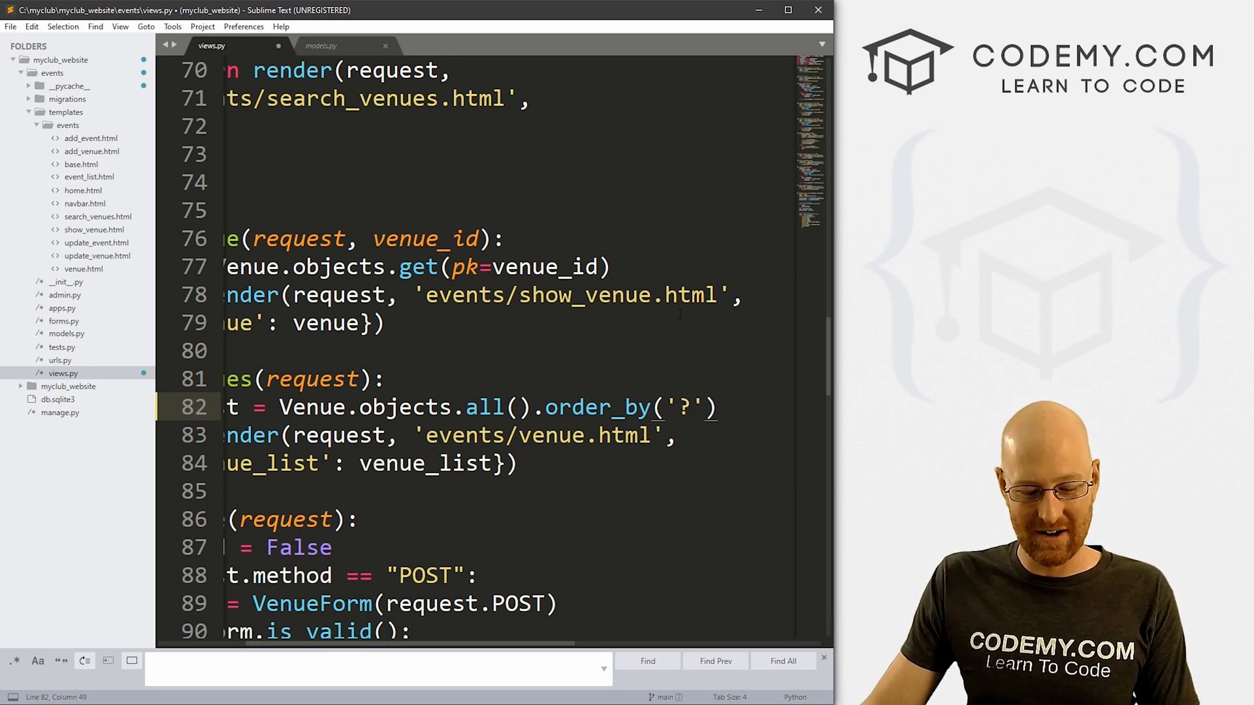
key("ctrl+s")
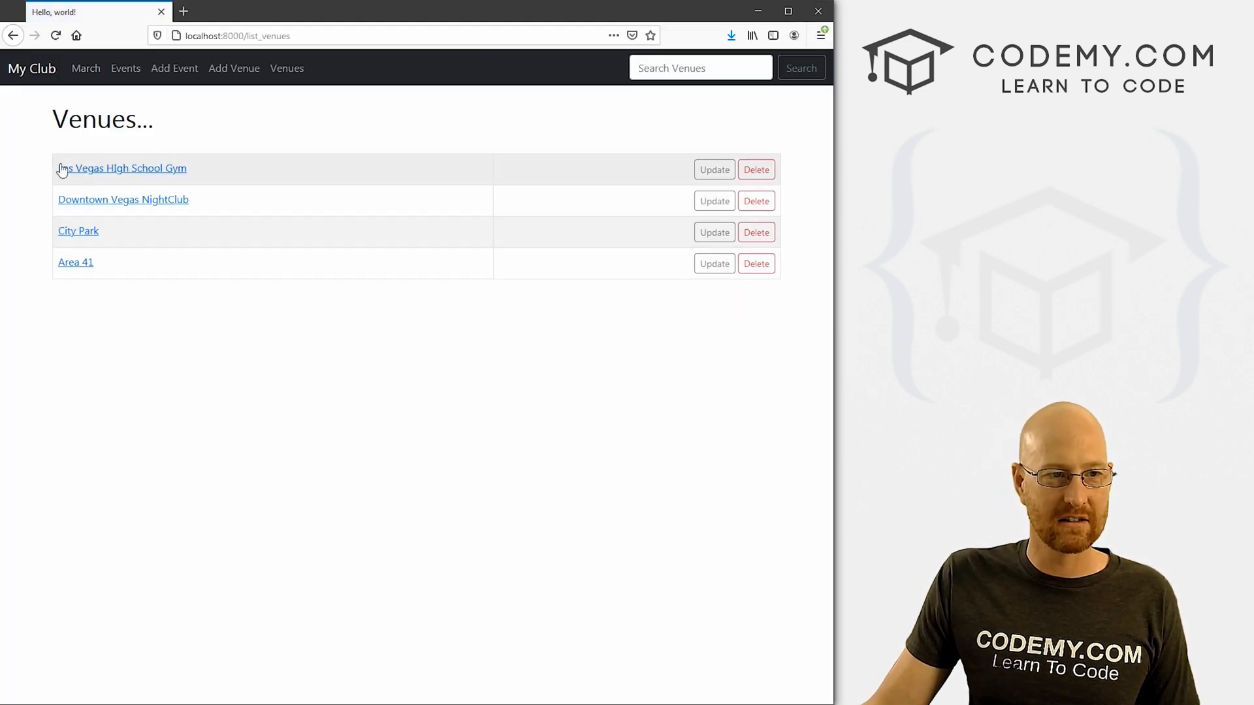
Step: Reload the Venues page several times to confirm the venue order reshuffles each time
left_click(55, 36)
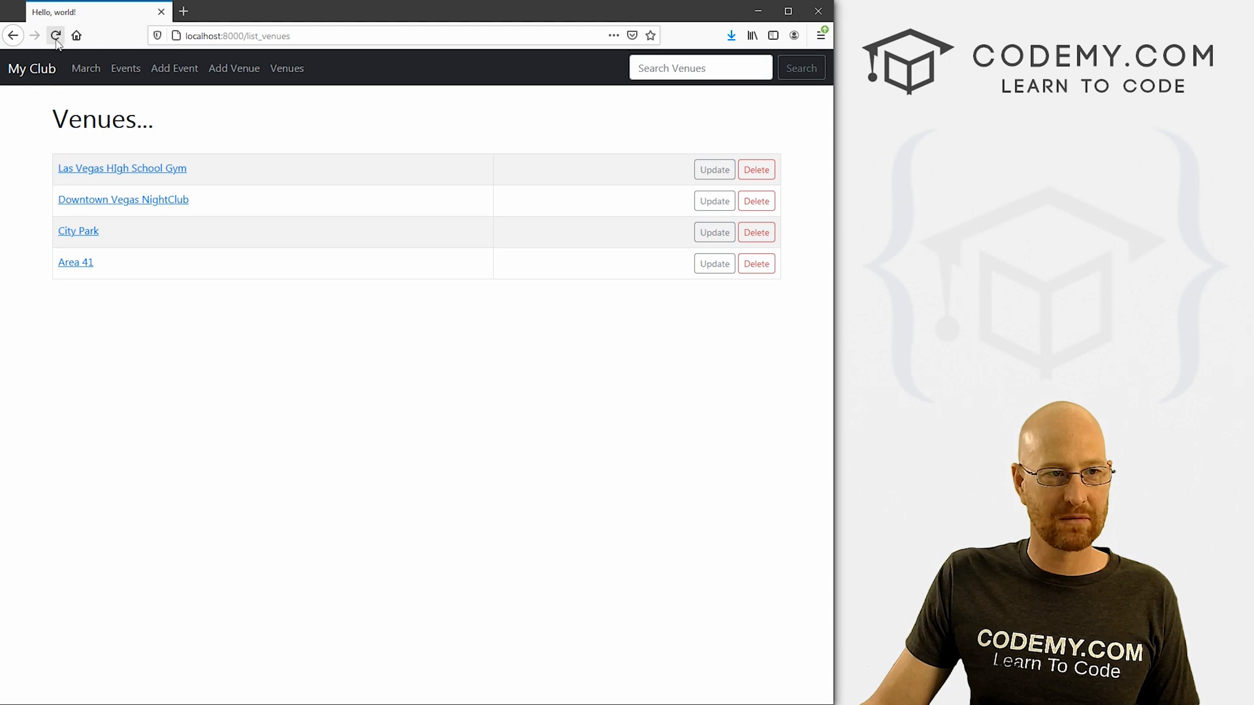
left_click(55, 35)
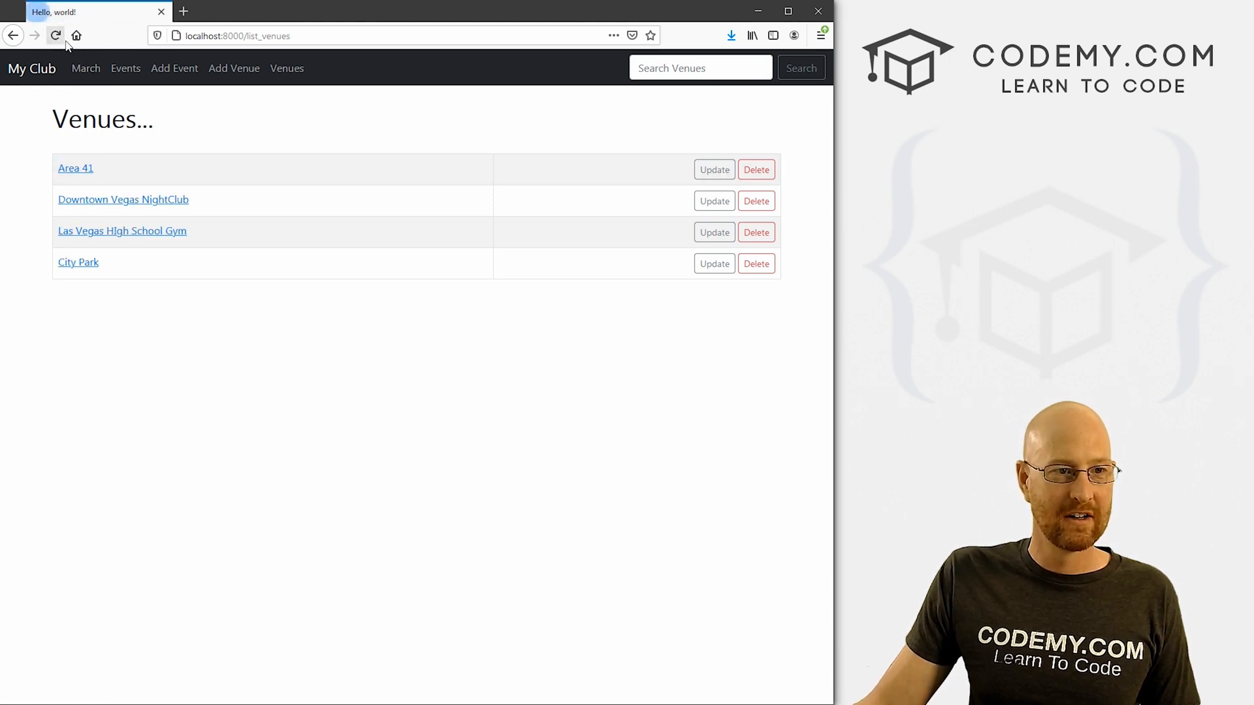
left_click(55, 35)
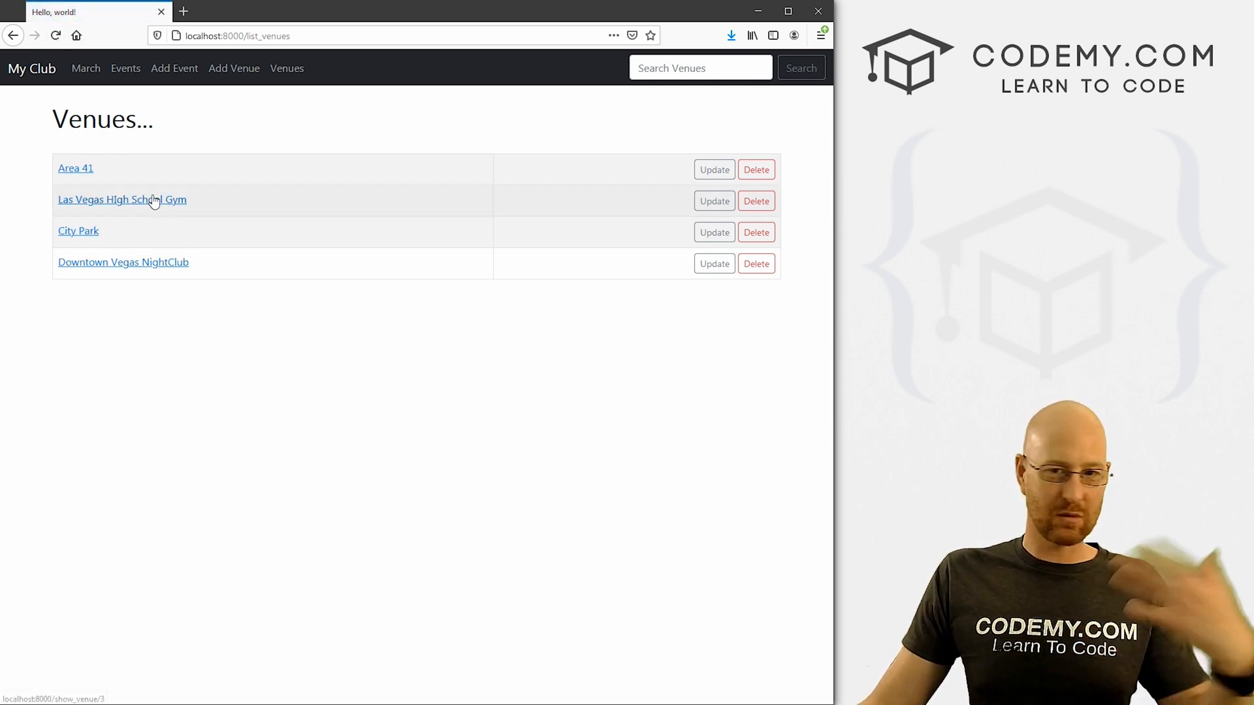
mouse_move(362, 137)
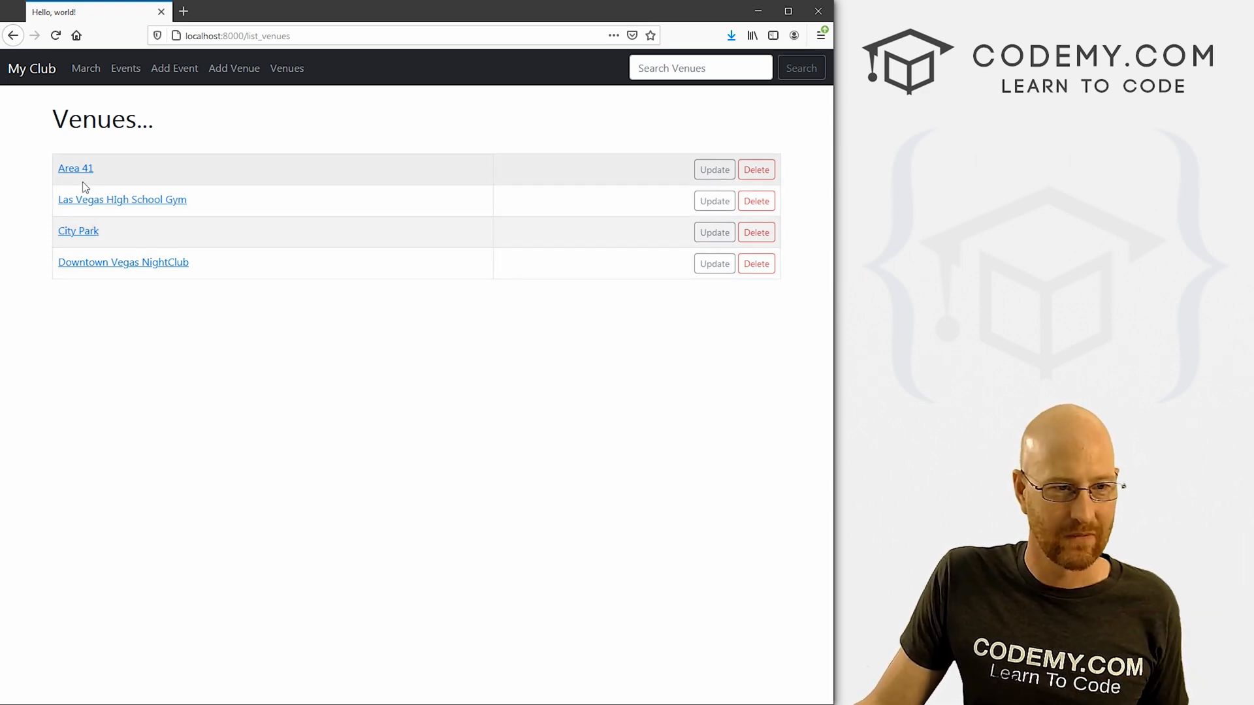
mouse_move(385, 247)
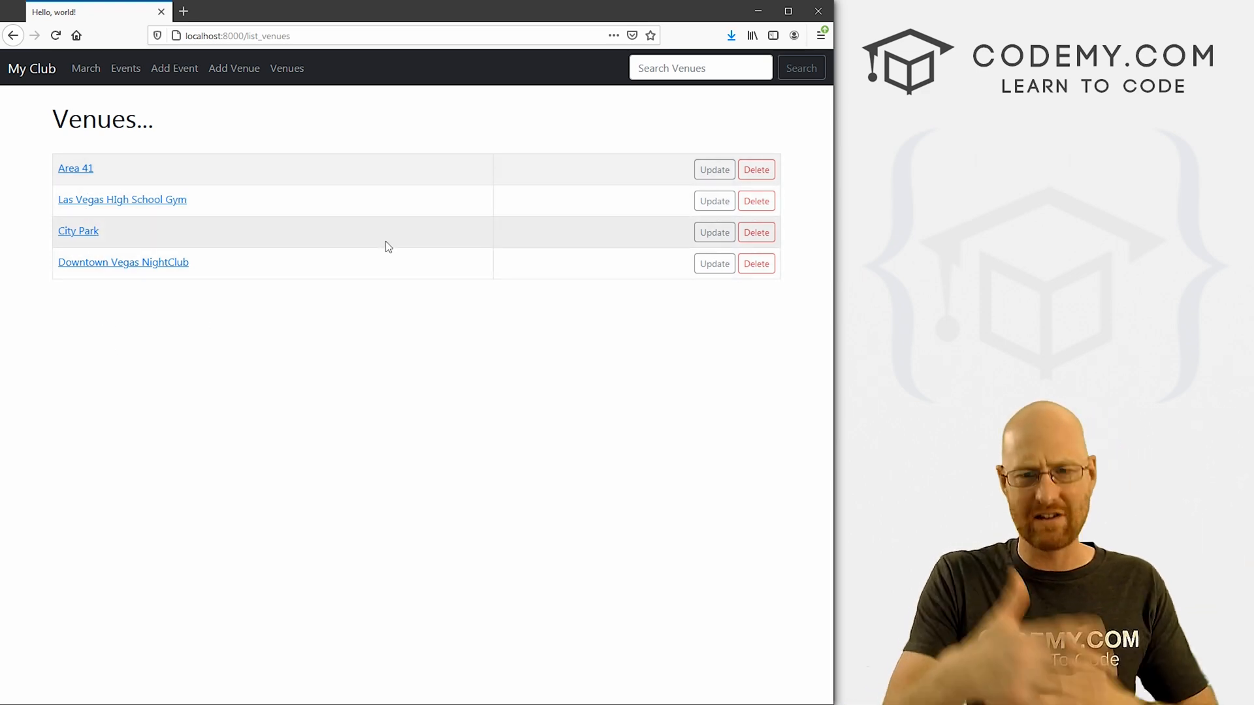
left_click(54, 36)
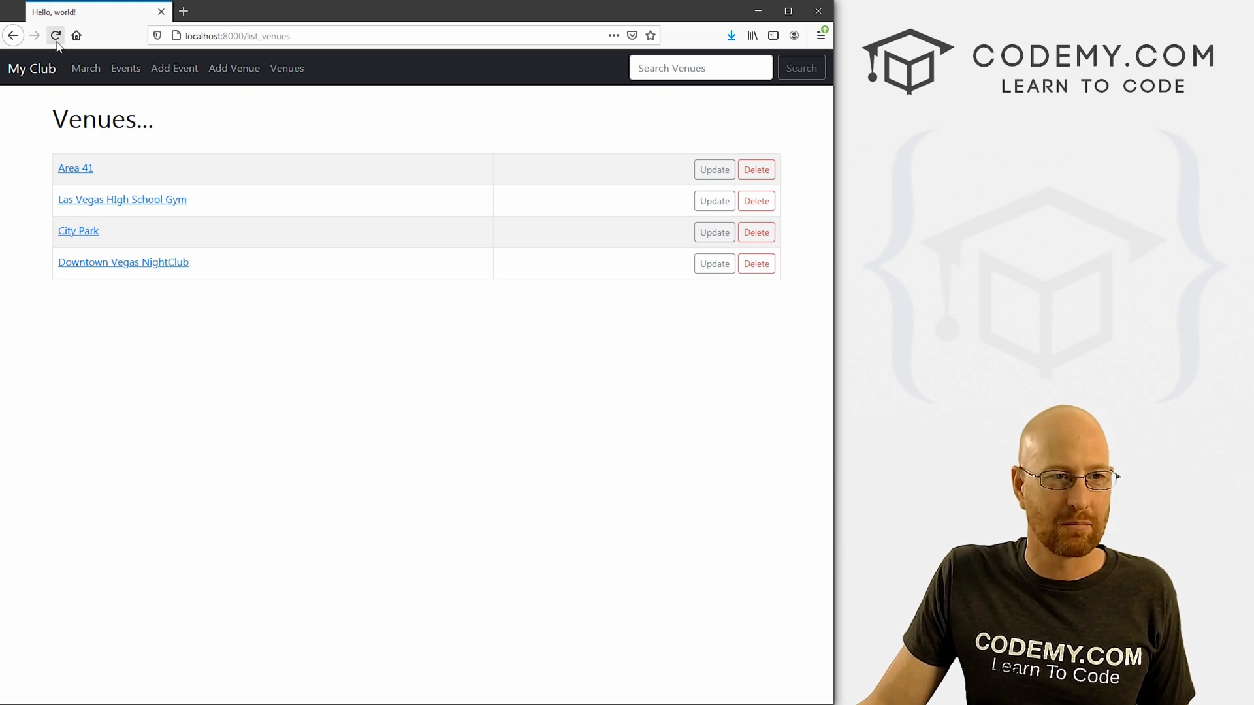
left_click(55, 35)
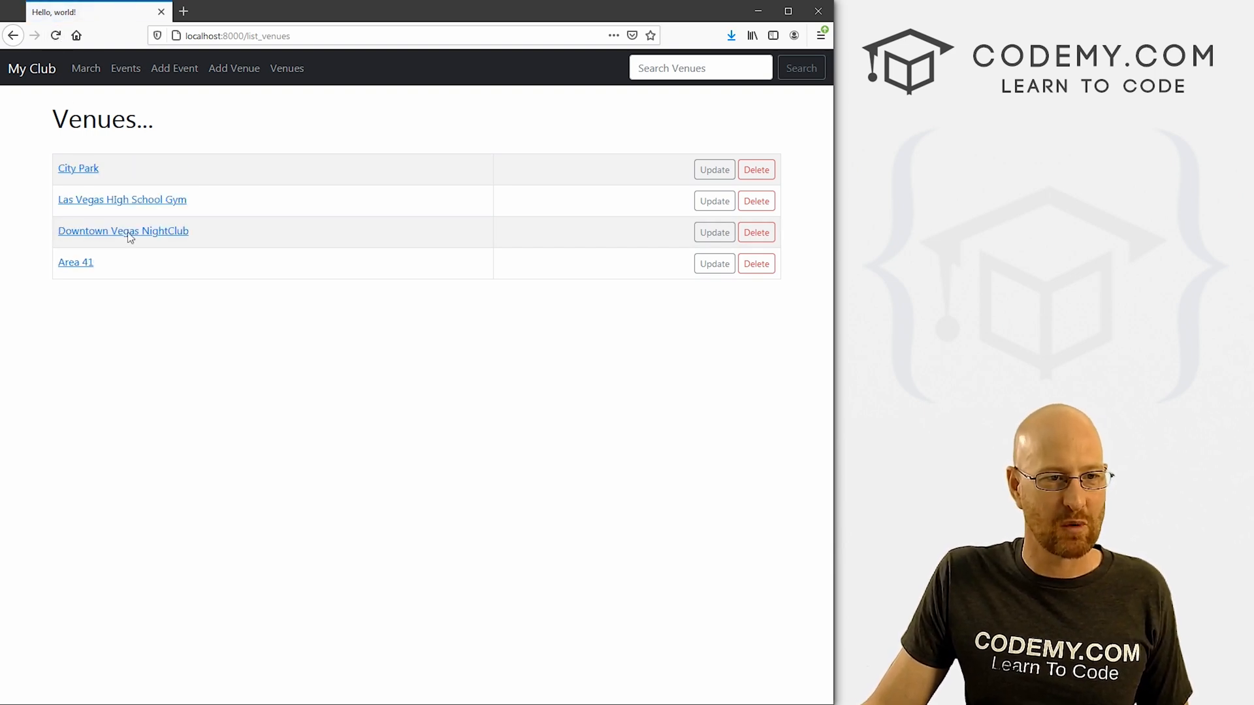
mouse_move(29, 91)
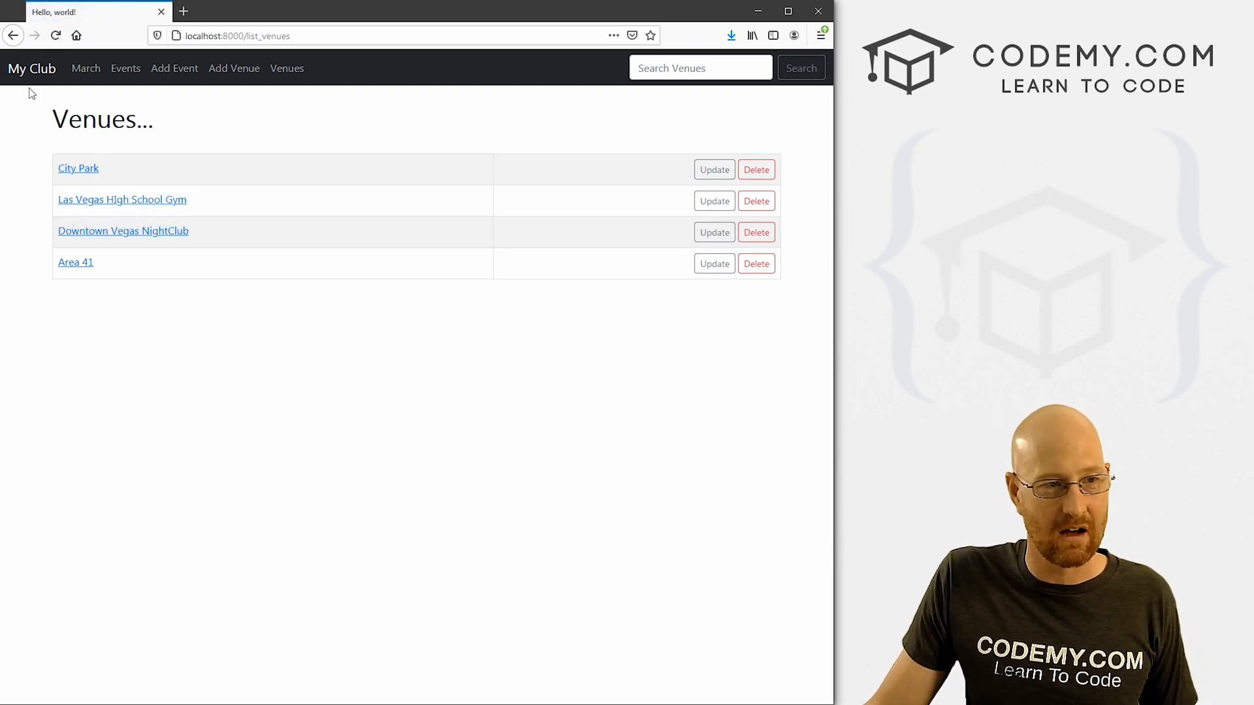